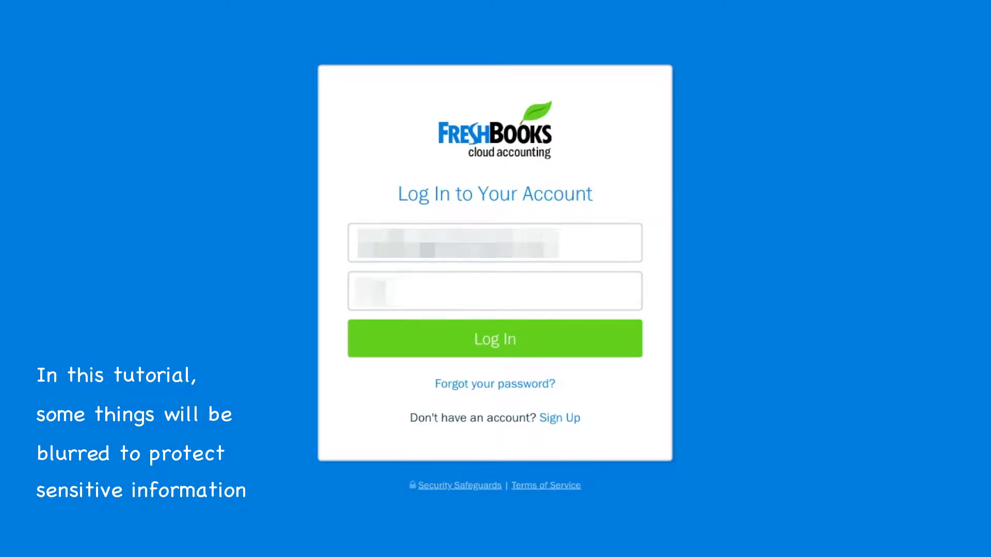
Log in and scroll the Dashboard down to the outstanding revenue and profit summaries.
left_click(494, 338)
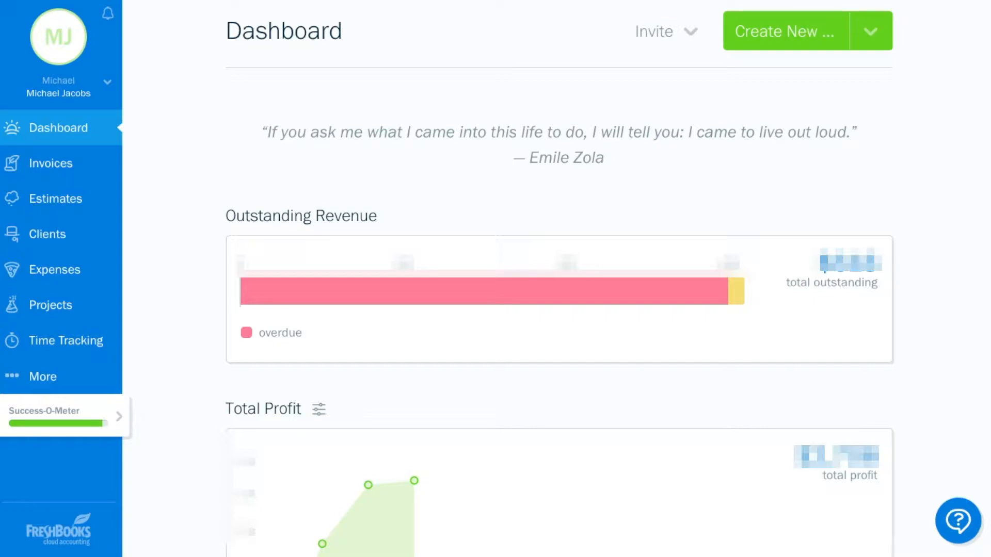
mouse_move(89, 175)
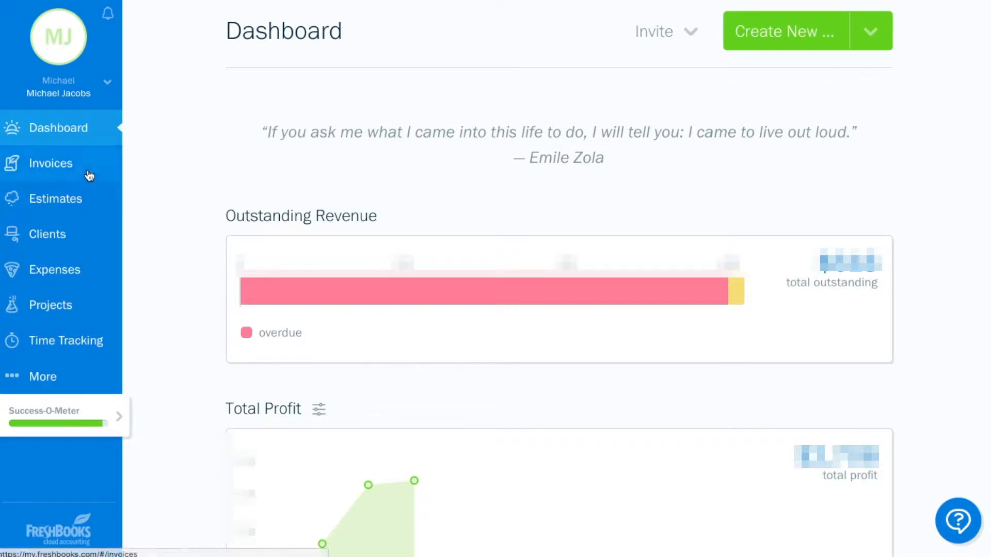
mouse_move(65, 340)
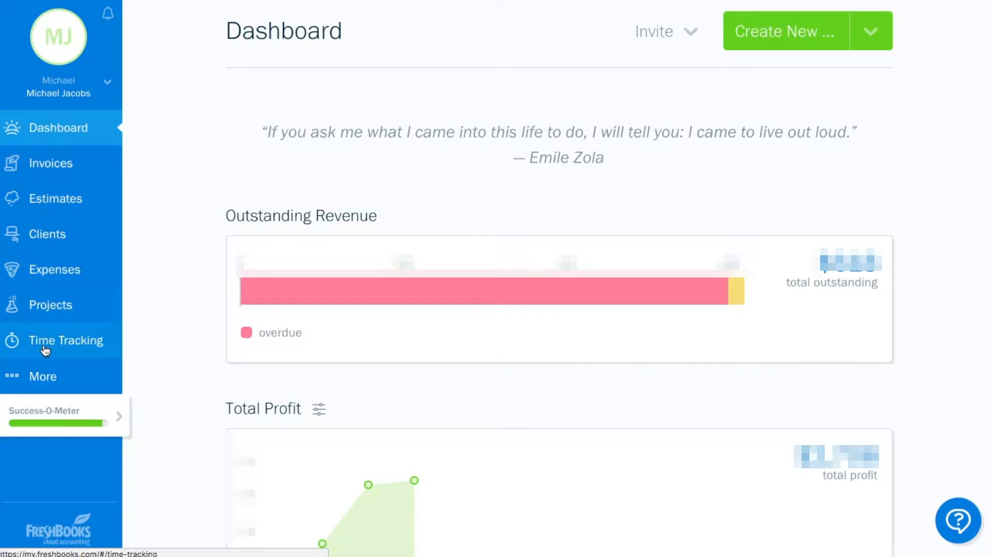
mouse_move(55, 335)
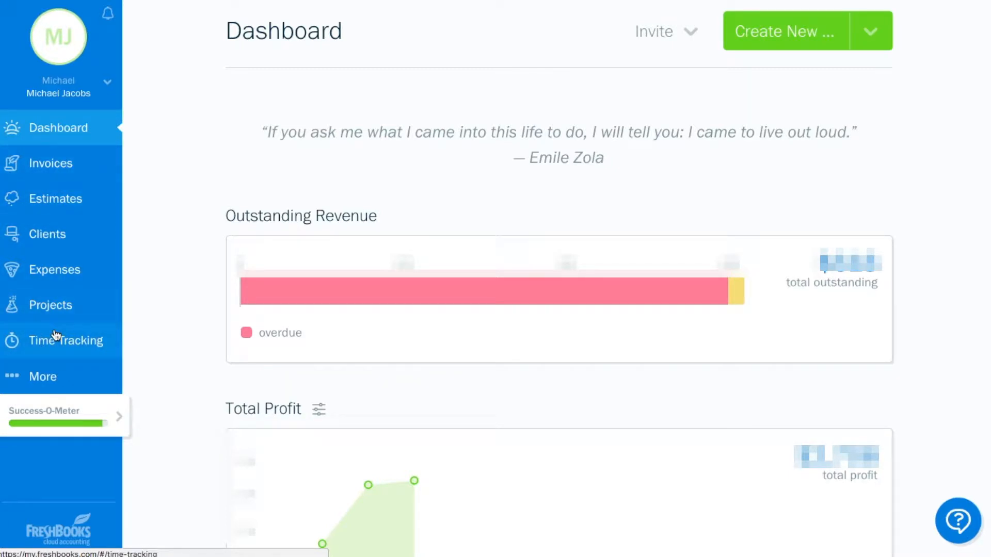
scroll("down", 3)
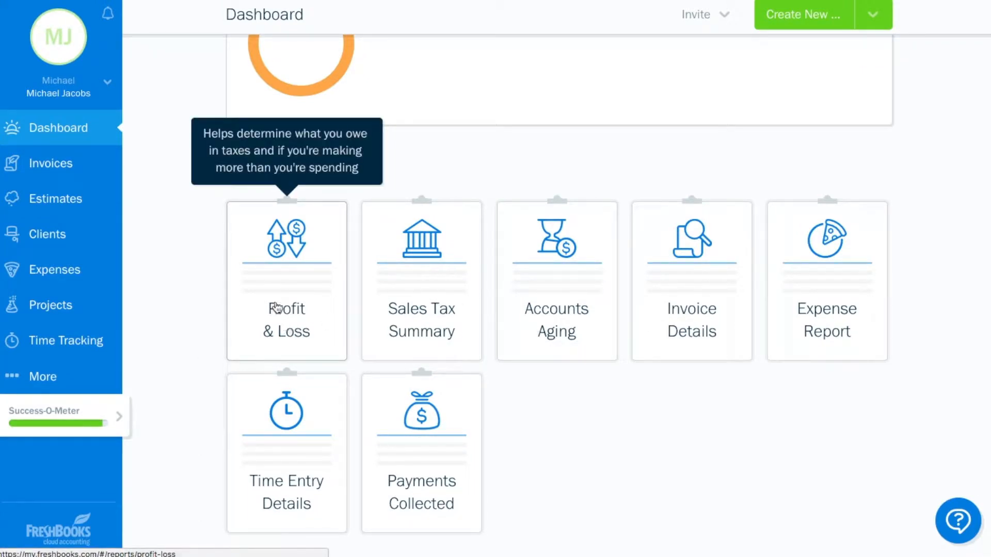
mouse_move(193, 214)
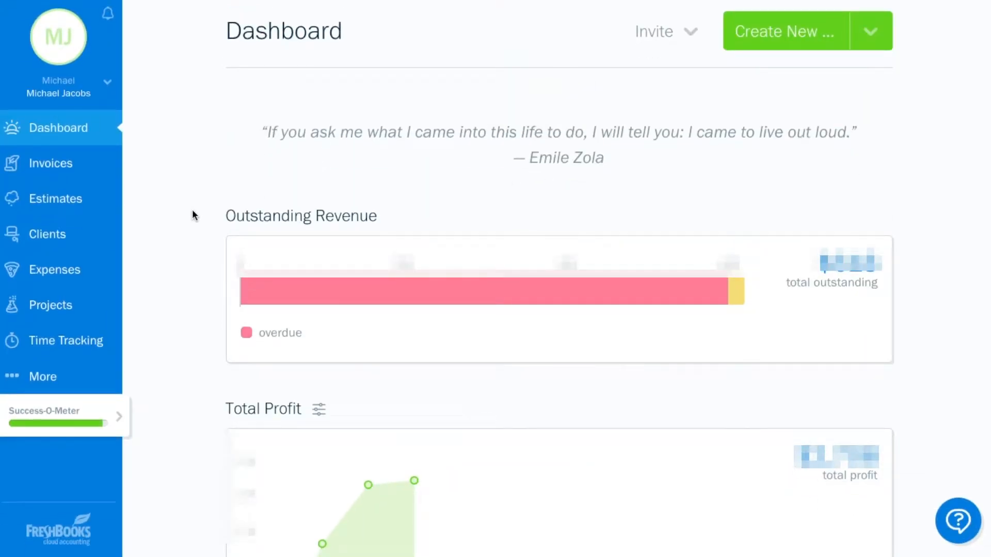
mouse_move(51, 163)
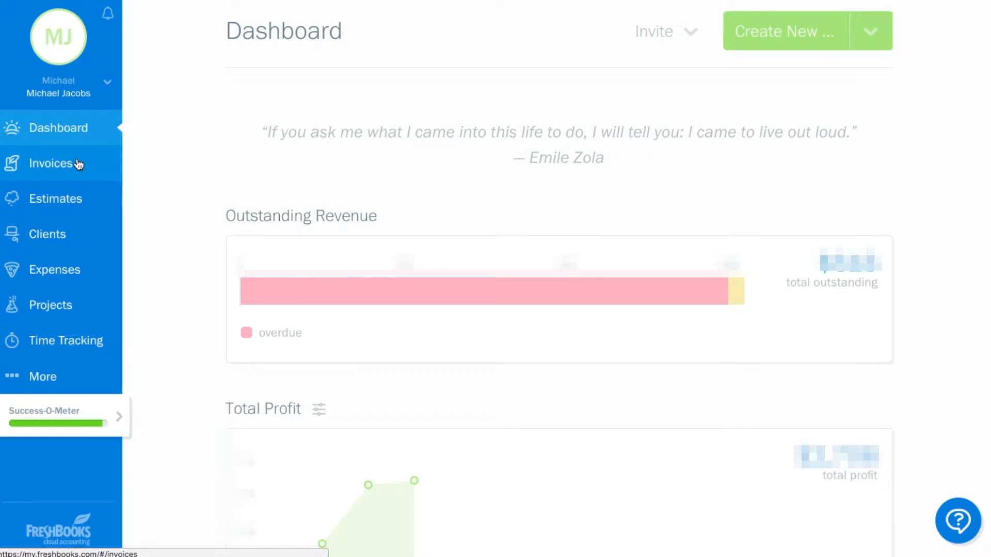
Go to Invoices and scroll to the All Invoices list below the recent invoices.
left_click(51, 163)
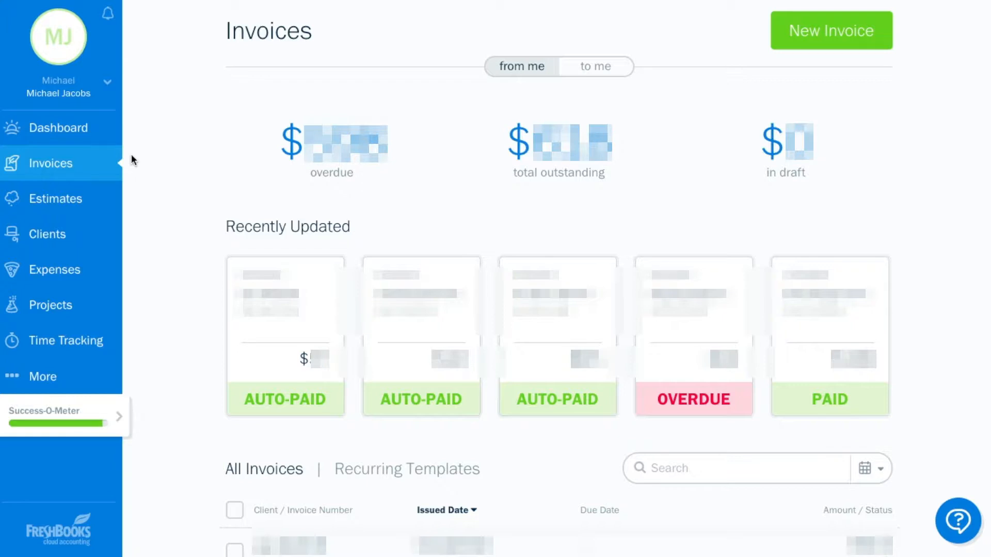
mouse_move(164, 269)
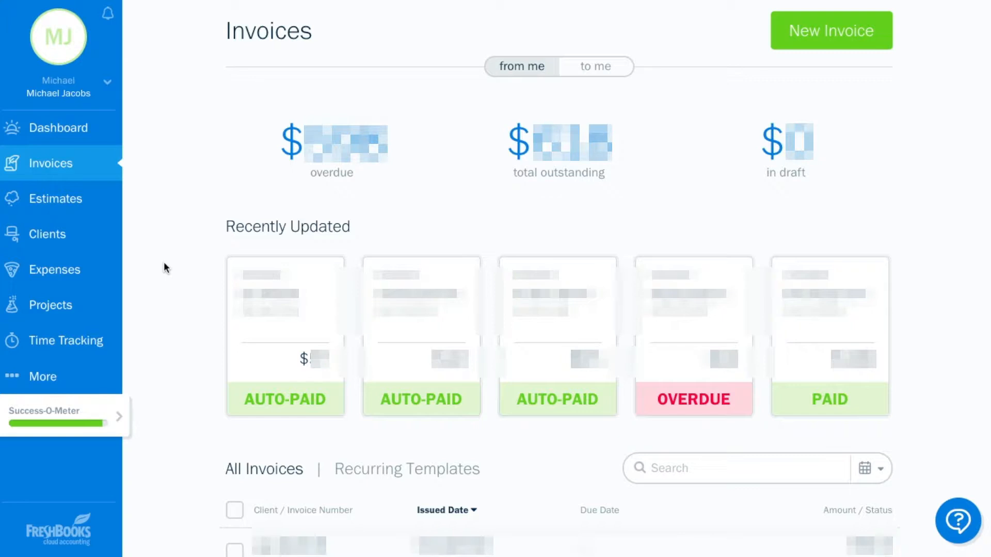
mouse_move(919, 419)
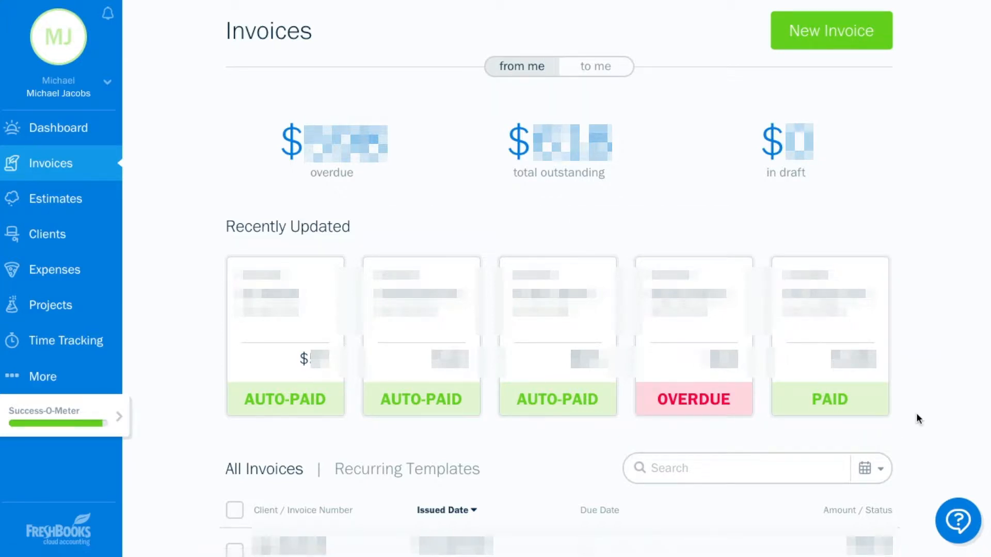
mouse_move(527, 410)
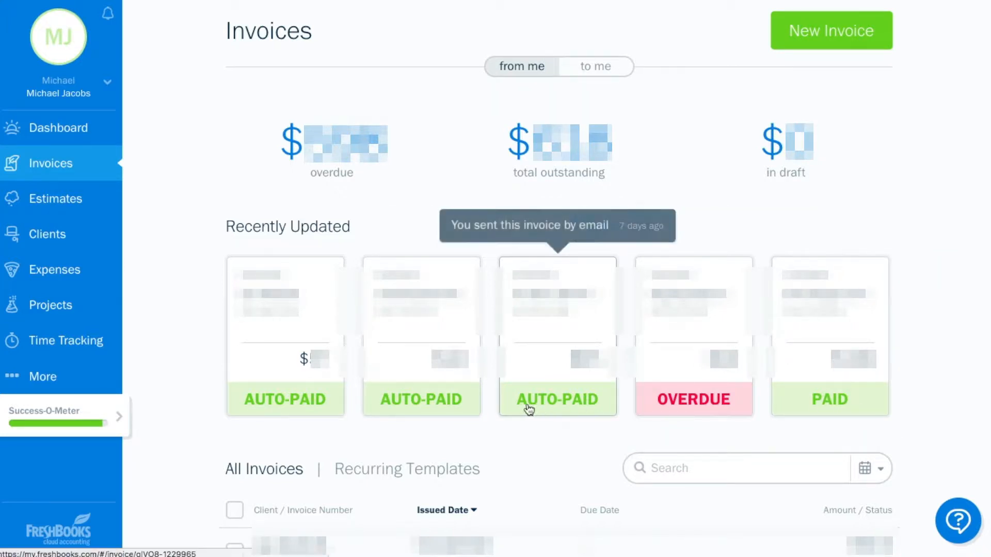
mouse_move(195, 437)
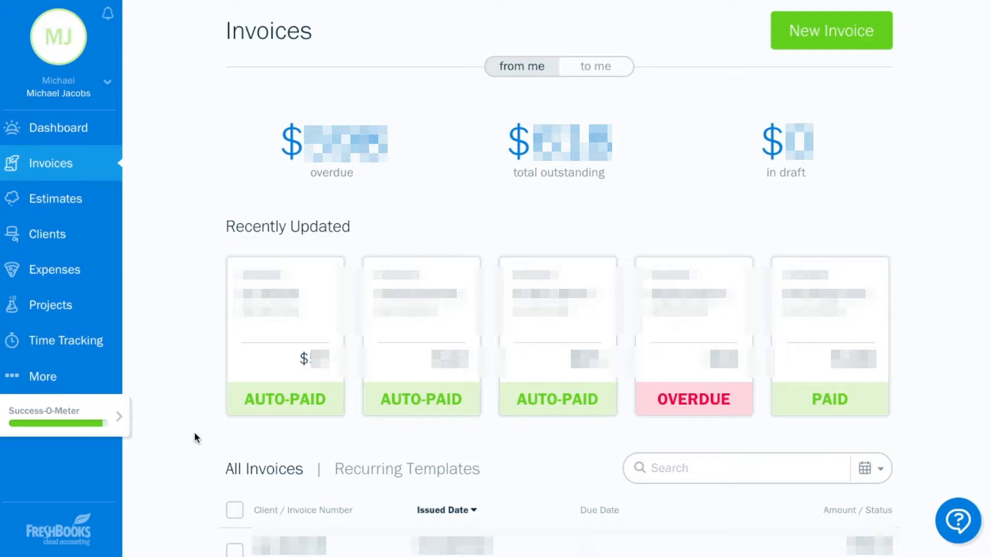
scroll("down", 3)
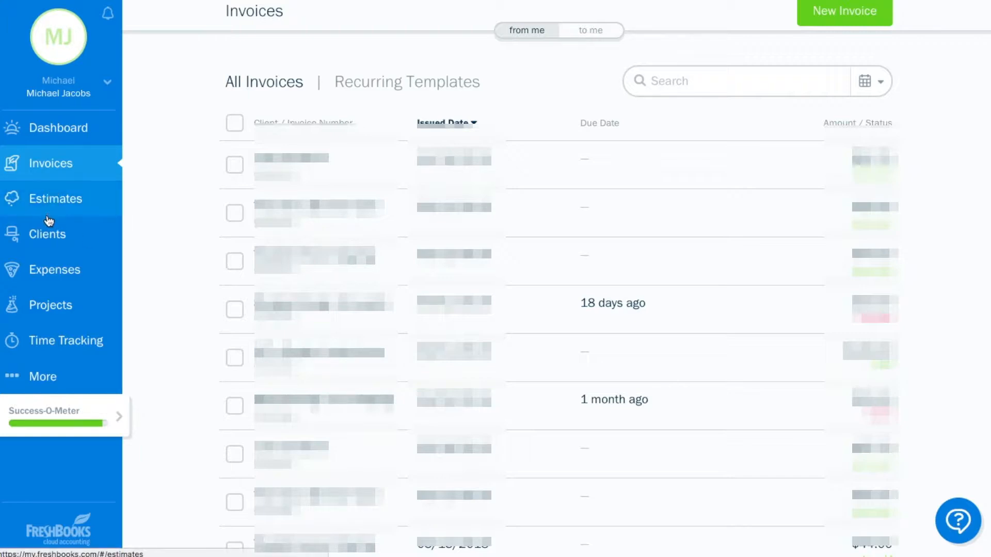
mouse_move(46, 203)
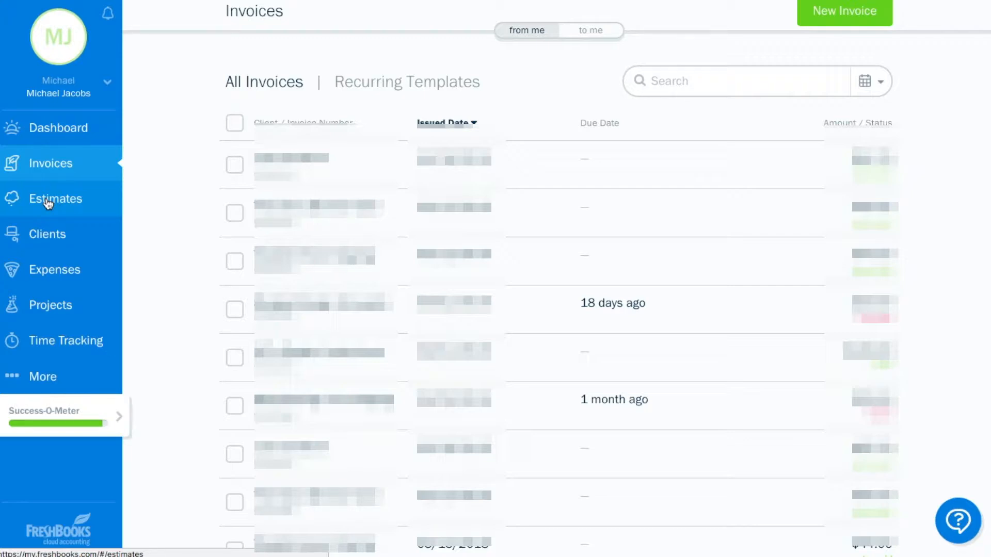
mouse_move(45, 240)
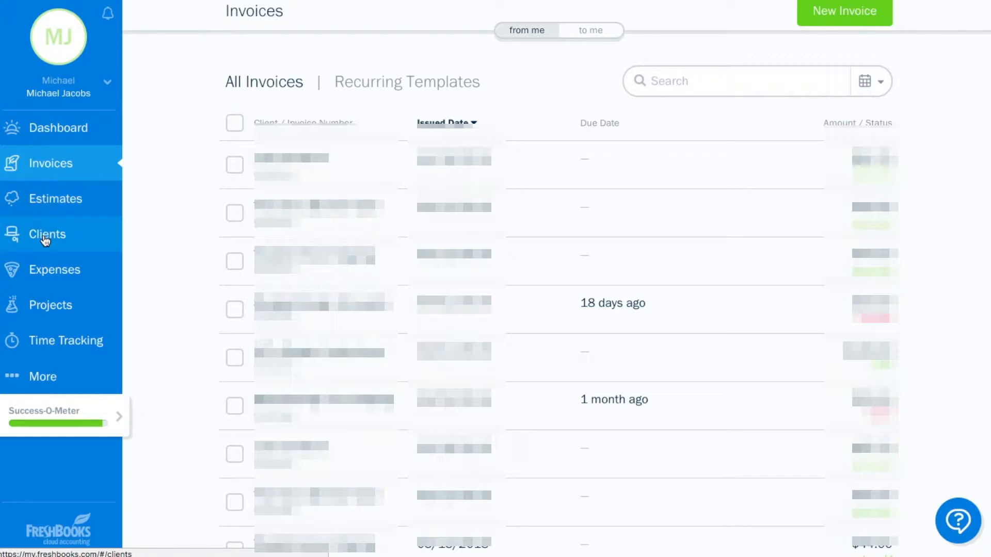
mouse_move(49, 275)
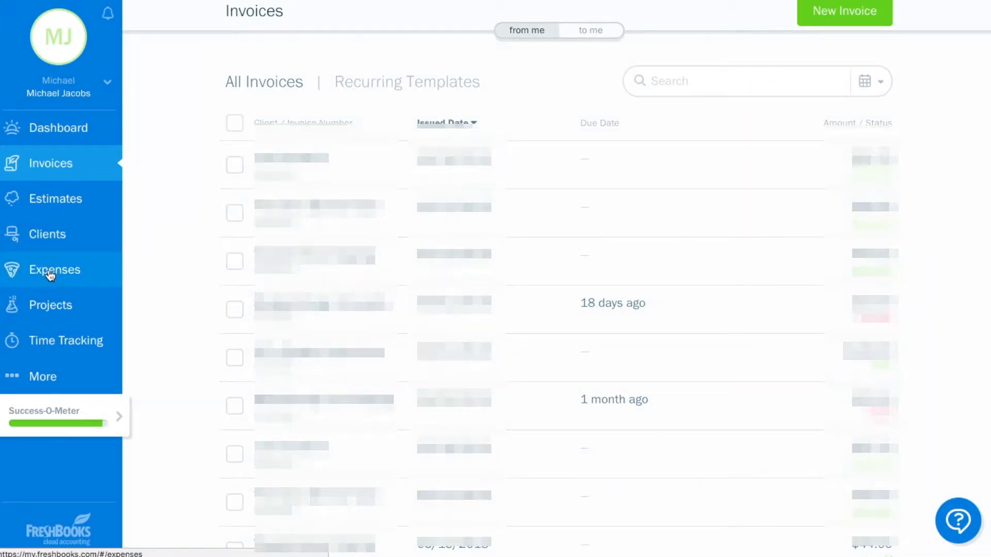
Go to the Expenses page from the left sidebar.
left_click(55, 270)
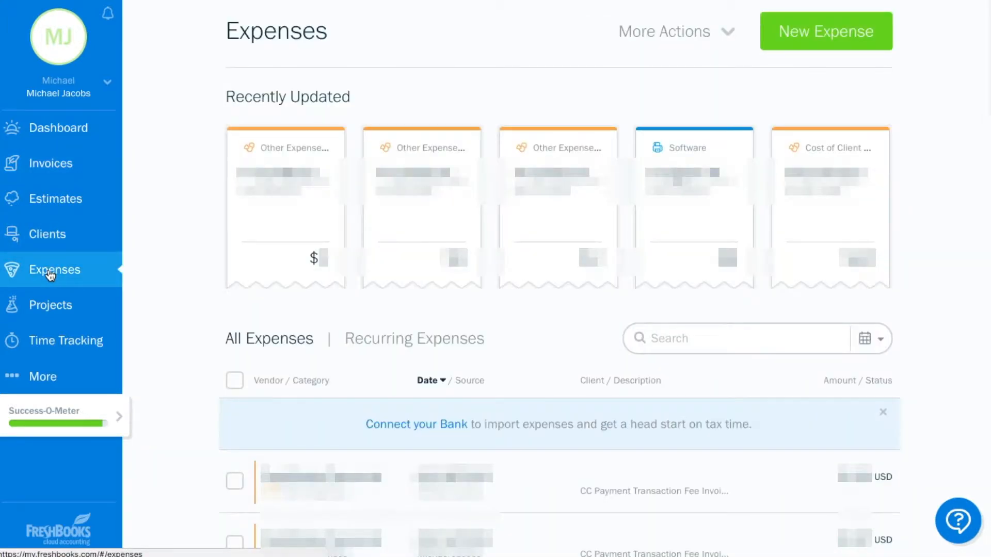
mouse_move(179, 348)
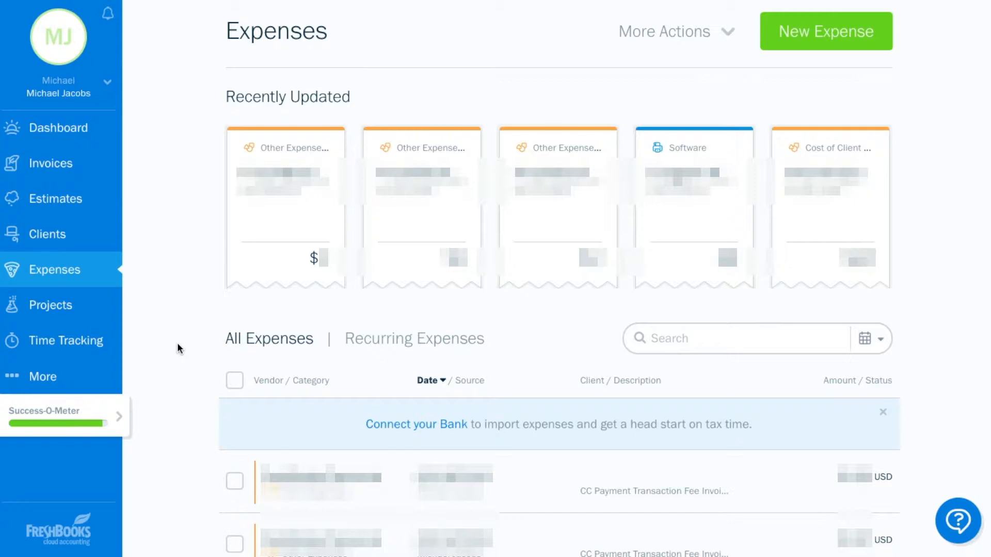
mouse_move(131, 319)
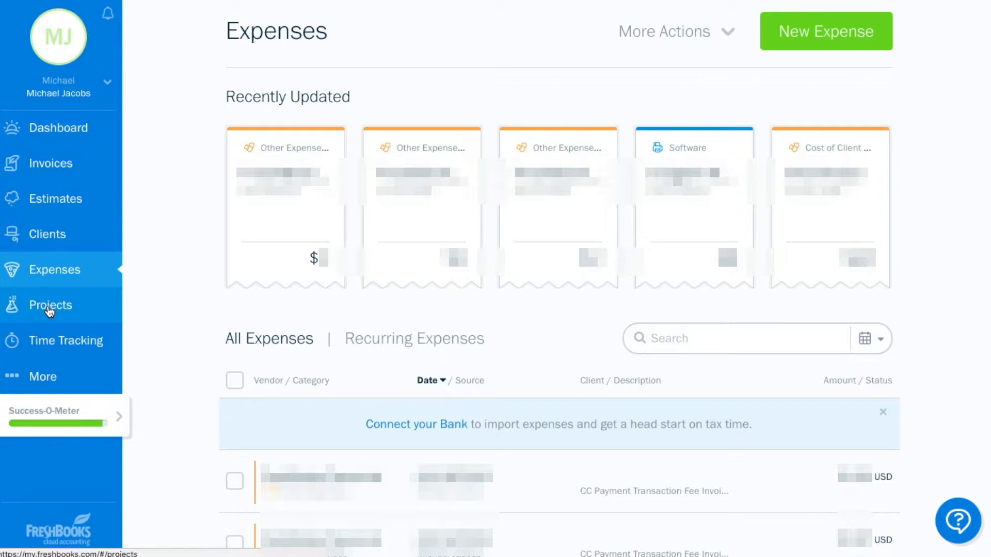
mouse_move(51, 341)
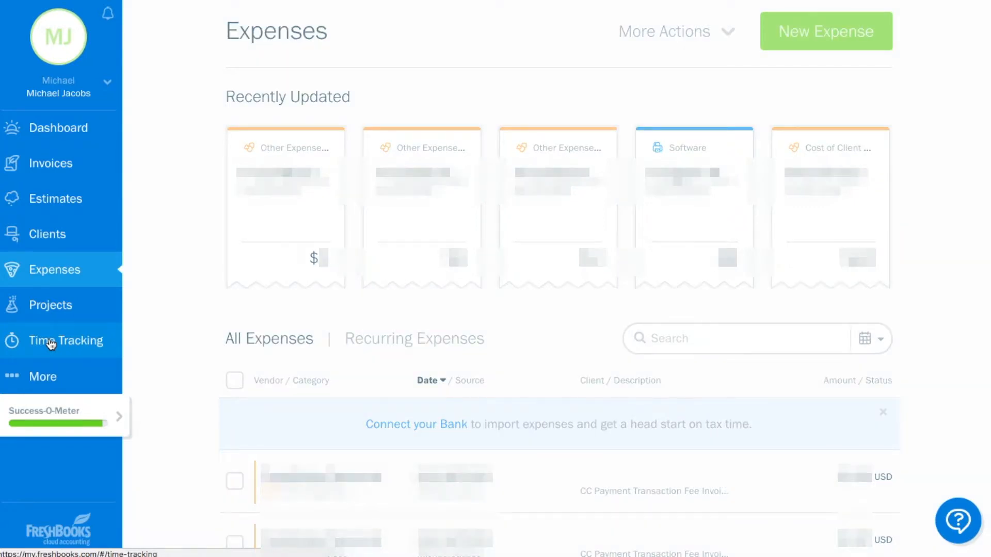
Go to Time Tracking and start a new running timer with no client assigned.
left_click(66, 341)
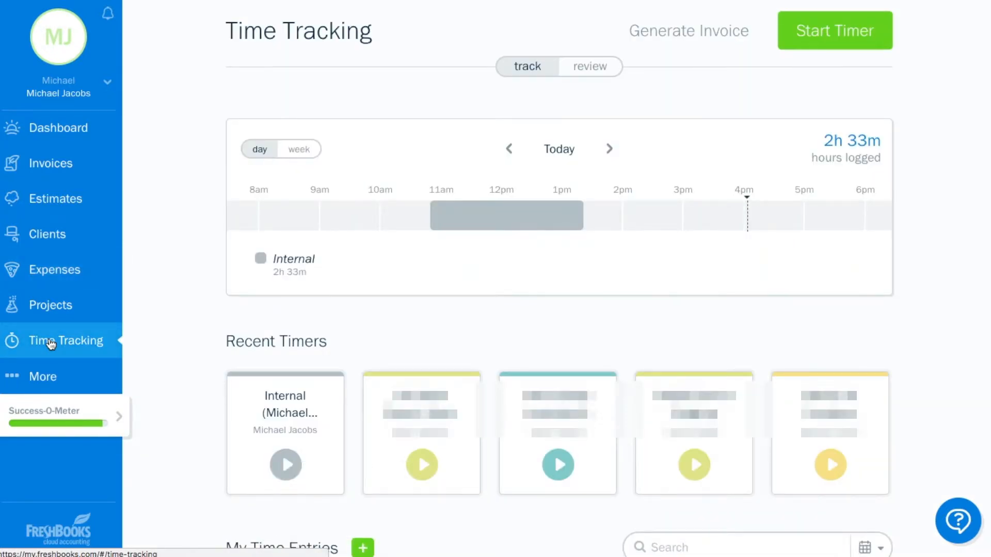
mouse_move(833, 30)
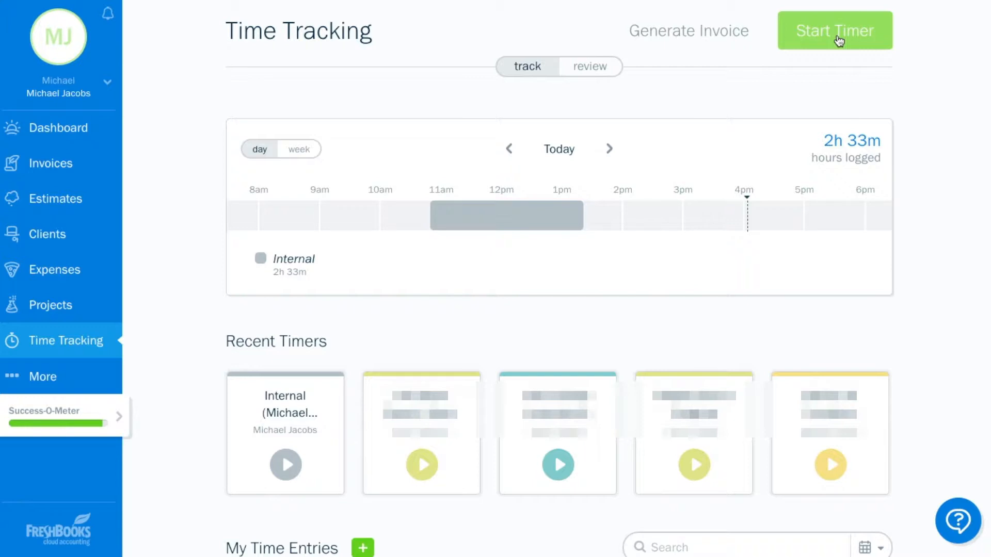
left_click(834, 30)
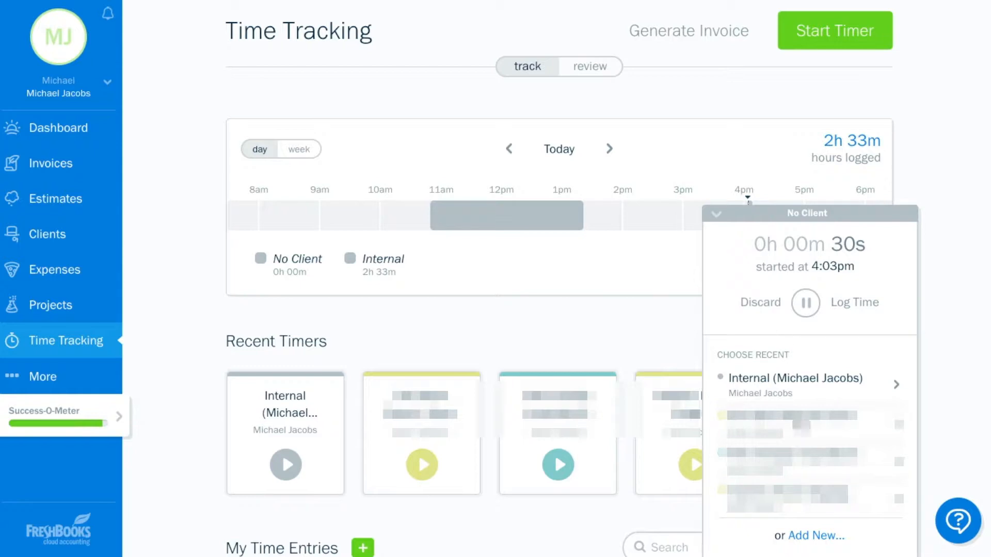
mouse_move(815, 535)
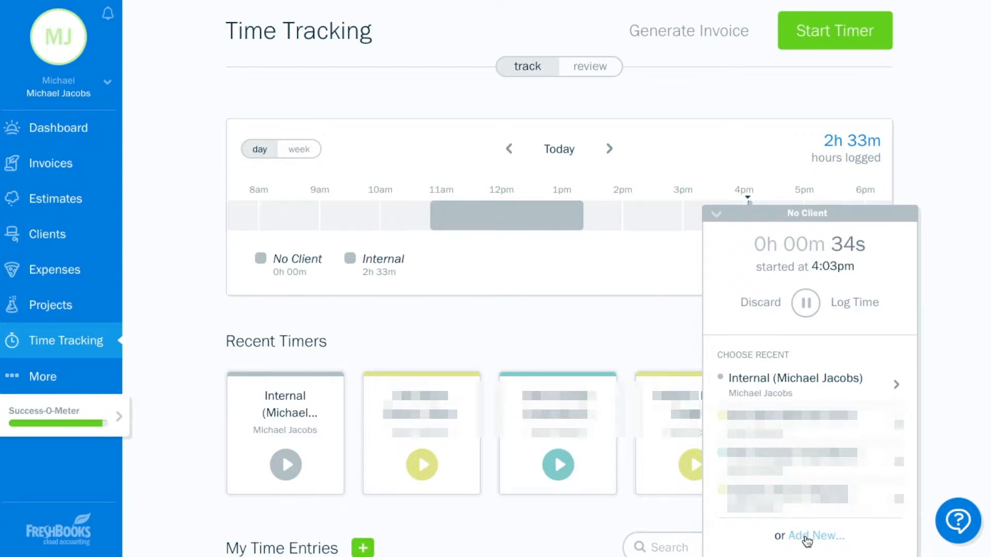
Reveal the timer's client/project fields, then discard the running timer.
left_click(815, 535)
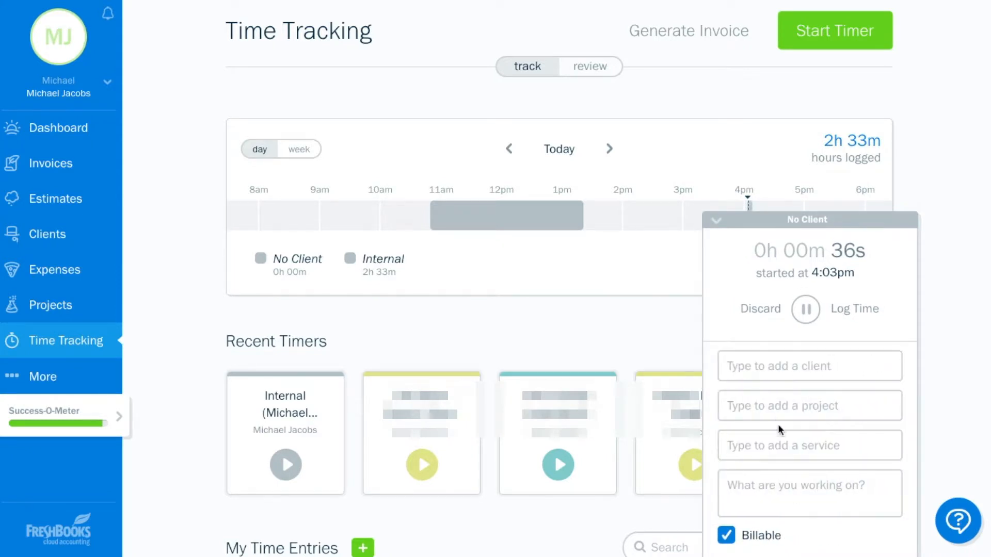
mouse_move(766, 371)
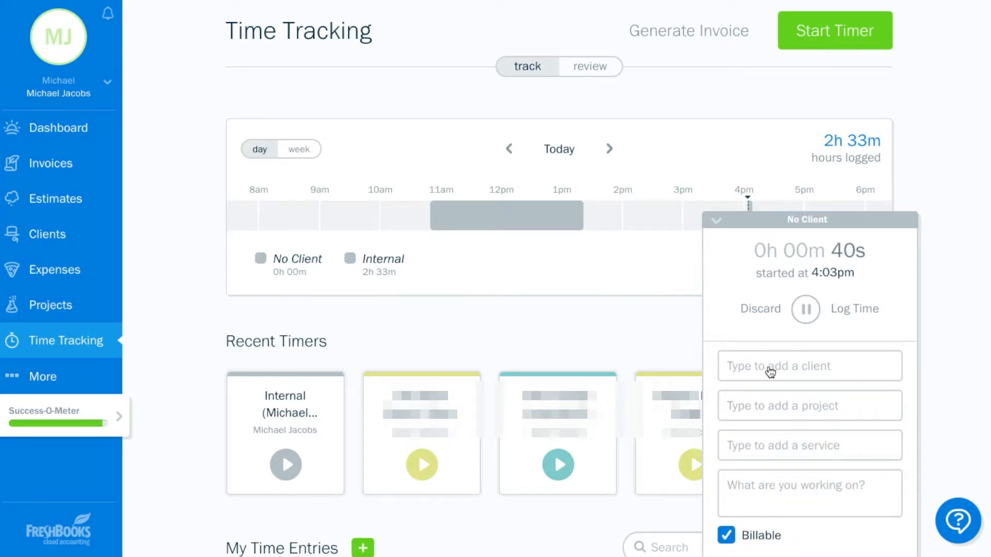
mouse_move(788, 413)
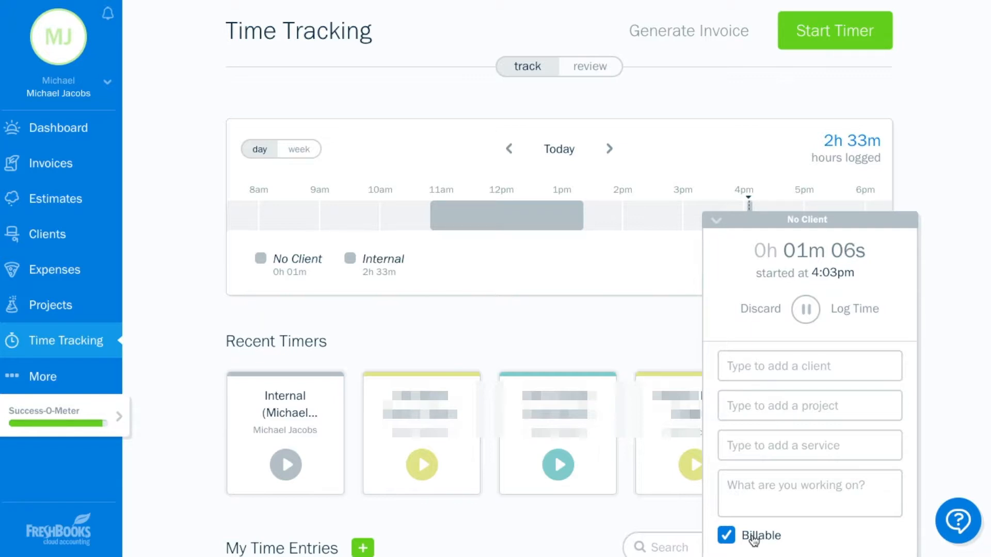
mouse_move(763, 314)
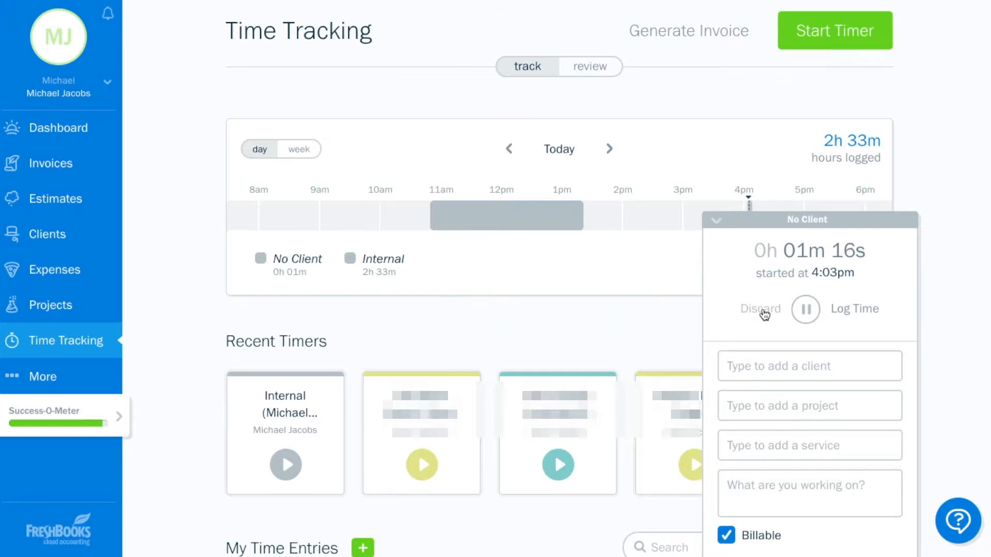
left_click(761, 309)
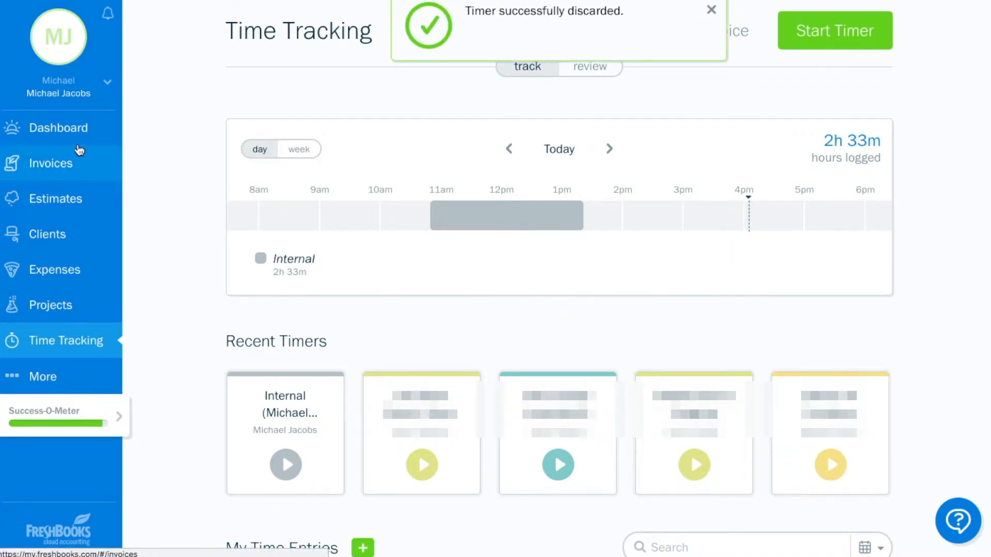
Return to the Dashboard and expand the Create New menu of record types.
left_click(57, 128)
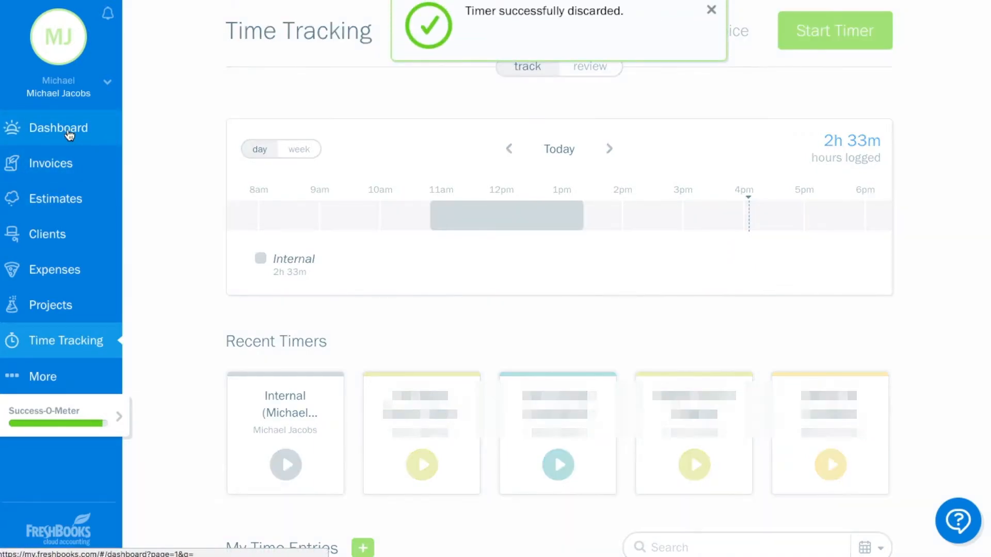
left_click(58, 128)
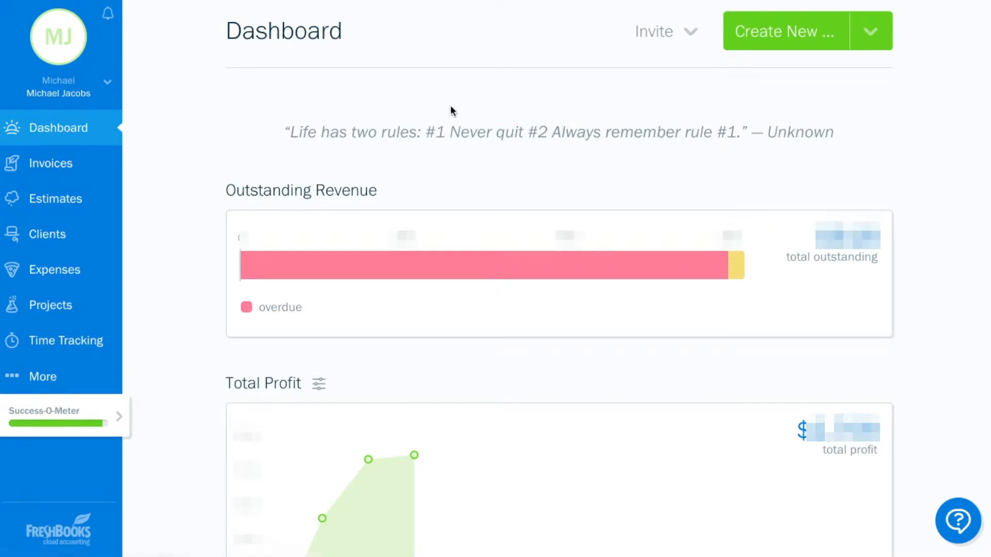
mouse_move(861, 111)
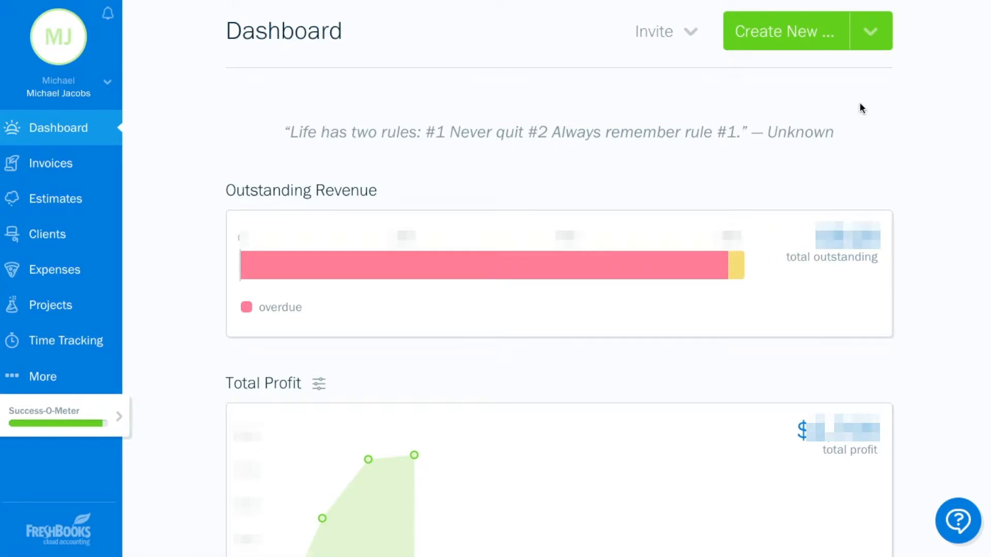
mouse_move(791, 40)
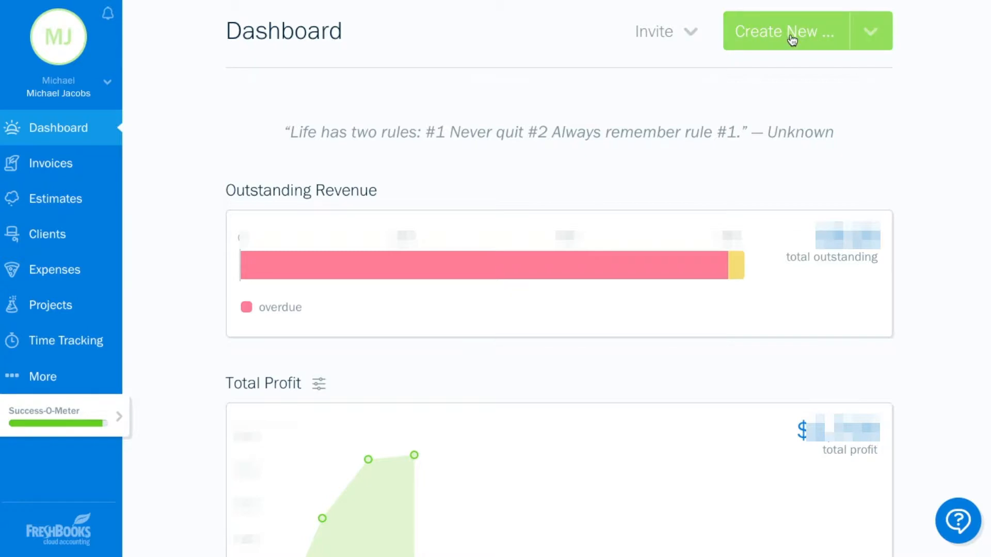
mouse_move(878, 31)
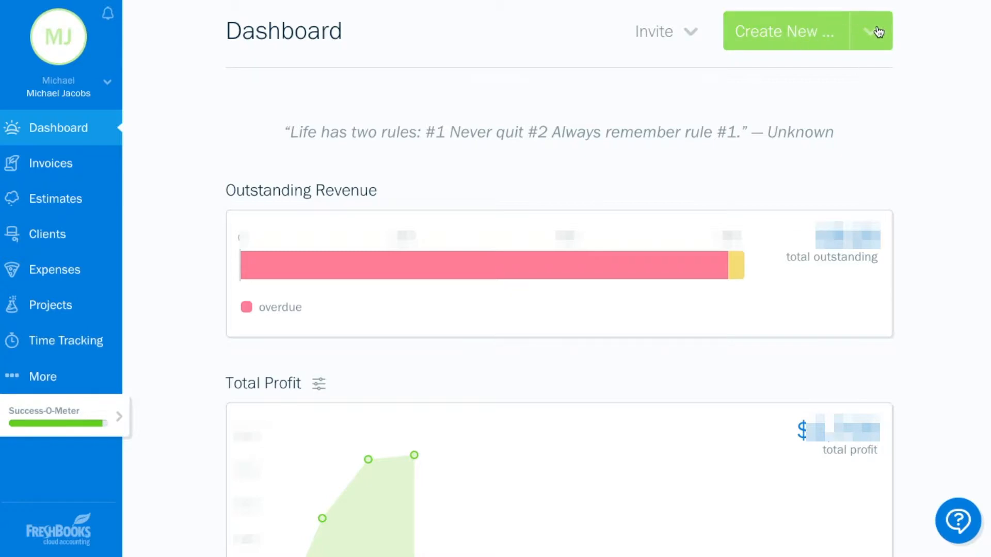
mouse_move(478, 145)
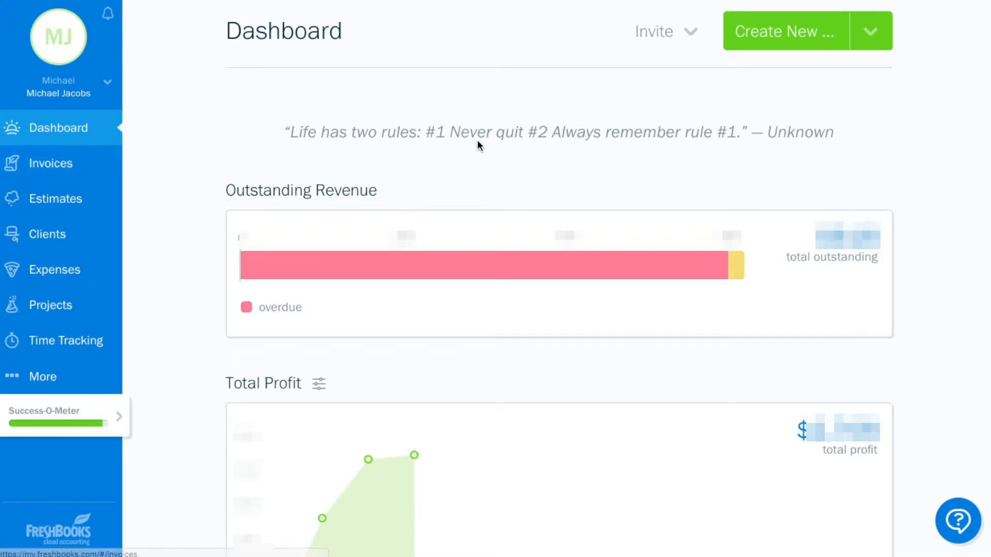
left_click(871, 30)
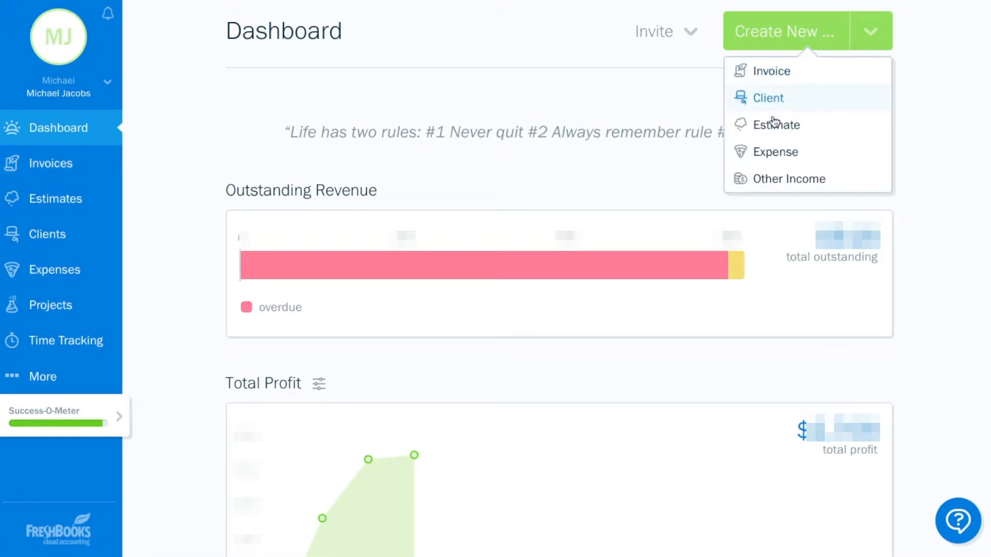
mouse_move(771, 71)
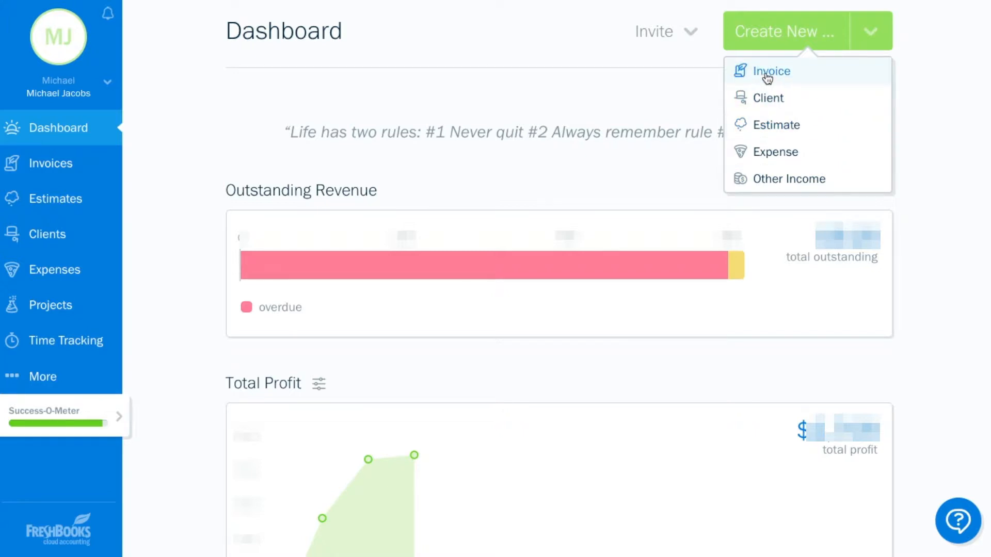
mouse_move(767, 75)
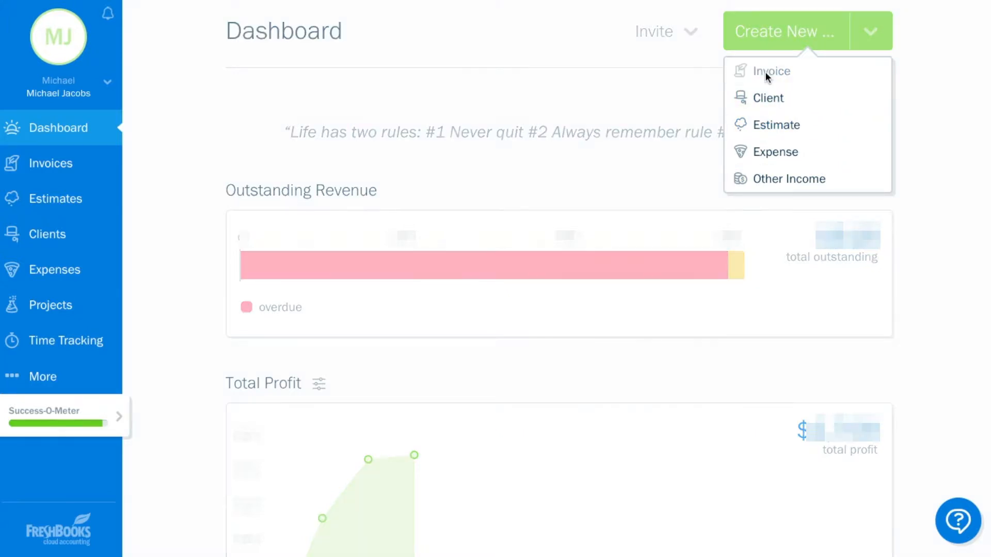
Choose Invoice from Create New to start a blank invoice.
left_click(771, 71)
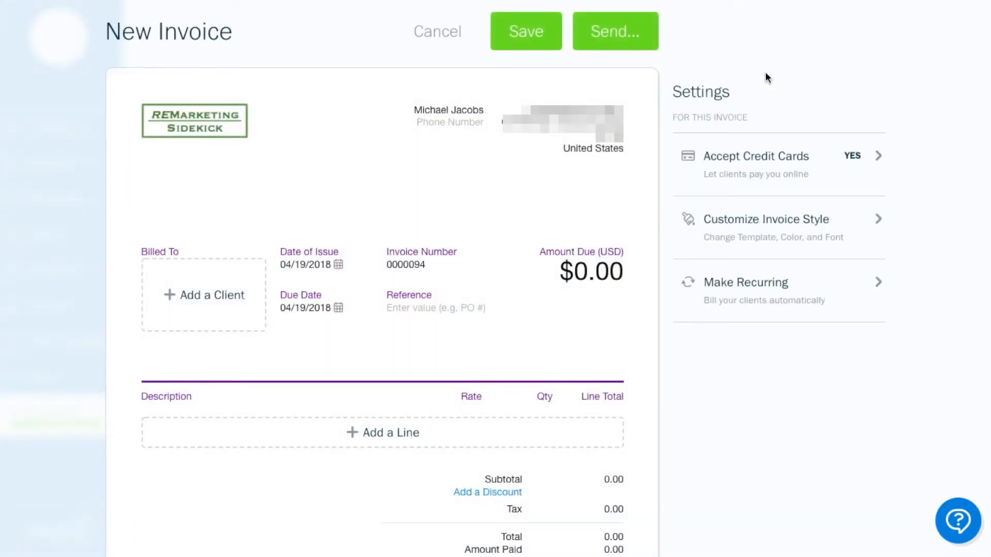
mouse_move(363, 455)
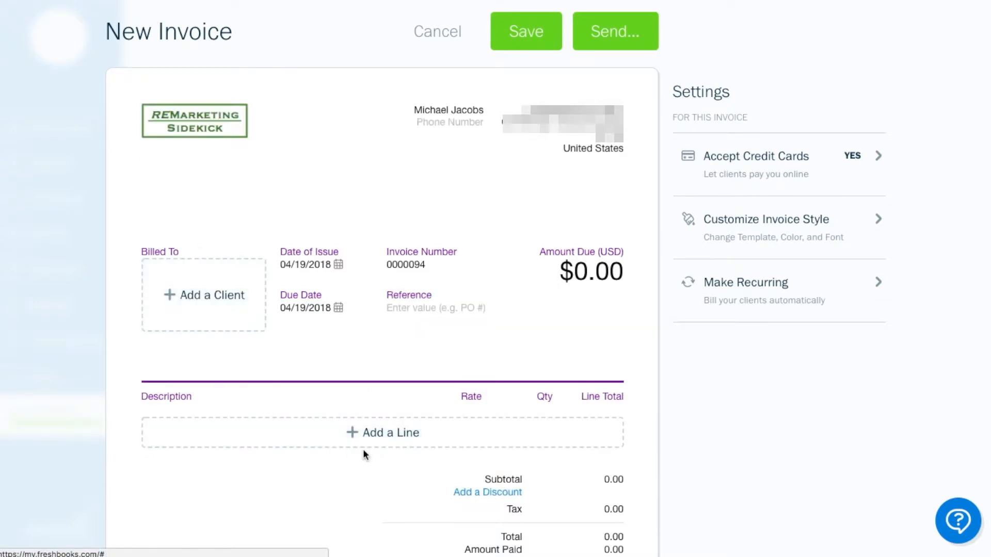
mouse_move(438, 136)
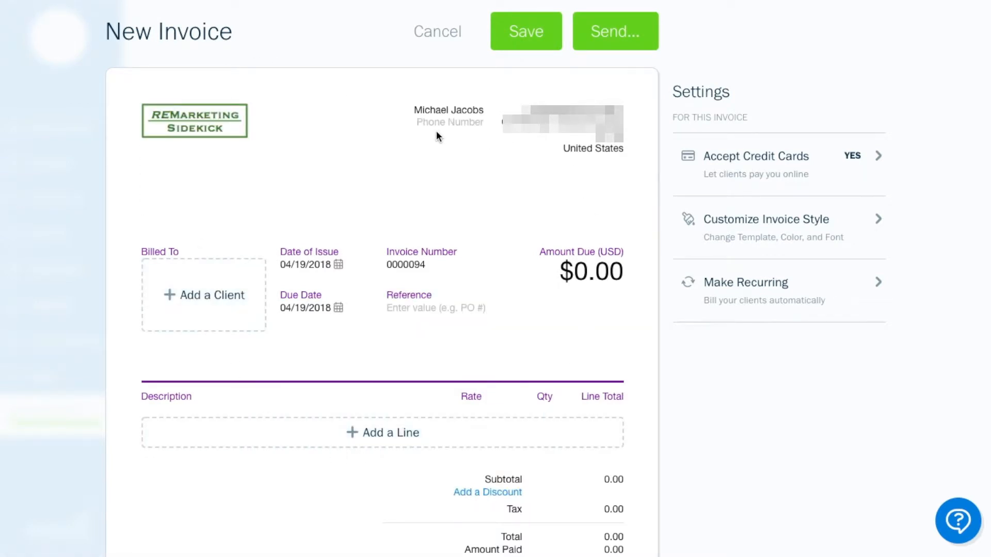
mouse_move(286, 83)
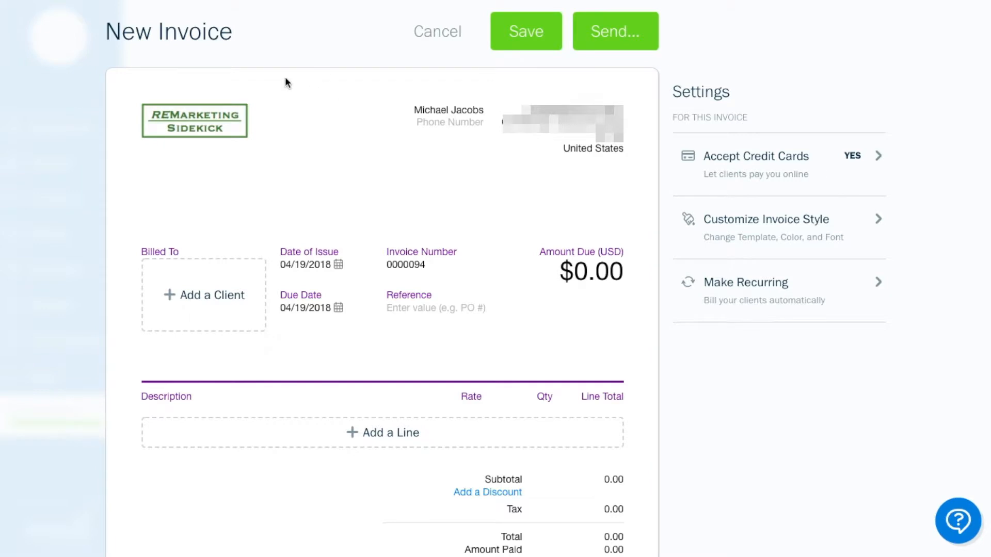
mouse_move(263, 87)
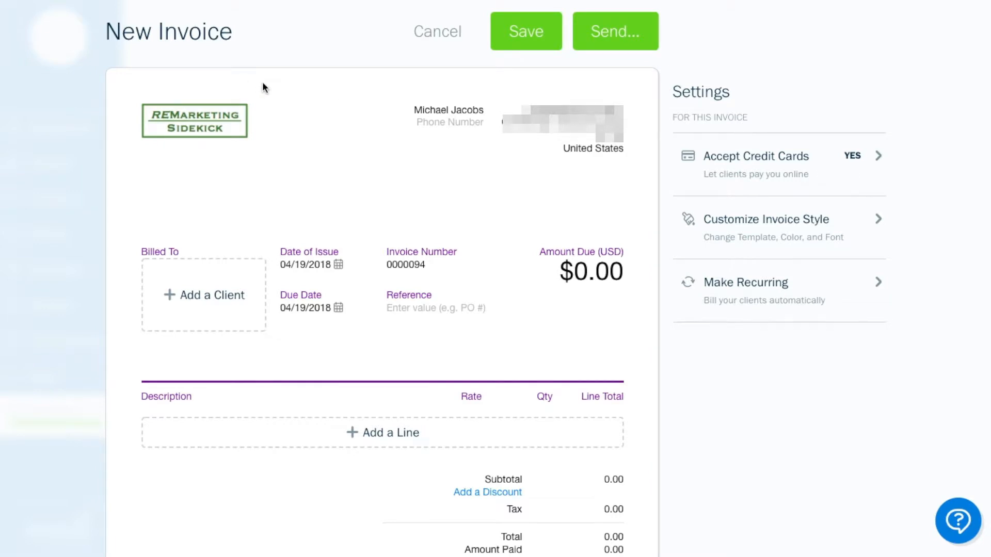
mouse_move(530, 82)
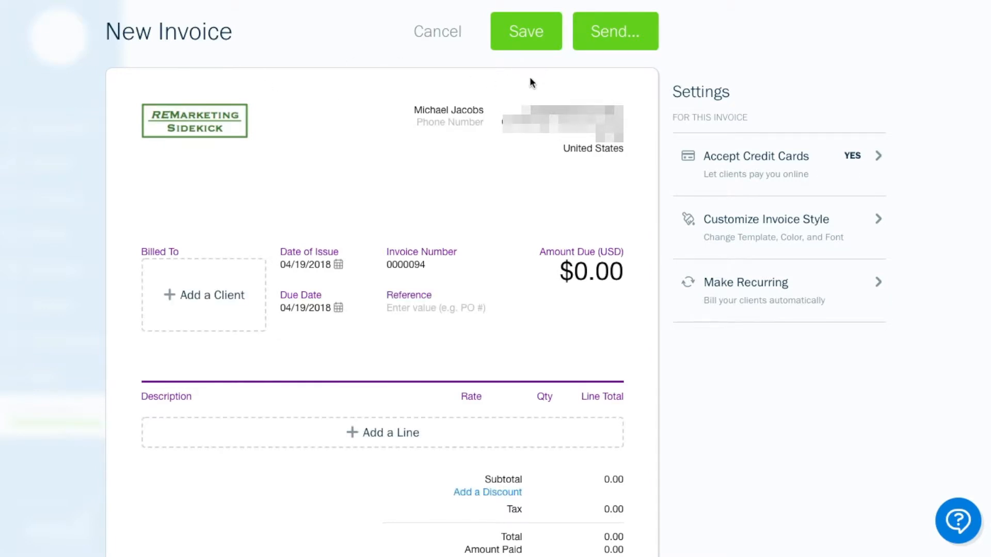
mouse_move(440, 217)
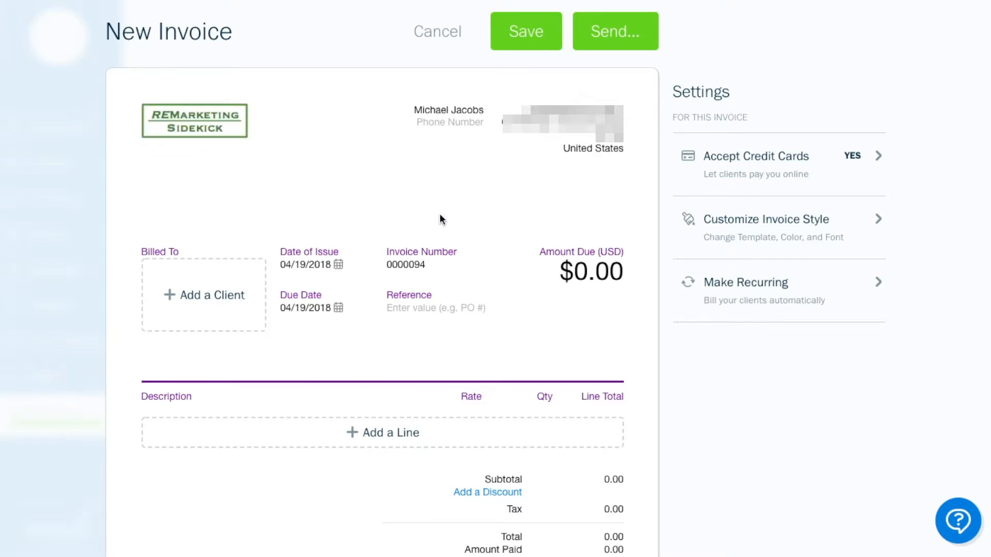
mouse_move(204, 295)
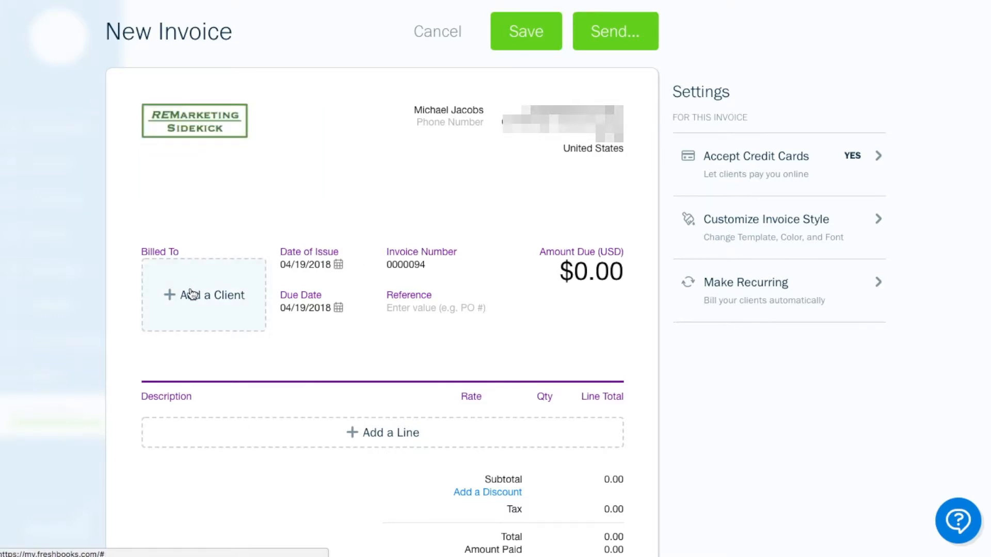
Bill the invoice to Bob Jone, 123 Main Street, Anytown, MA 12345.
left_click(203, 295)
type("Bob")
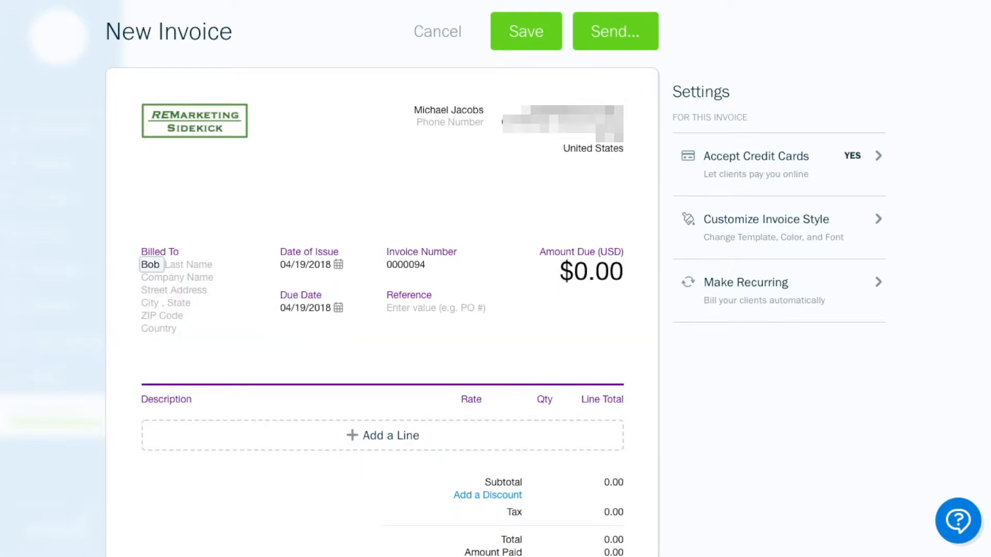
left_click(187, 264)
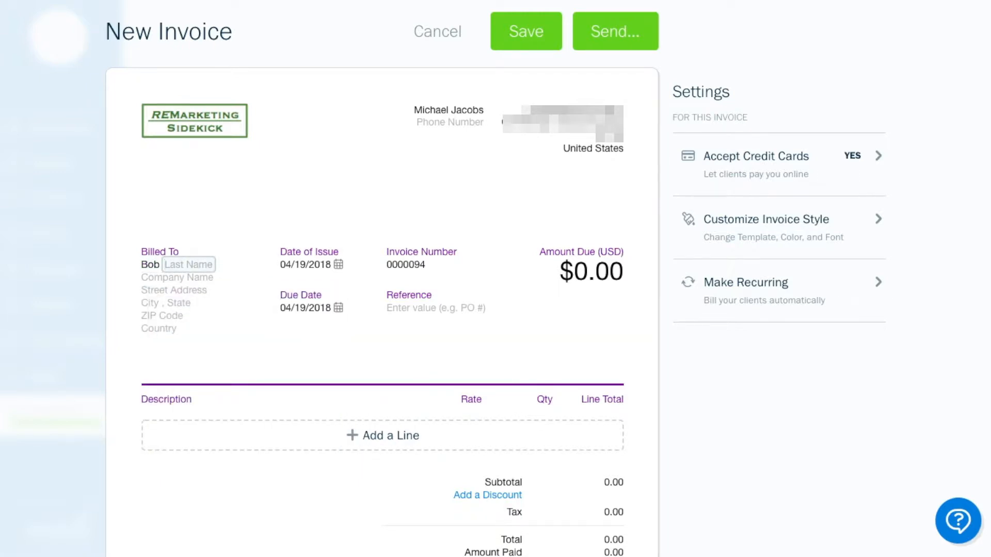
type("Jone")
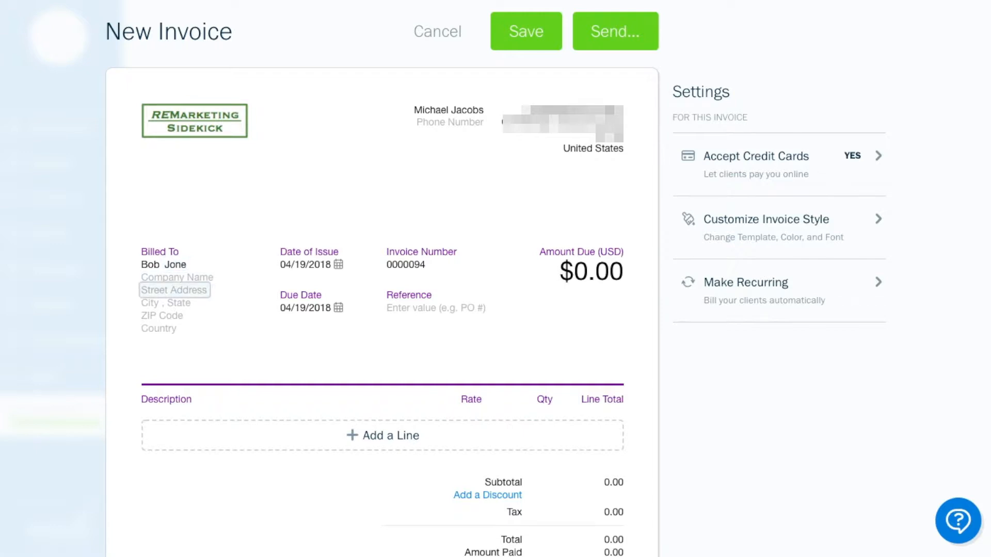
type("123")
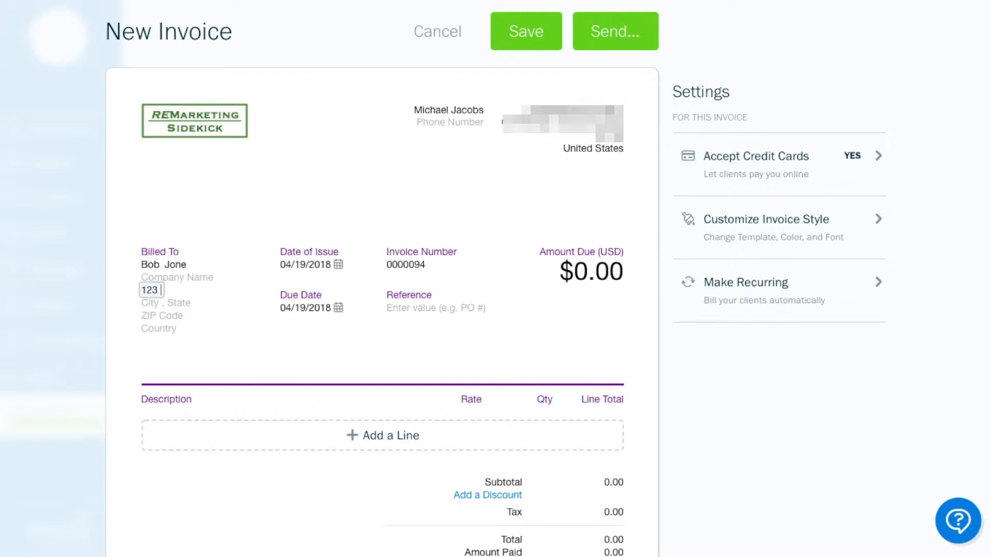
type("Main Street")
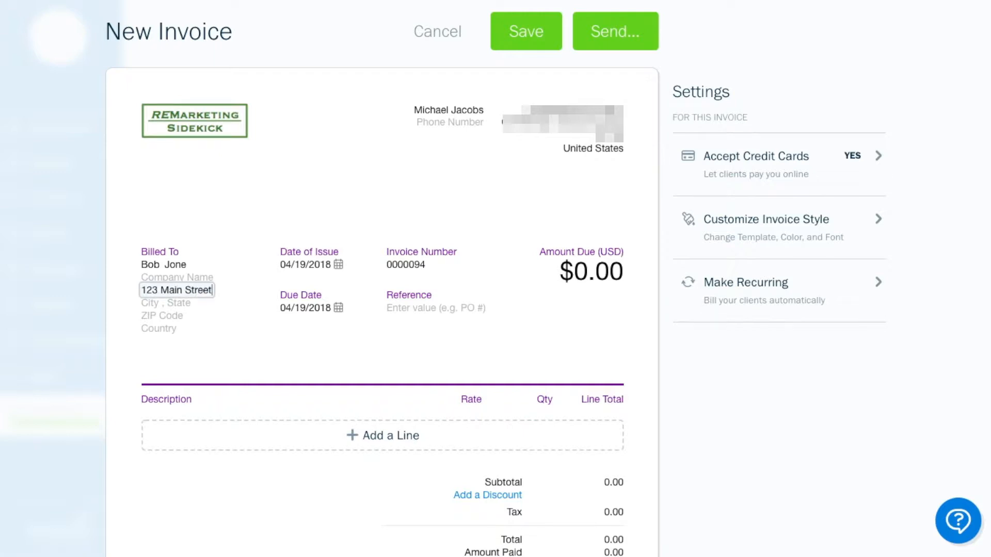
type("Anytown")
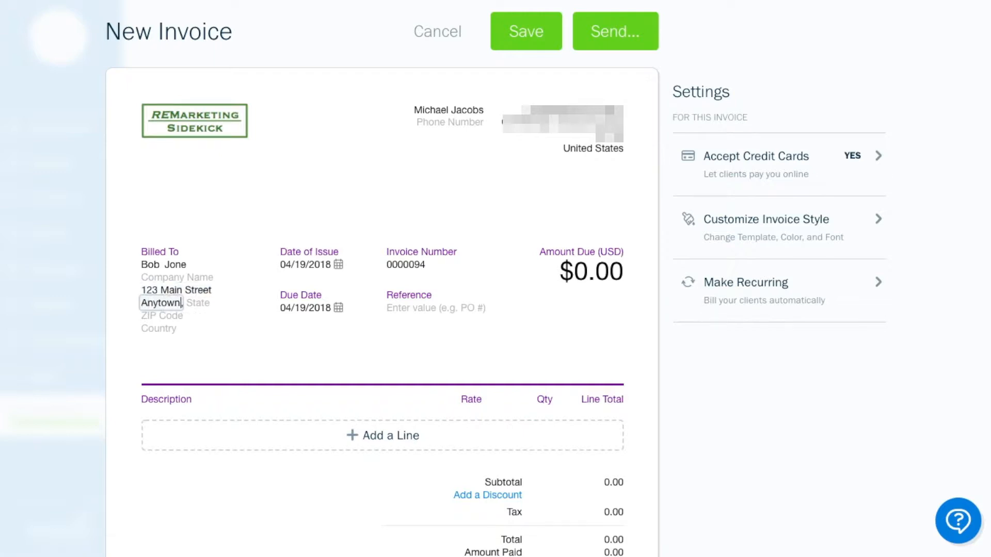
type("MA")
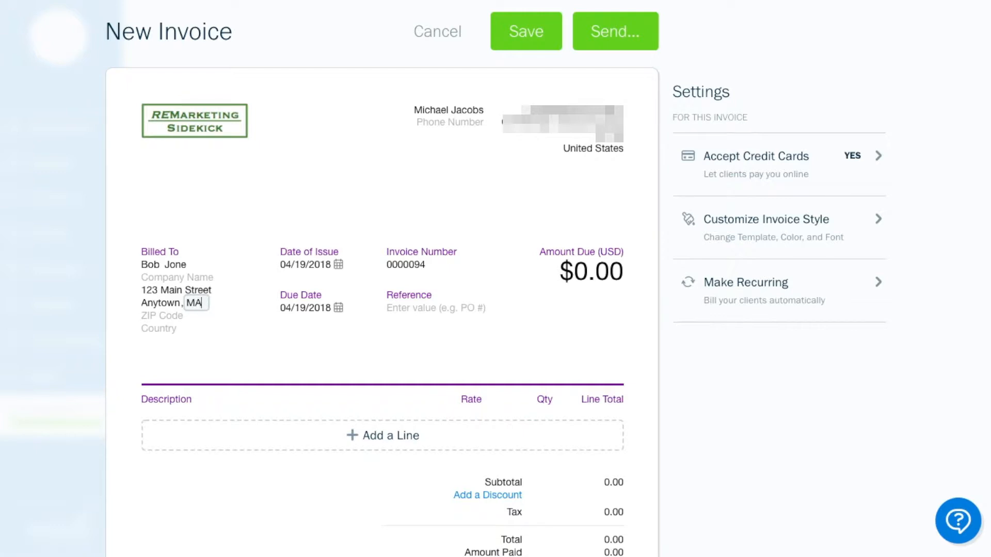
type("12345")
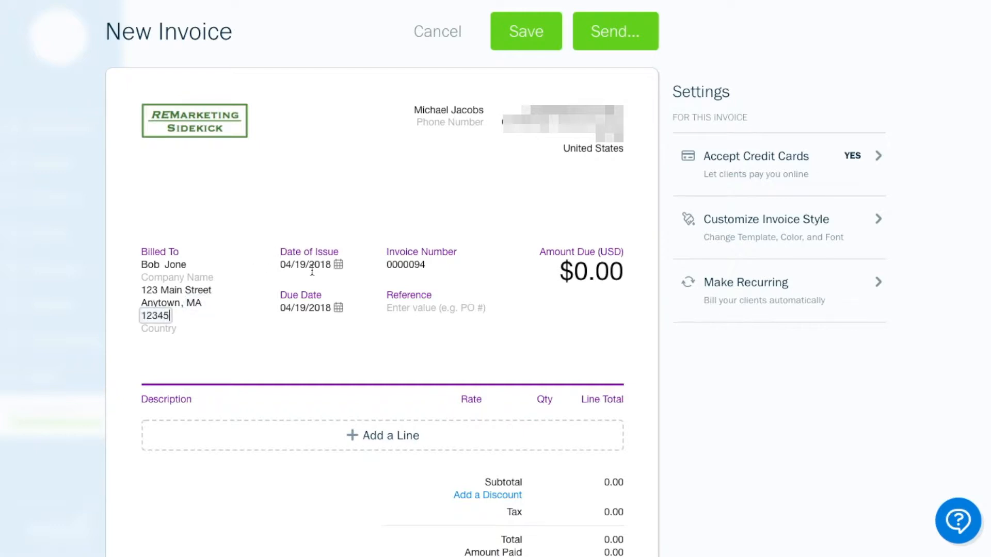
mouse_move(307, 309)
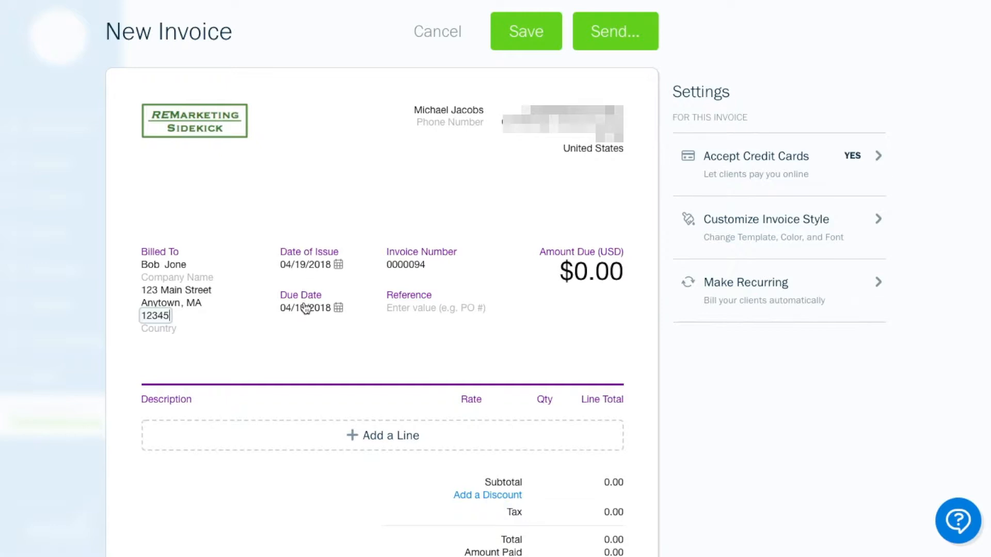
Set the due date to 15 days after issue and start a new line item row.
left_click(340, 307)
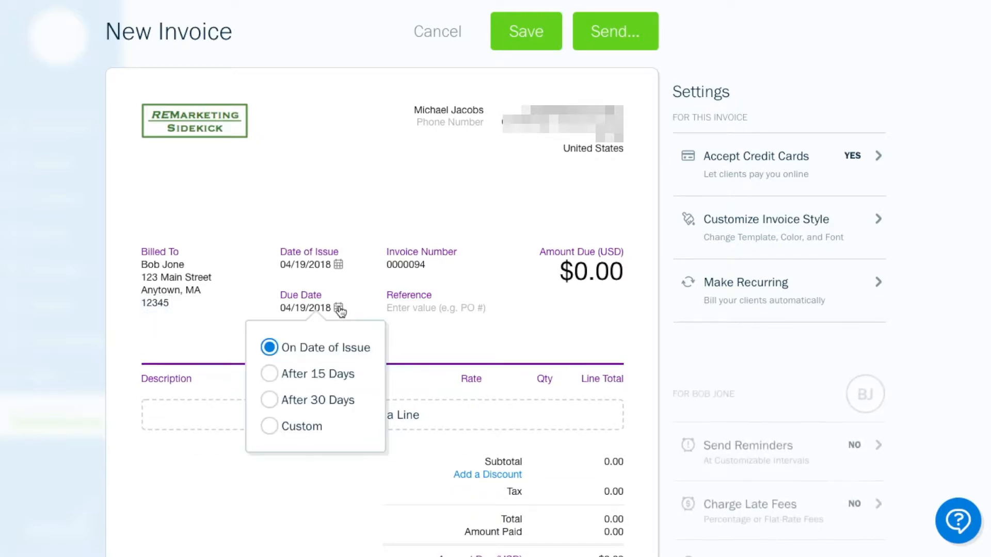
left_click(269, 373)
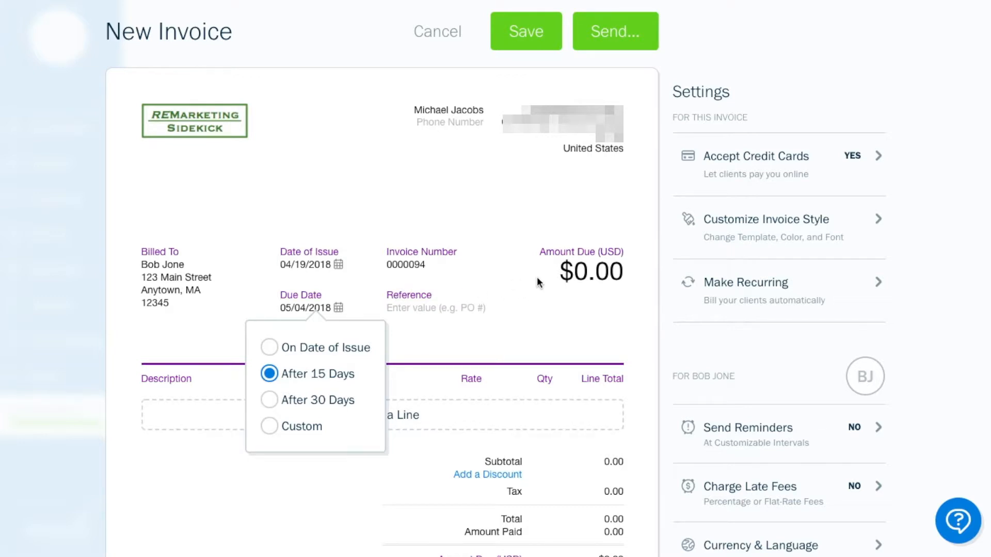
left_click(275, 406)
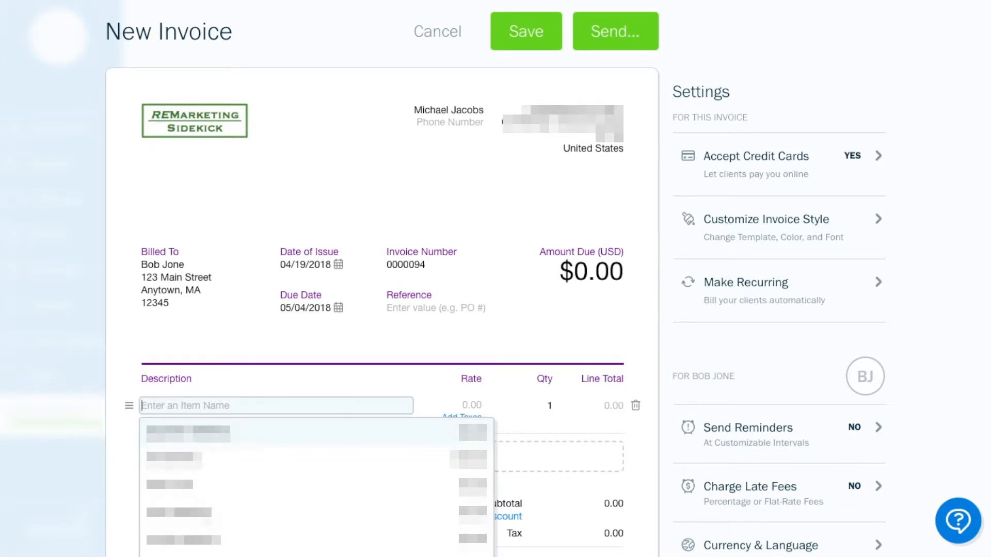
Name the line item 'Home Staging for 456 Main Street', correcting the mistyped client name.
type("Home Sta")
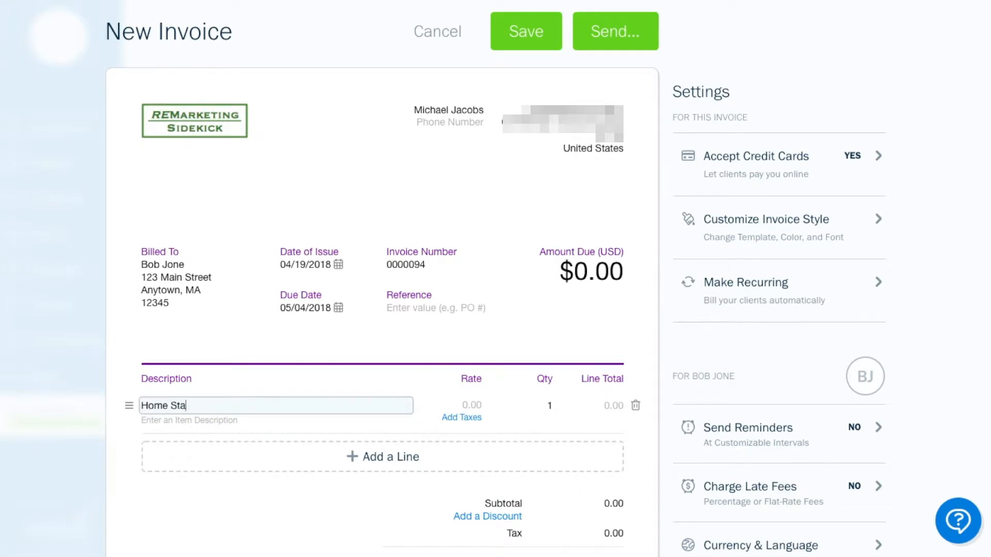
type("ging for Bo")
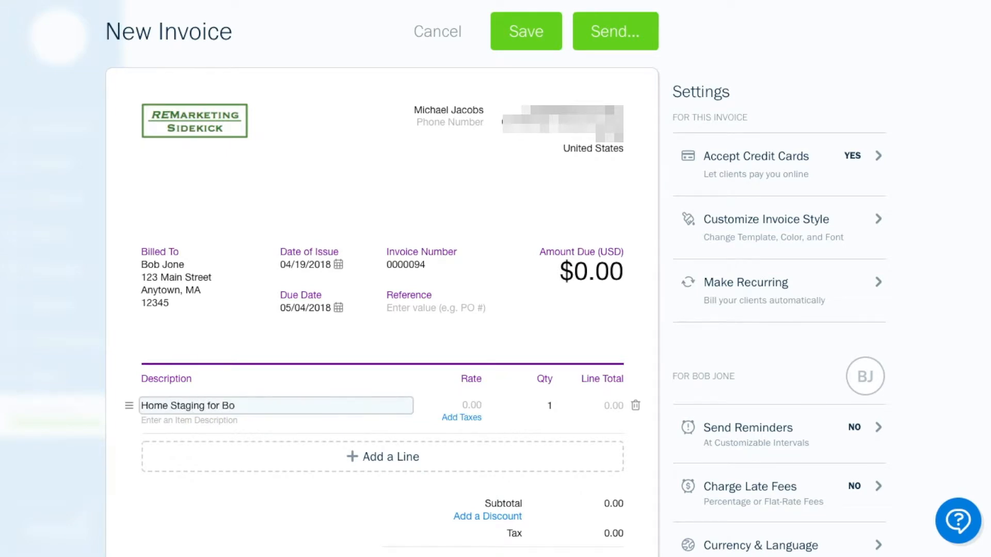
type("b Joe")
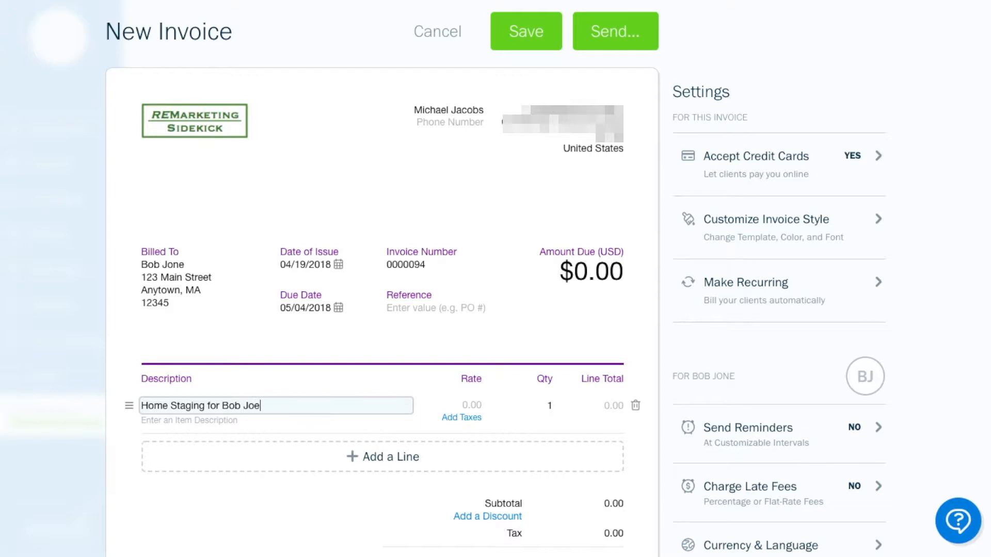
type("ns")
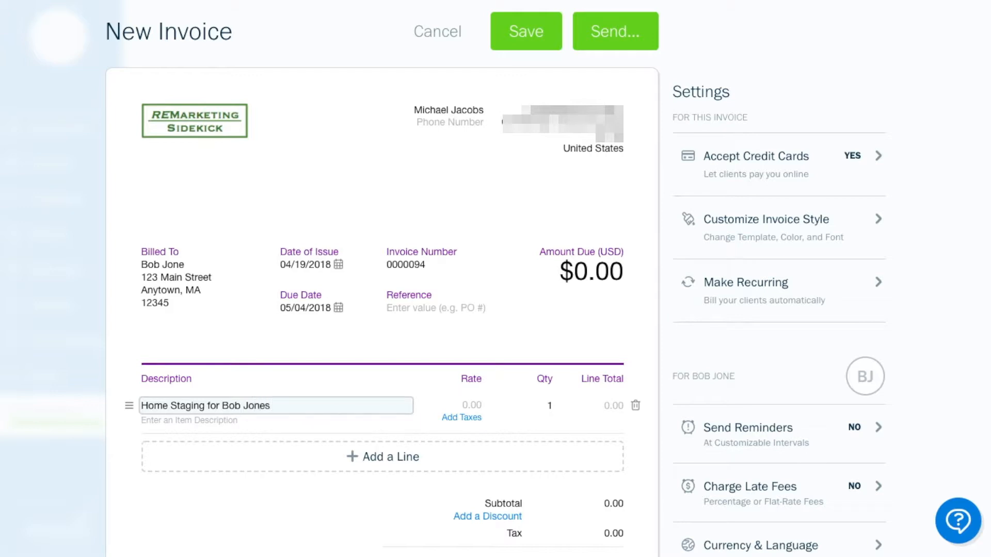
key("BackSpace")
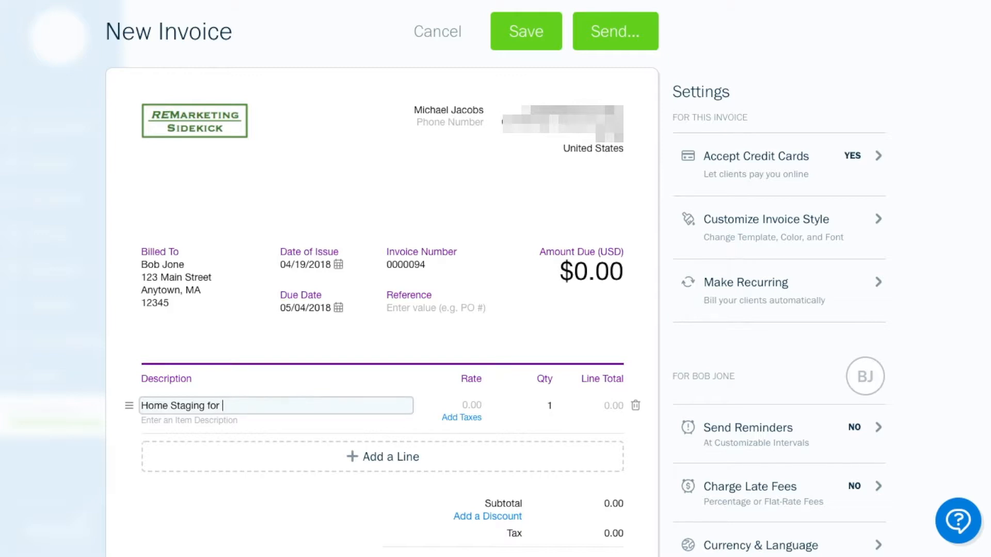
type("456")
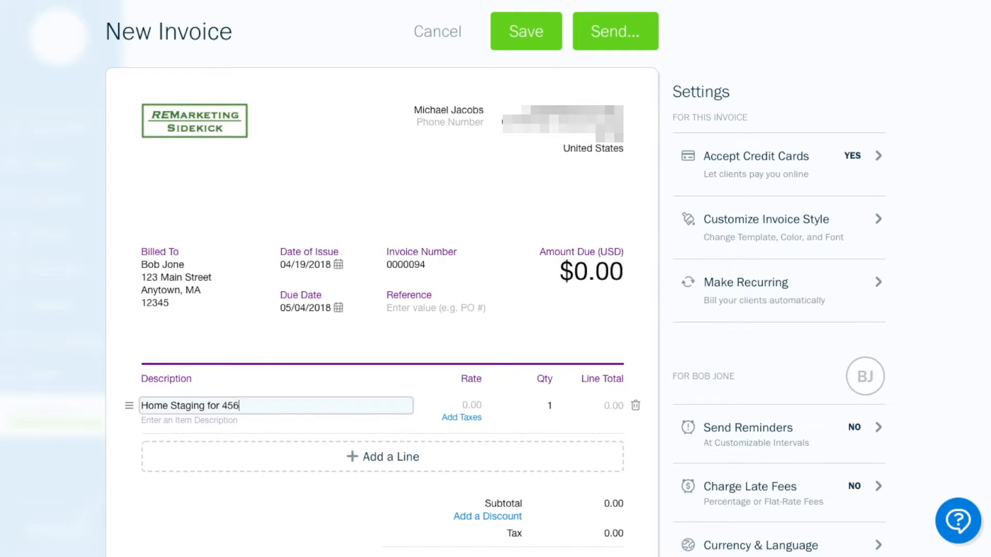
type("Main")
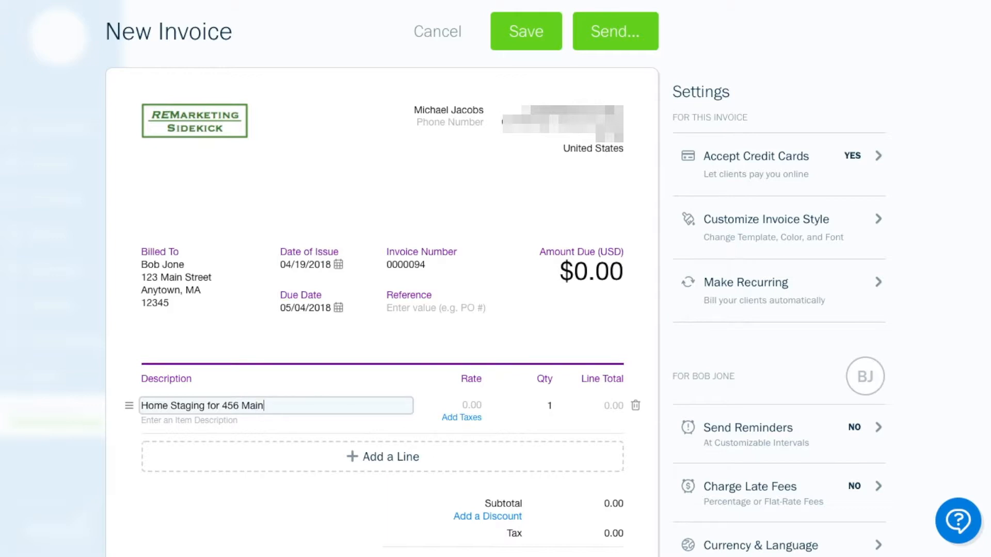
type("Street")
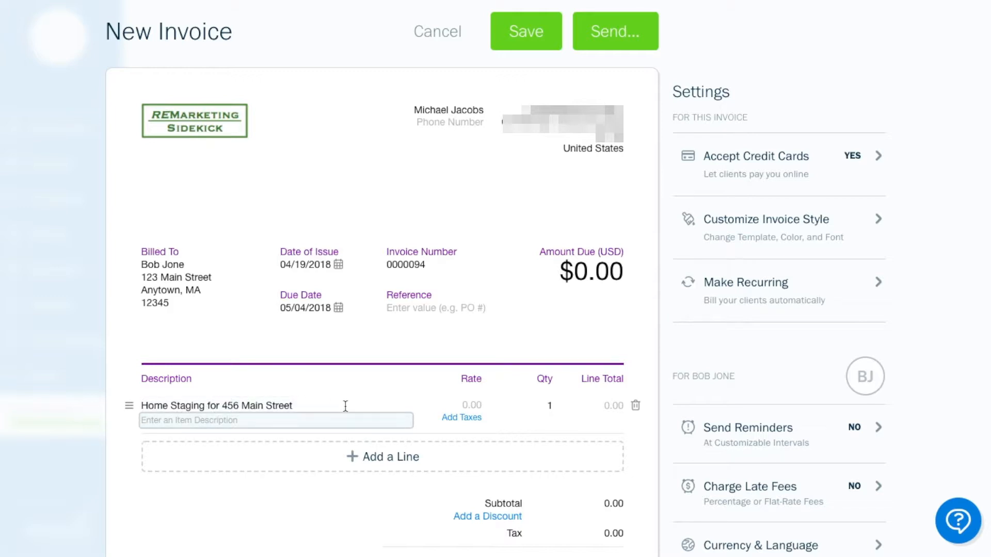
Describe the item as vacant home staging for 456 Main Street and furniture rental.
type("Van")
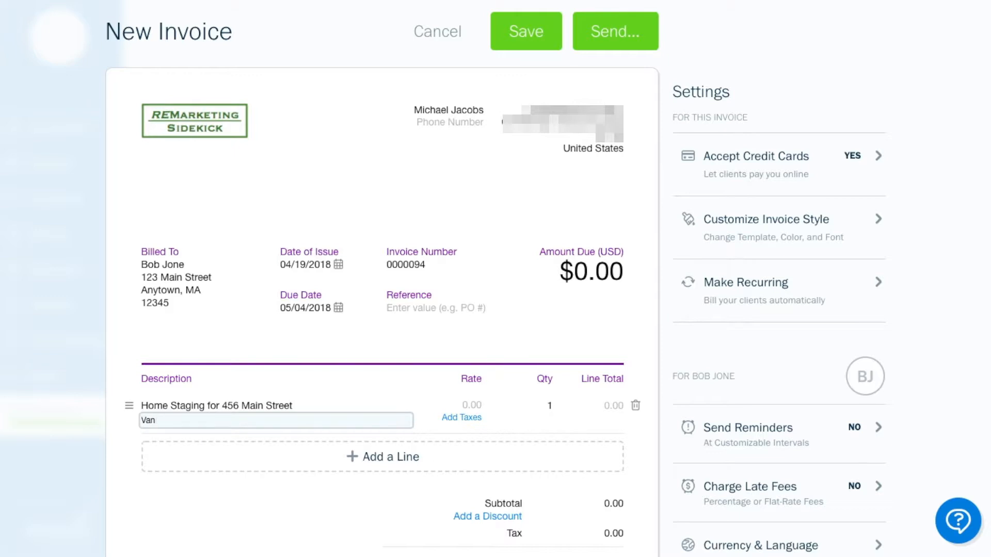
type("Vacant home")
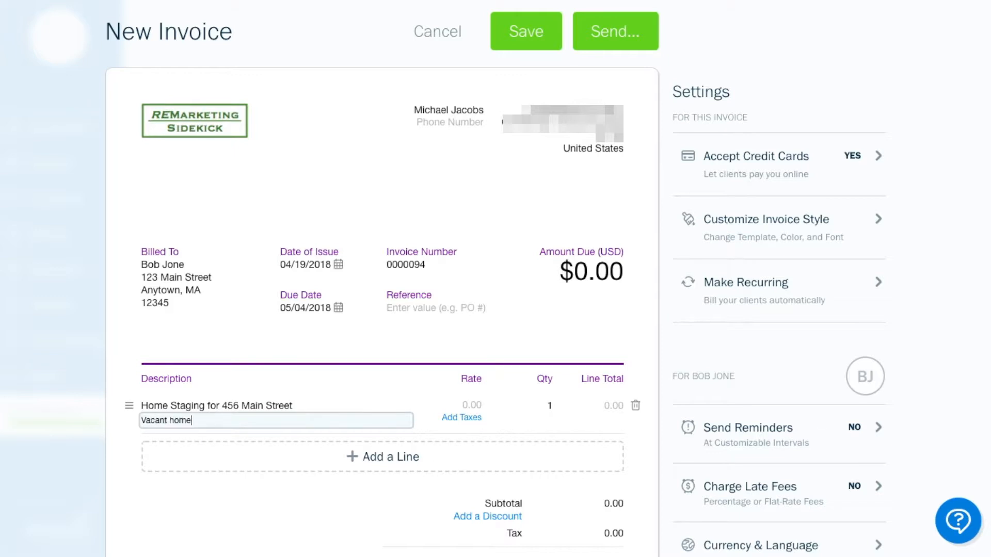
type("staging for")
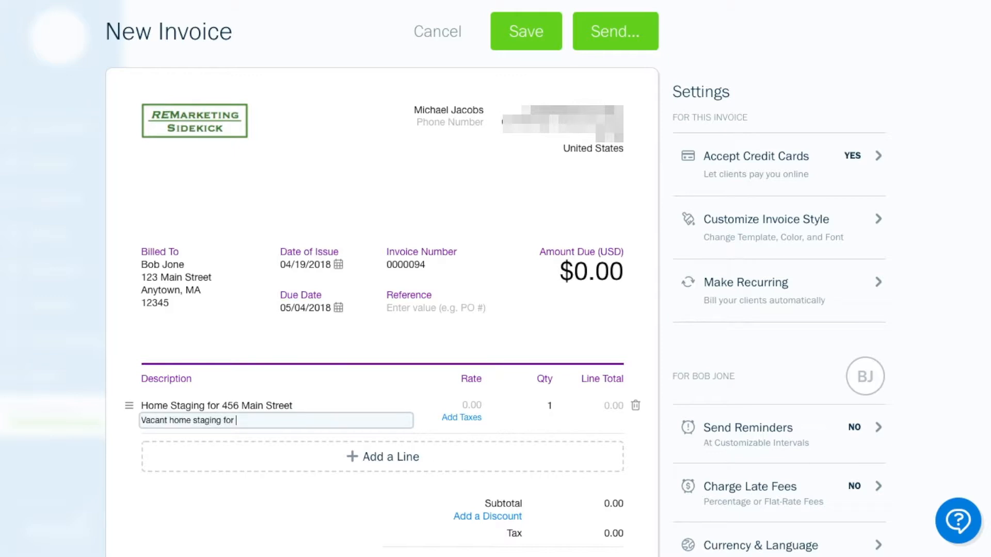
type("456 M")
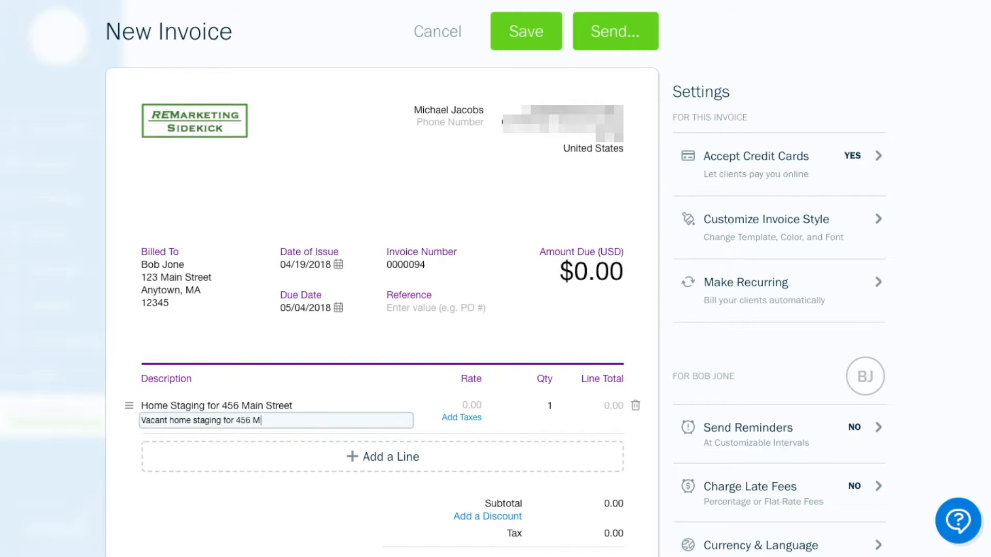
type("ain Street")
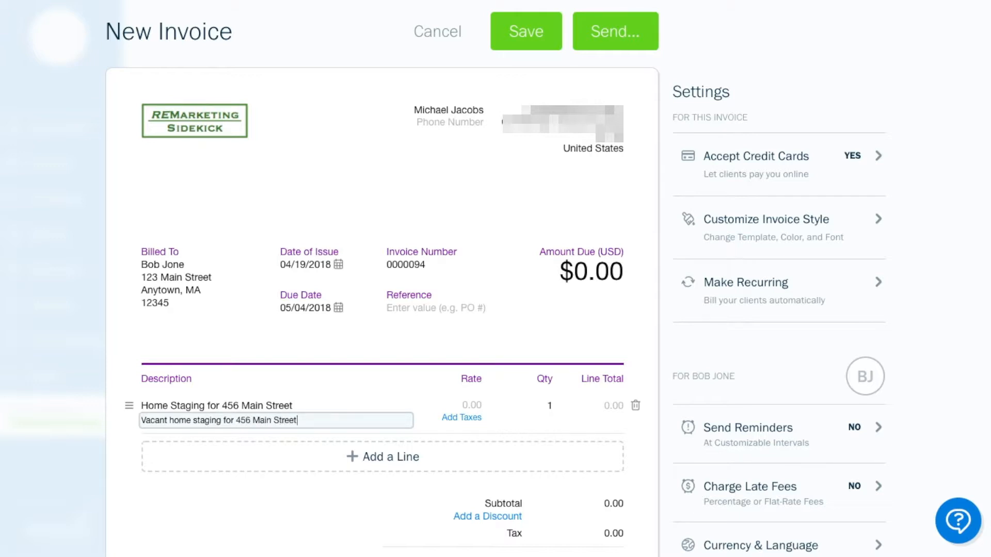
type("and fun")
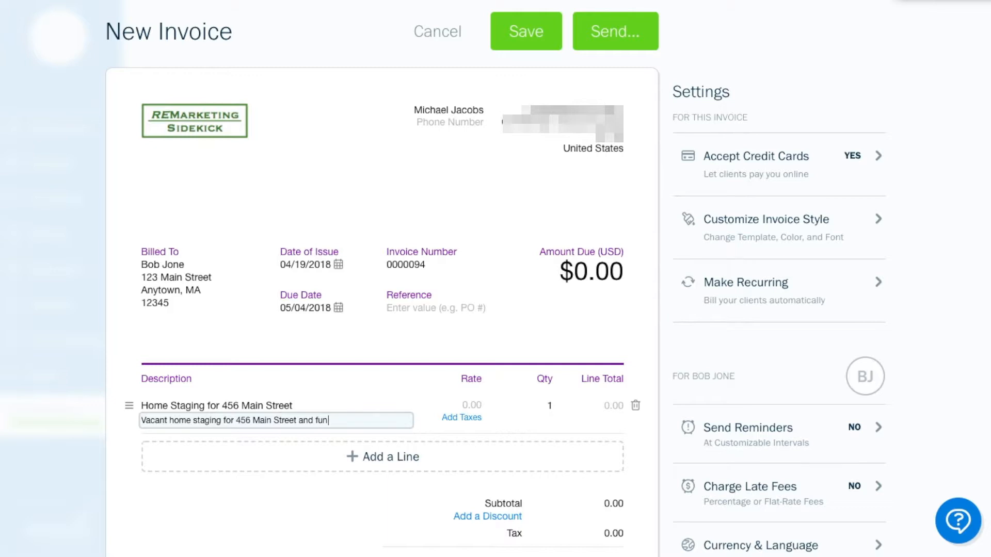
type("furniture reta")
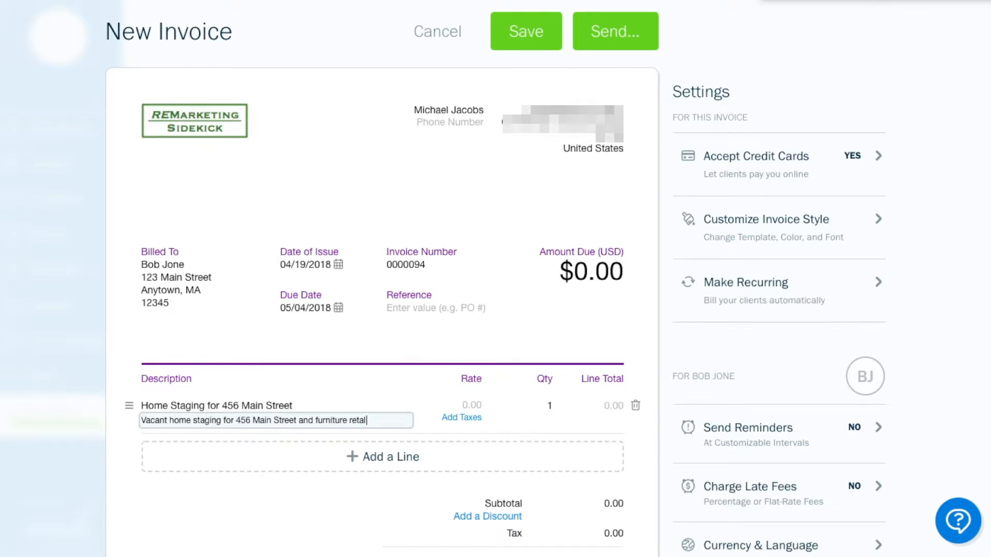
type("l")
left_click(469, 405)
type("100")
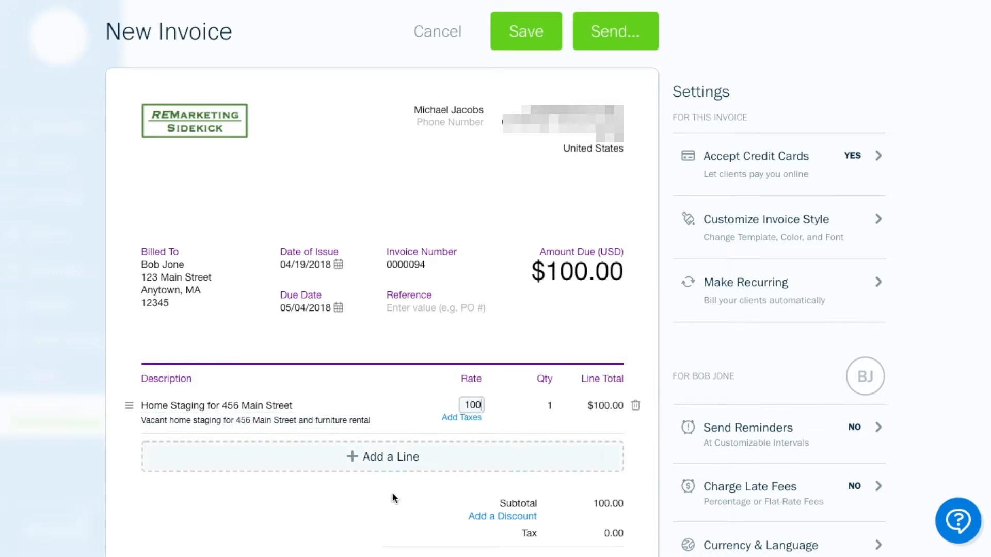
Scroll down to the invoice totals showing $100.00 total and due.
scroll("down", 3)
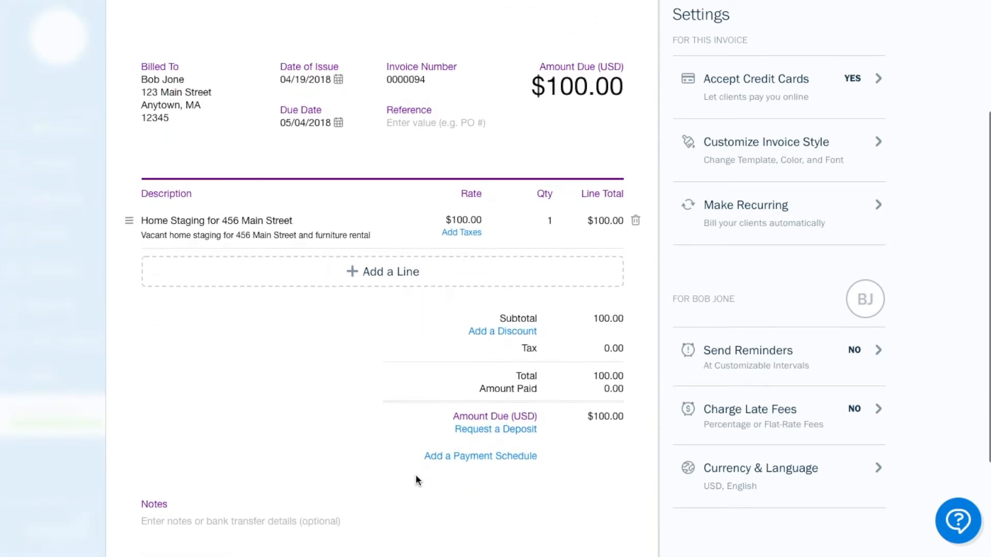
mouse_move(557, 358)
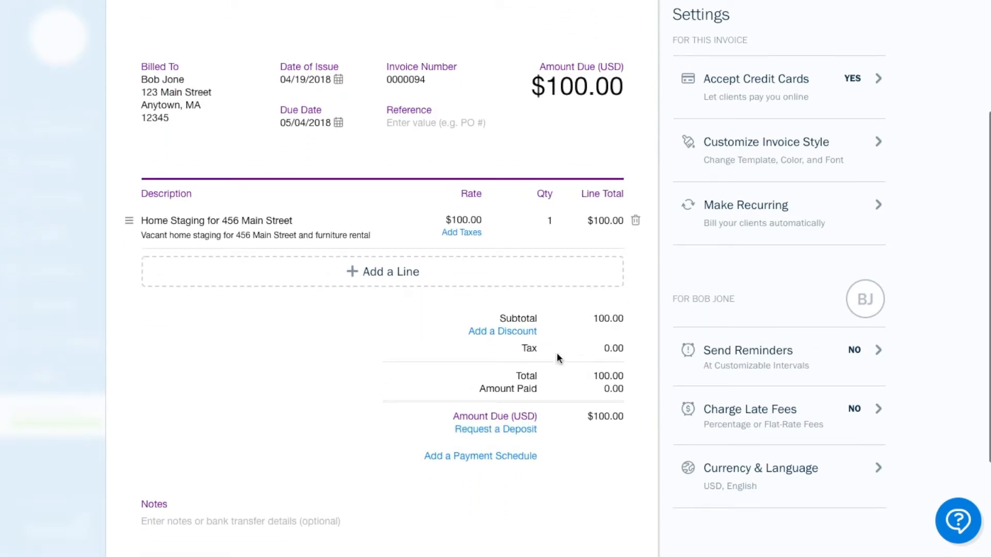
mouse_move(503, 331)
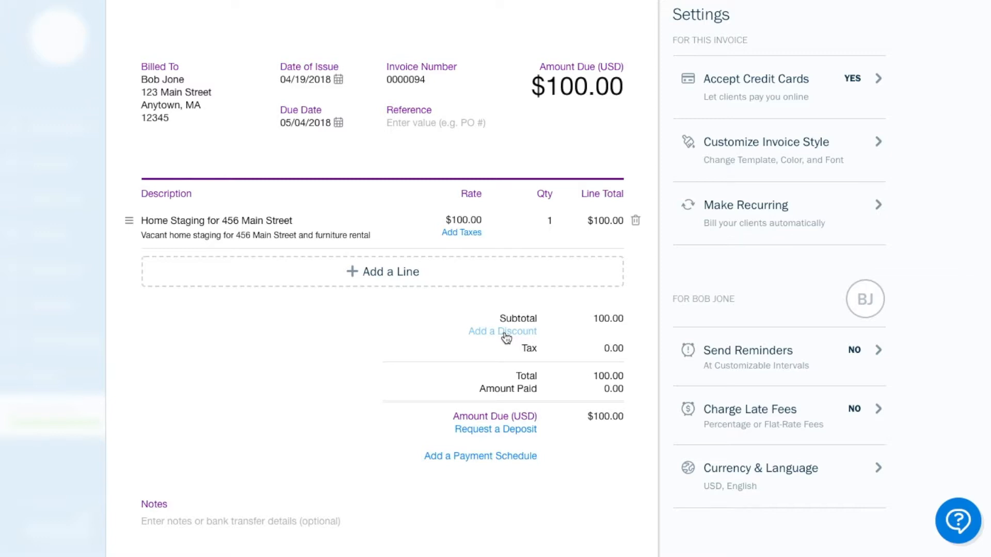
Apply a 10% discount to the subtotal, reducing the amount due to $90.00.
left_click(501, 331)
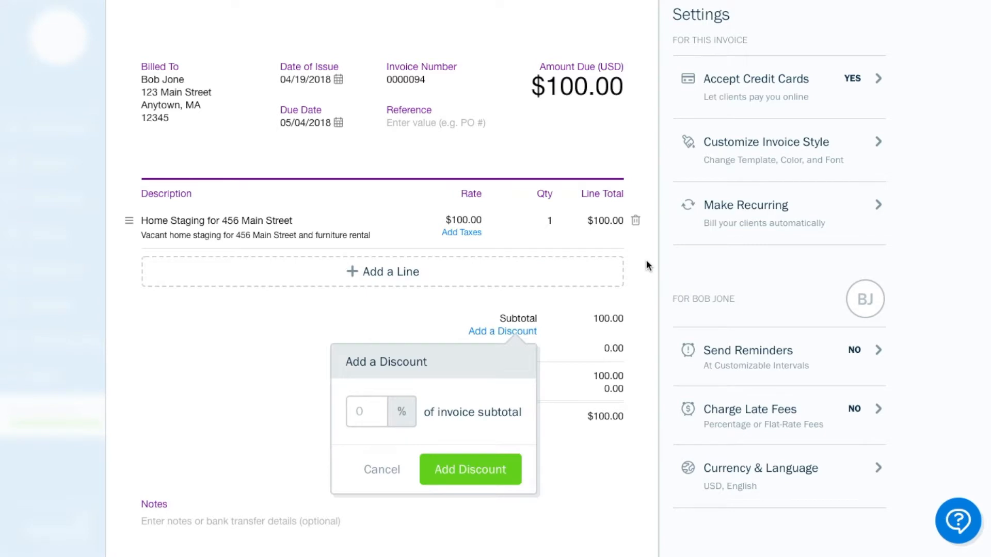
left_click(366, 411)
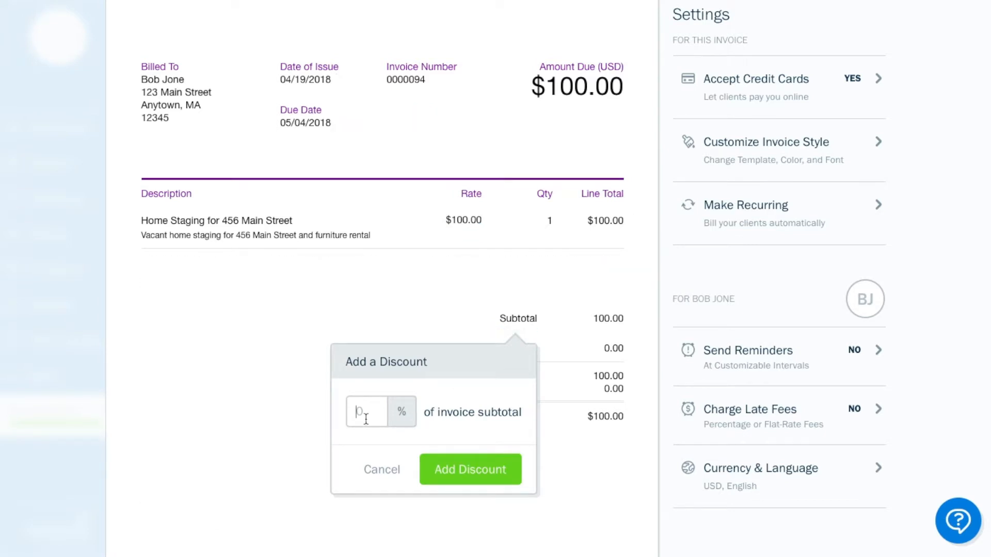
type("10")
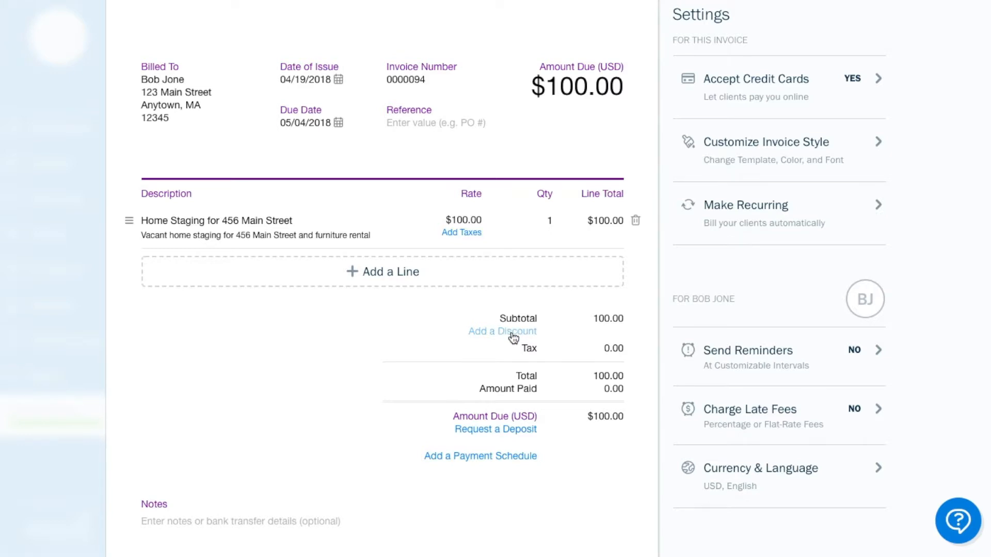
left_click(502, 332)
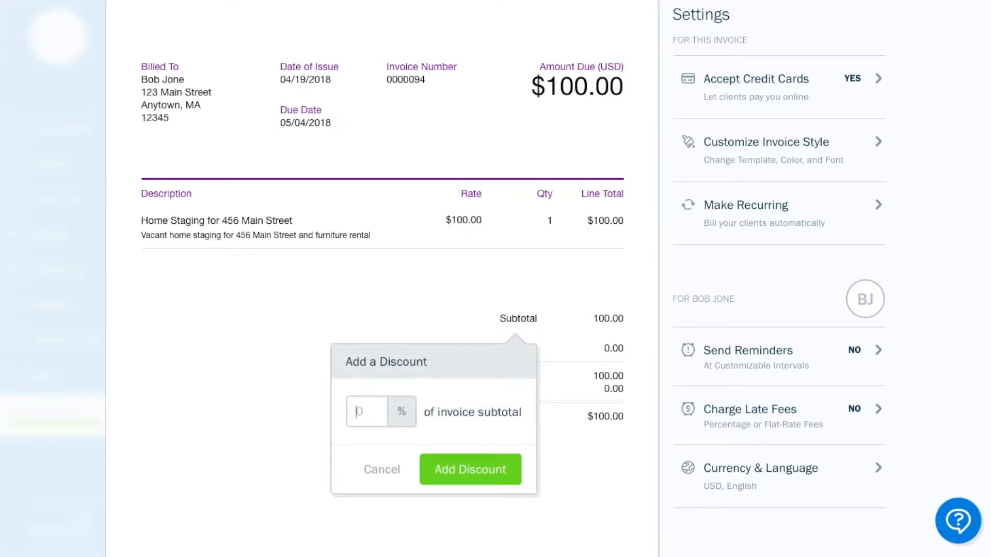
left_click(471, 470)
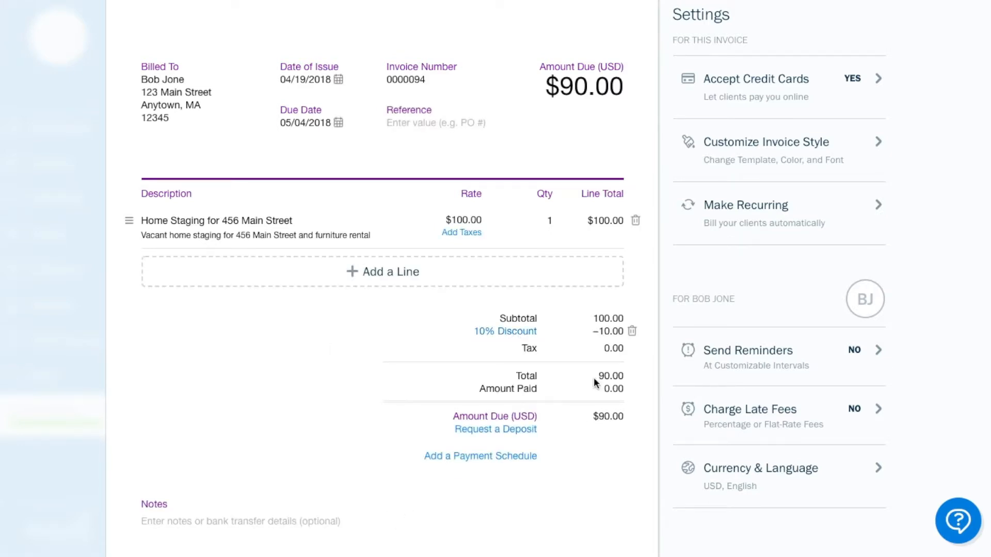
mouse_move(586, 392)
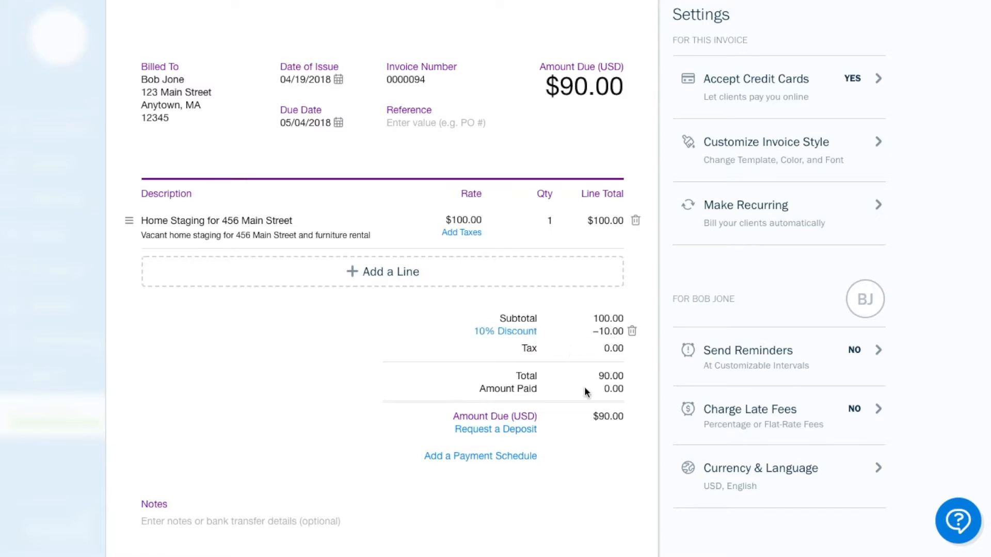
mouse_move(415, 451)
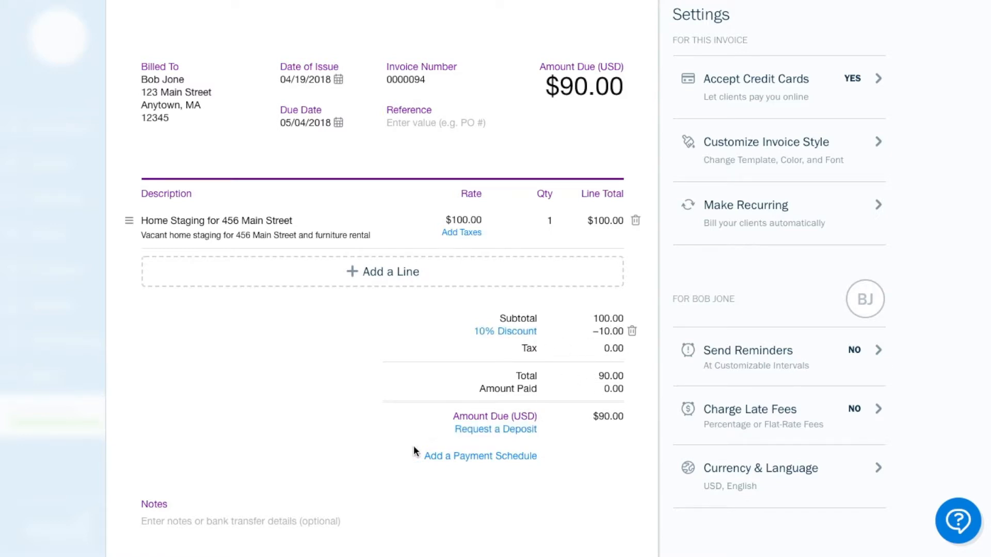
Add 'Please pay upon receipt.' to the invoice notes.
scroll("down", 3)
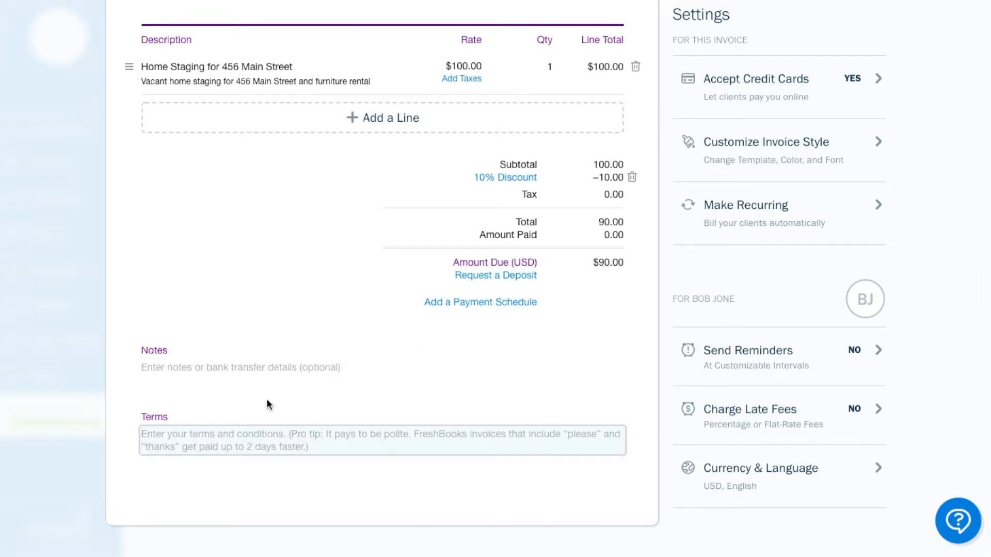
type("Plea")
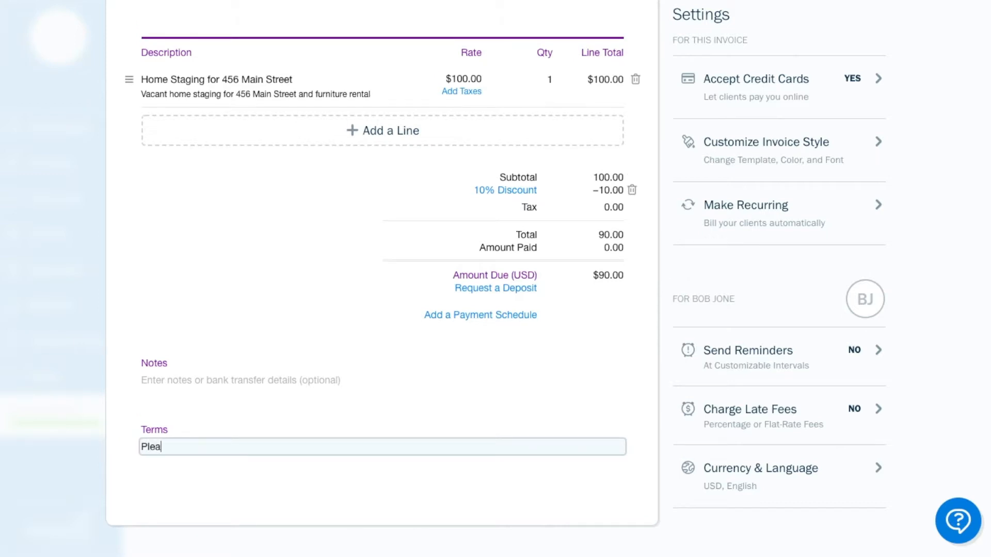
type("se pay up")
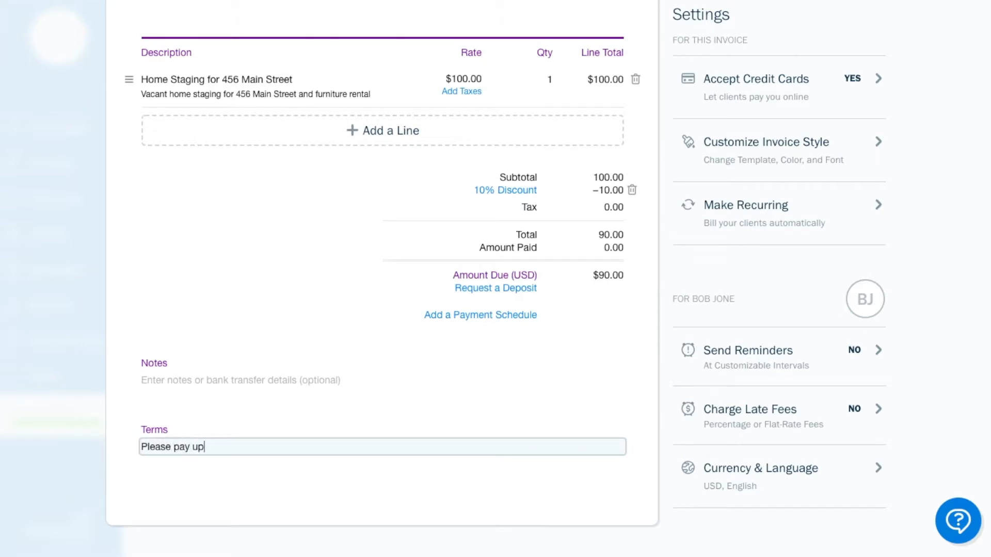
type("on receipt")
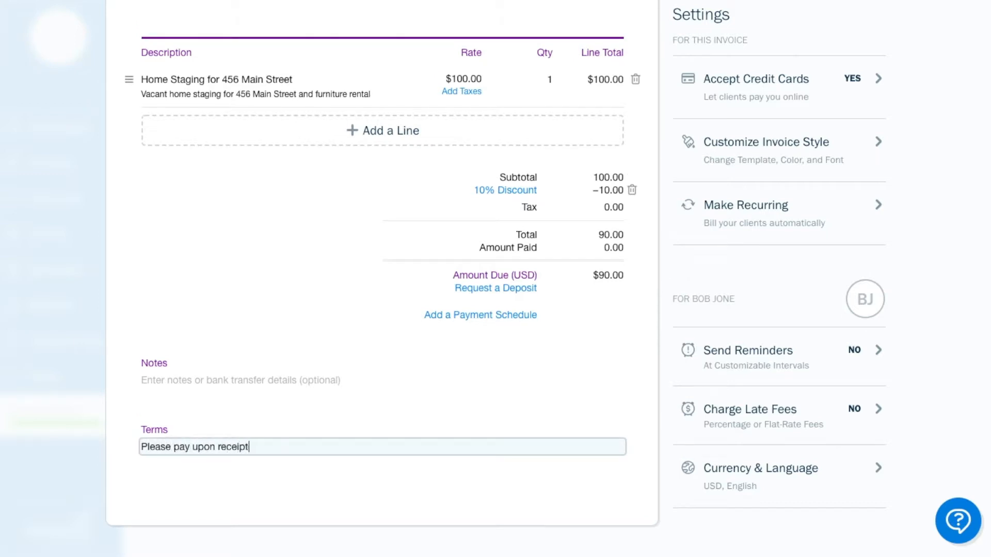
type(".")
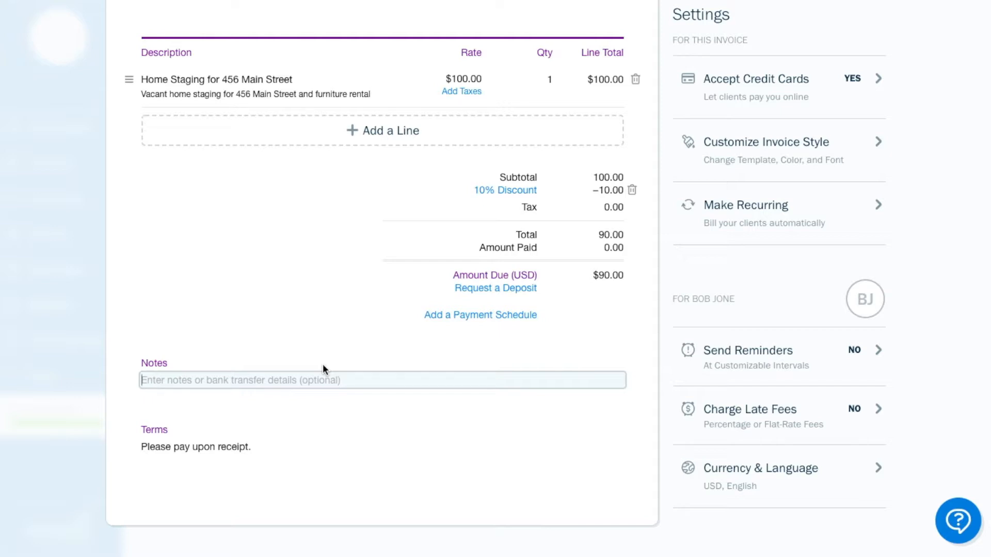
Write Bob a note about vacant home staging at 456 Main Street including 3 months of furniture rental.
type("B")
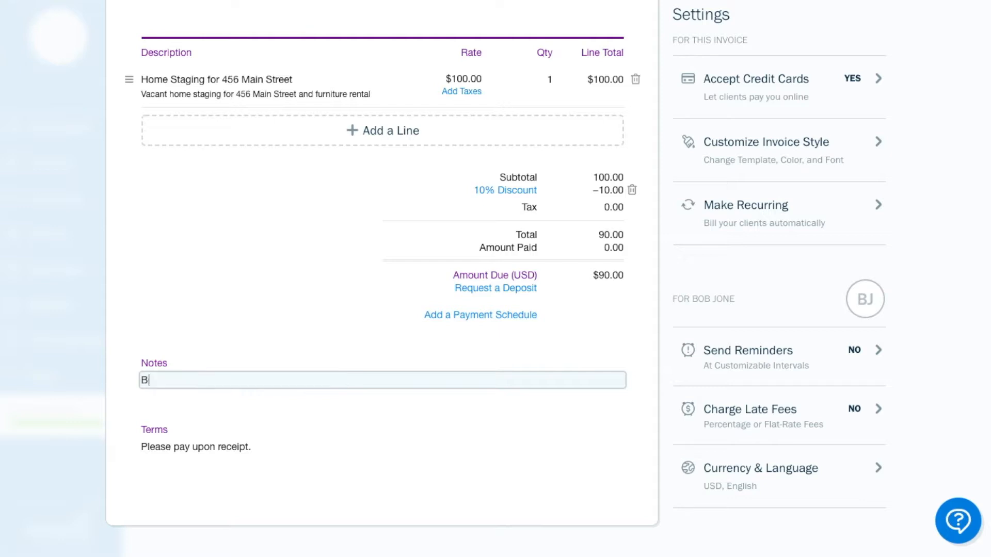
type("ob, this invoice was for th")
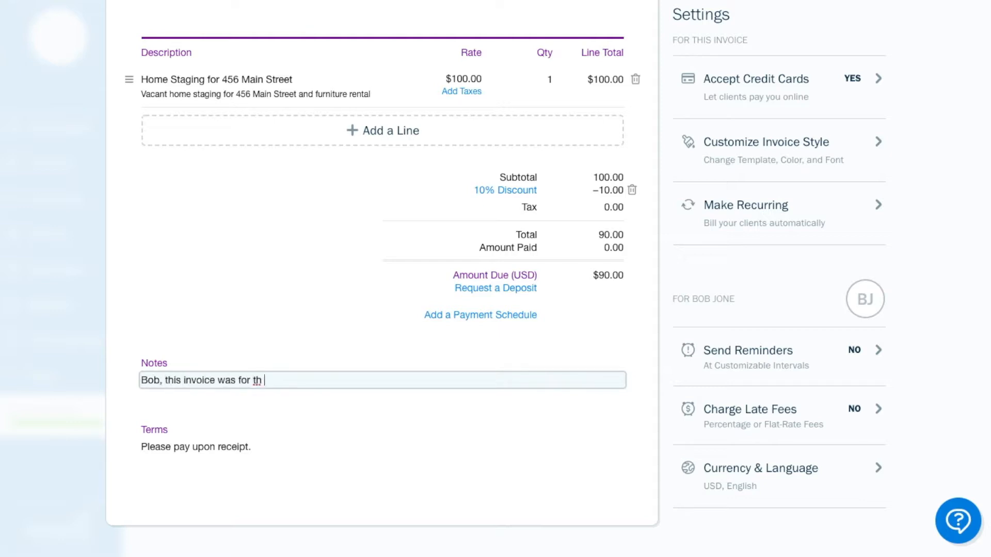
type("e va")
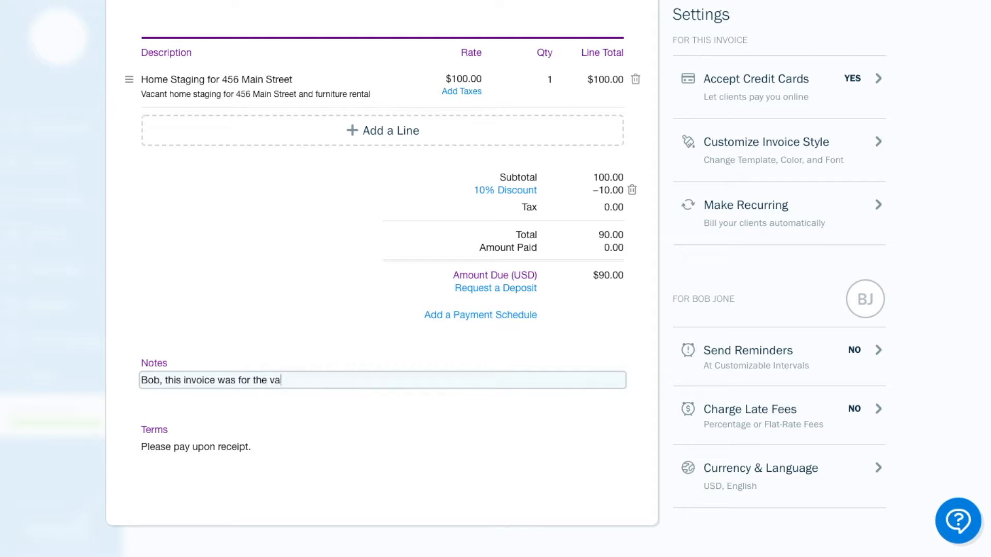
type("cant home staging for your c")
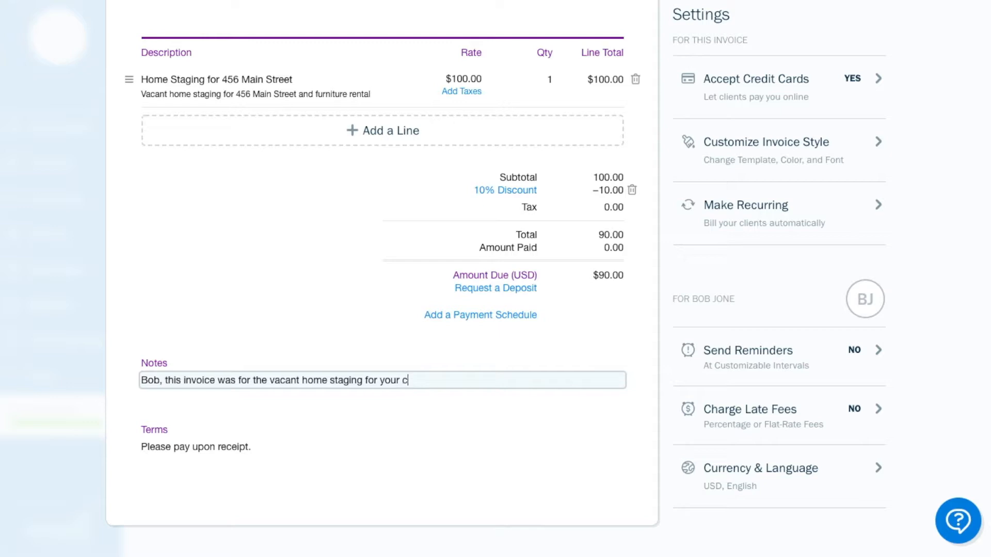
type("lient at")
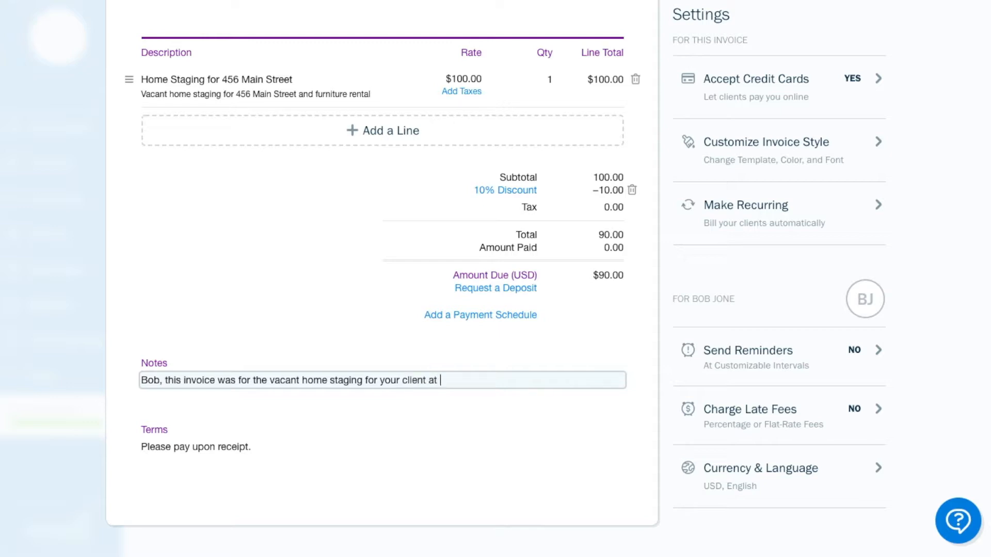
type("456 M")
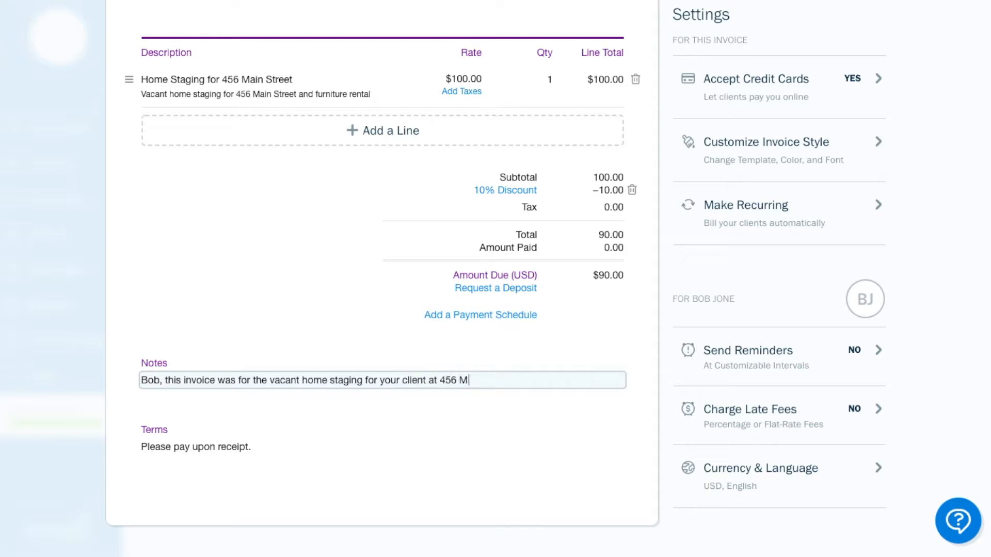
type("ain S")
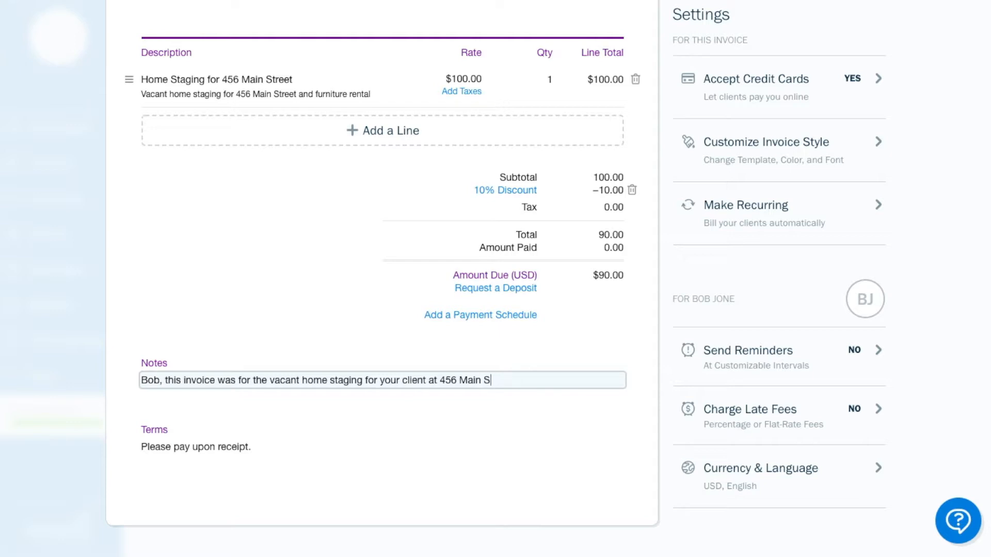
type("treet.  Include")
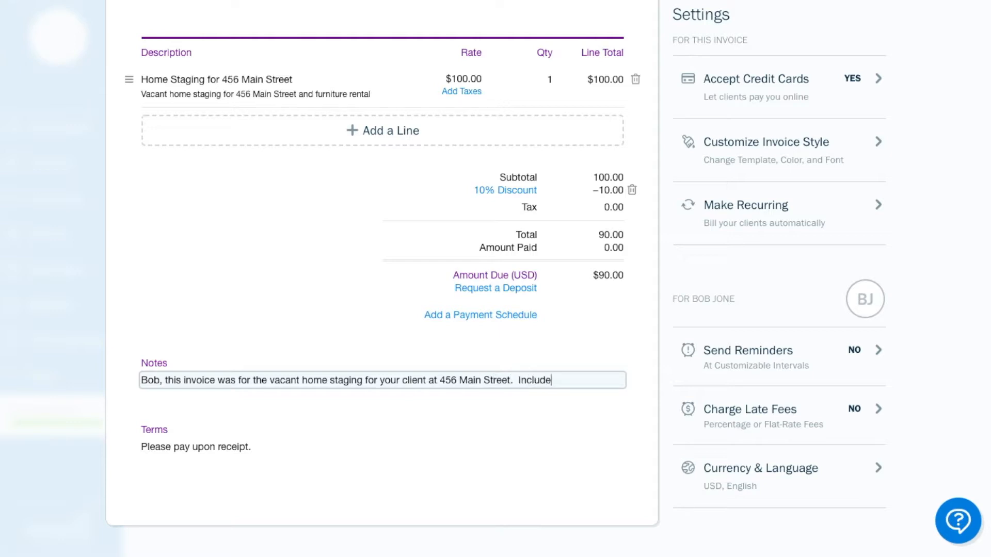
type("s 3 months of")
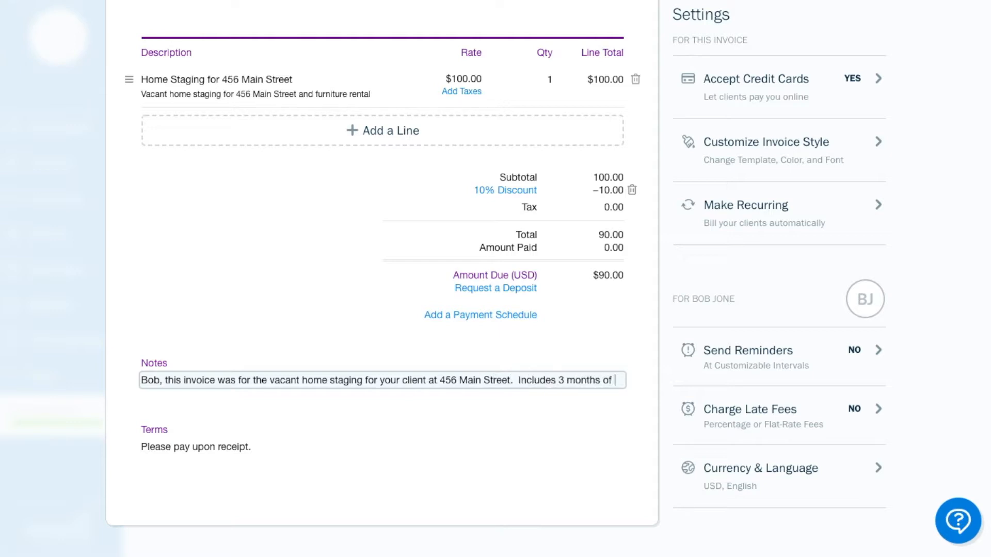
type("furniu")
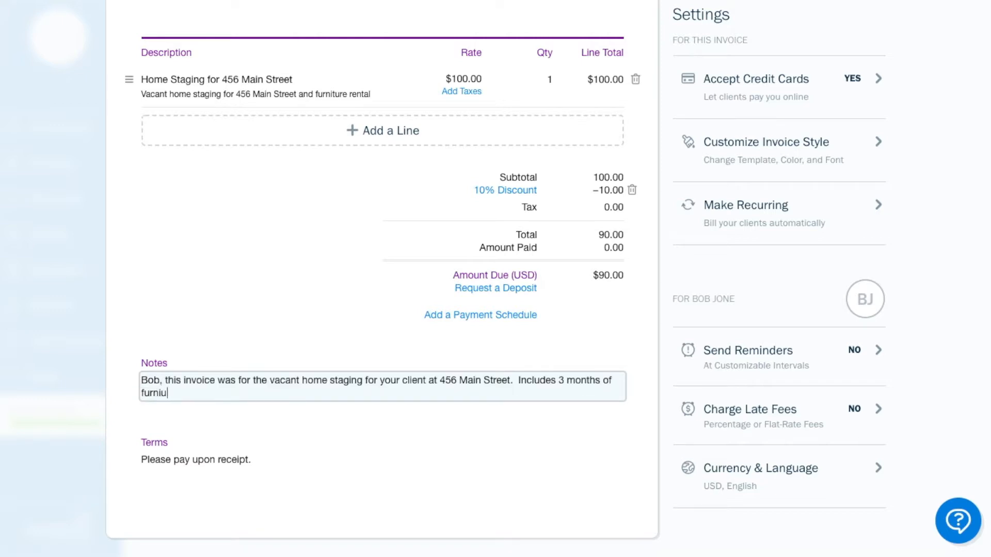
type("ture rental.")
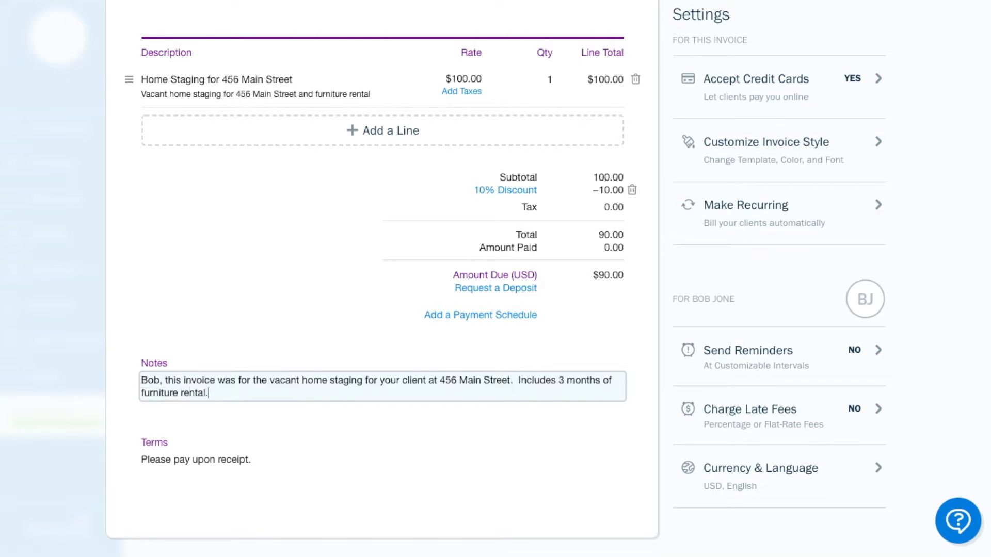
mouse_move(654, 290)
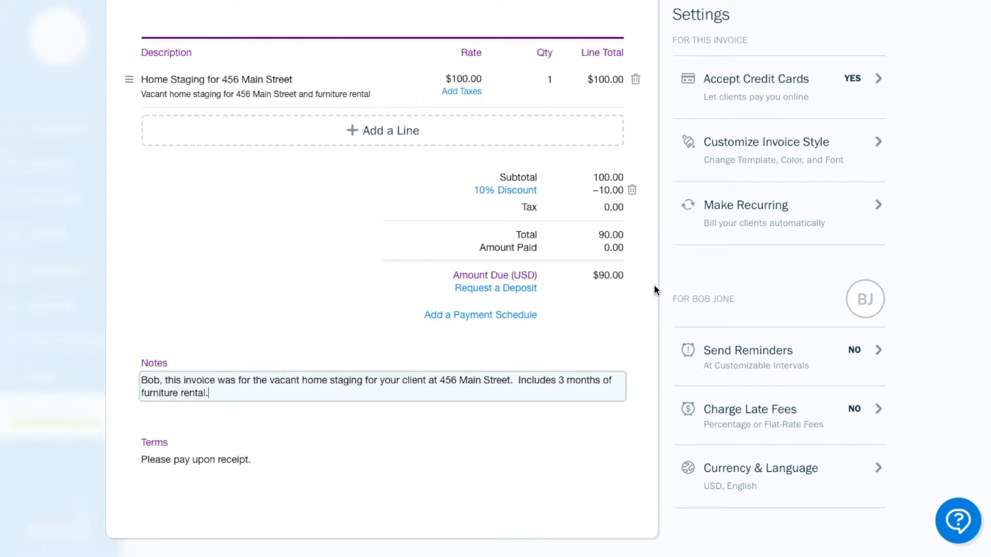
scroll("up", 3)
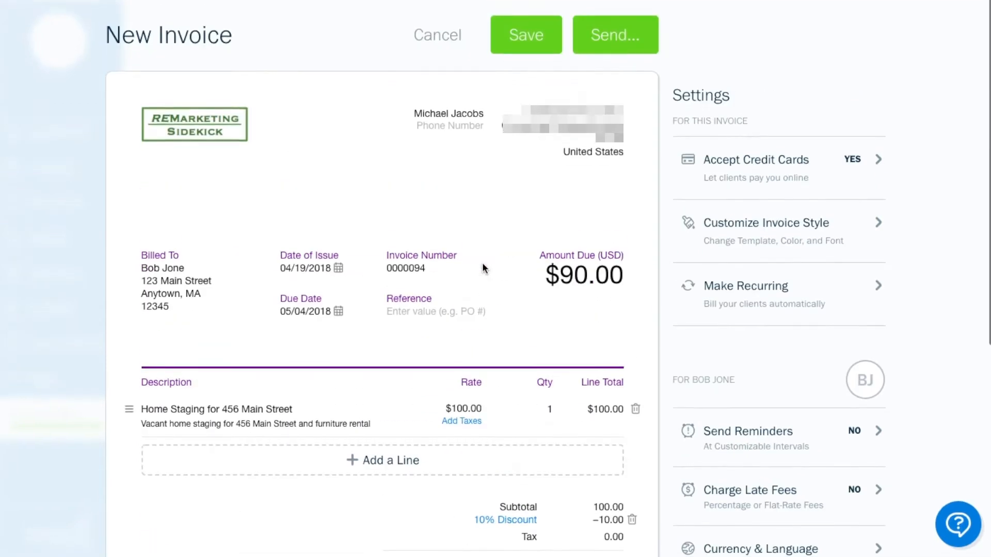
scroll("up", 3)
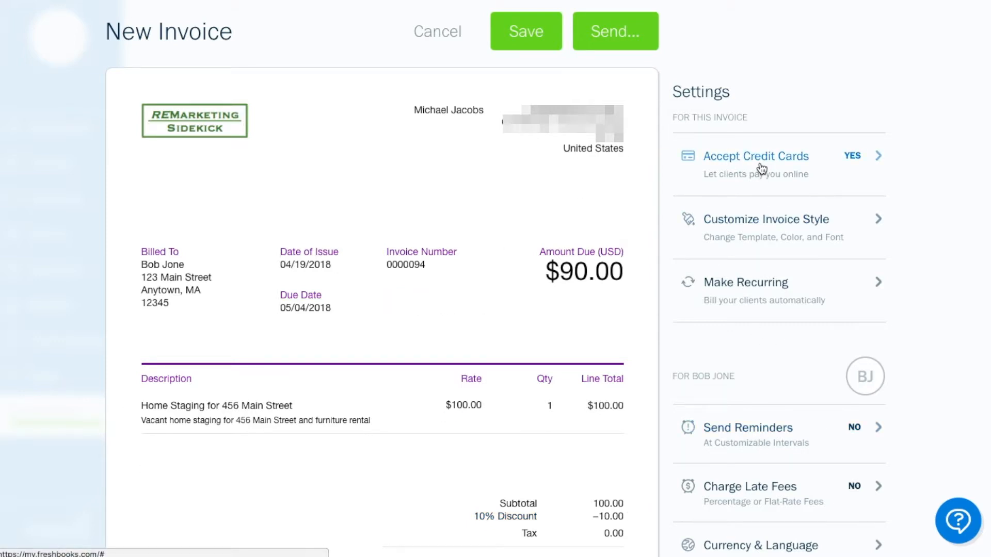
left_click(756, 156)
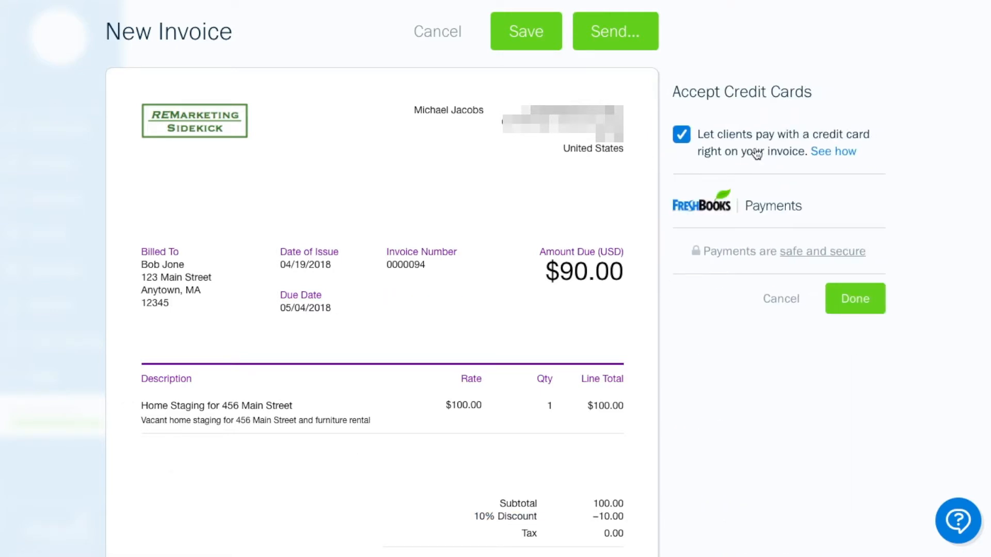
left_click(855, 298)
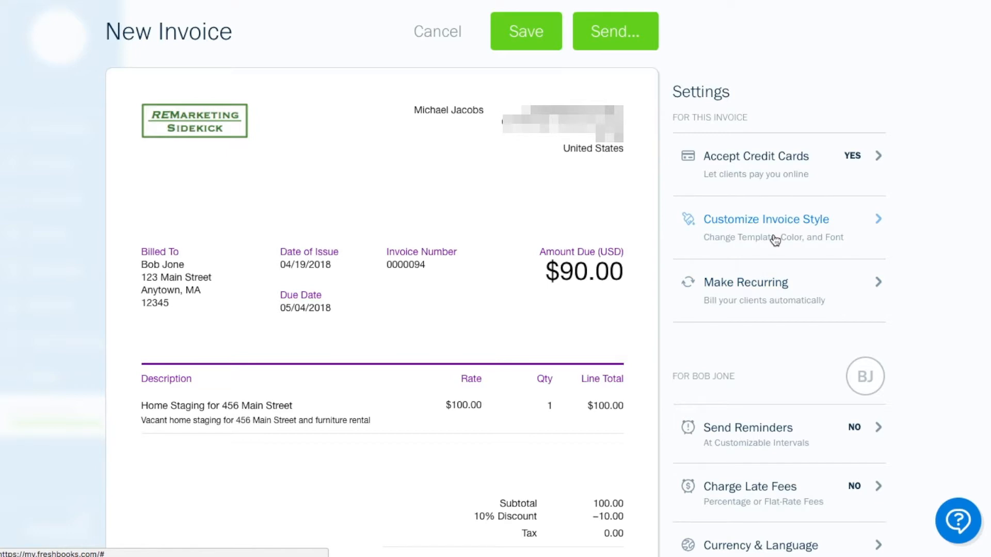
mouse_move(771, 235)
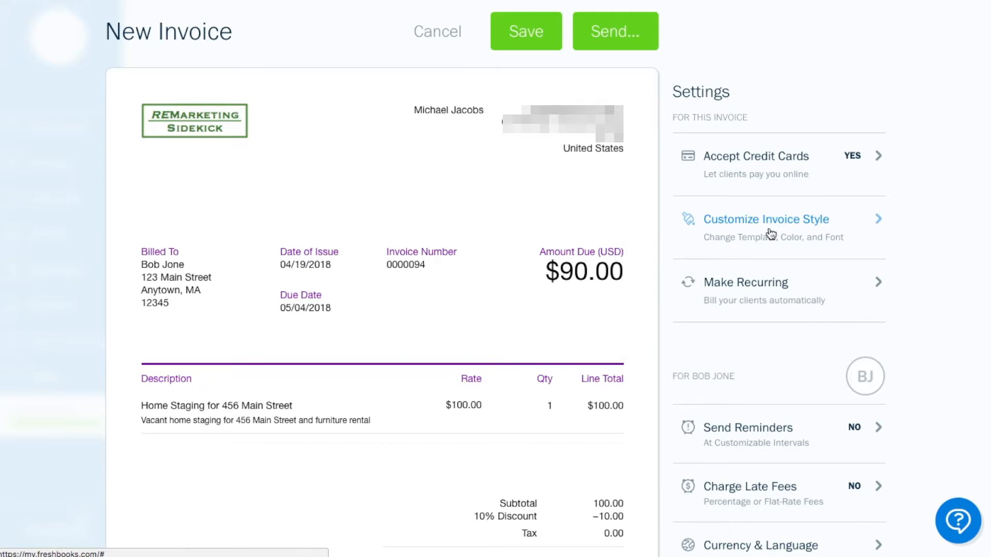
mouse_move(745, 291)
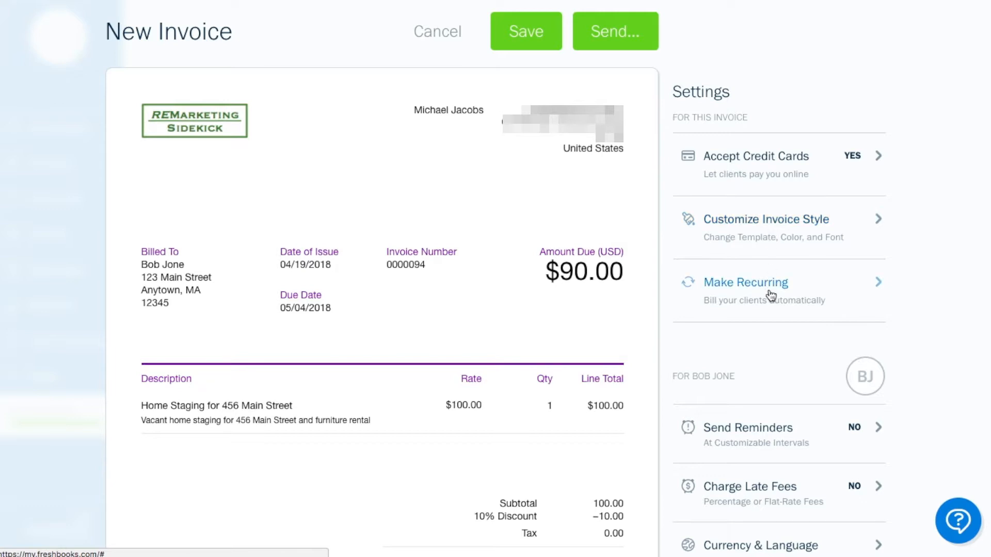
Bring up the Make Recurring panel from the invoice's Settings.
left_click(745, 283)
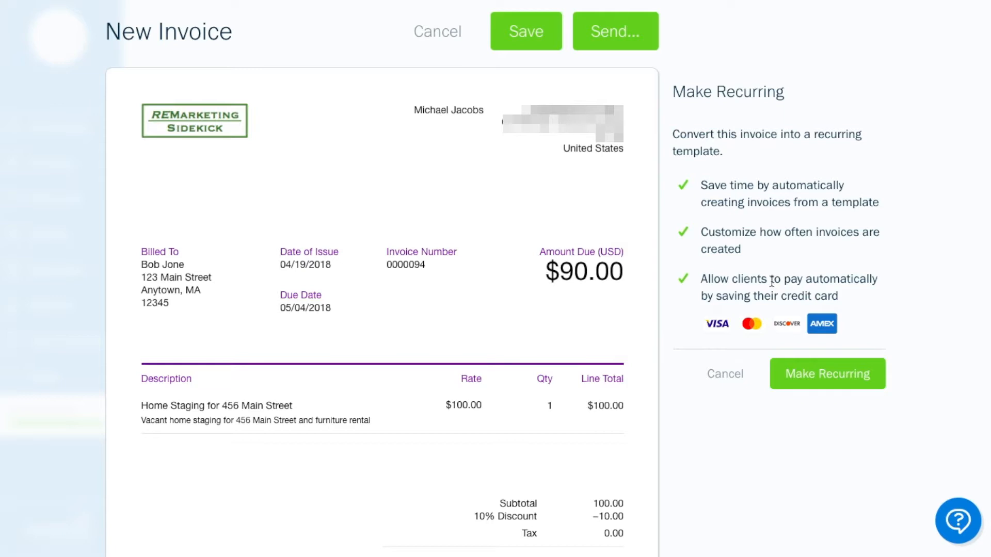
mouse_move(807, 358)
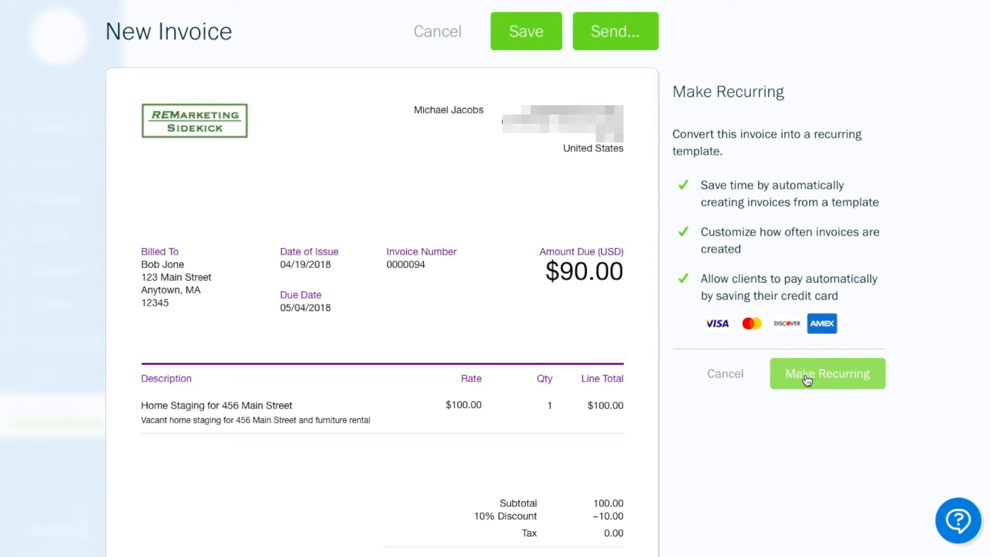
Convert the invoice into a monthly recurring template with 3 invoices remaining.
left_click(827, 374)
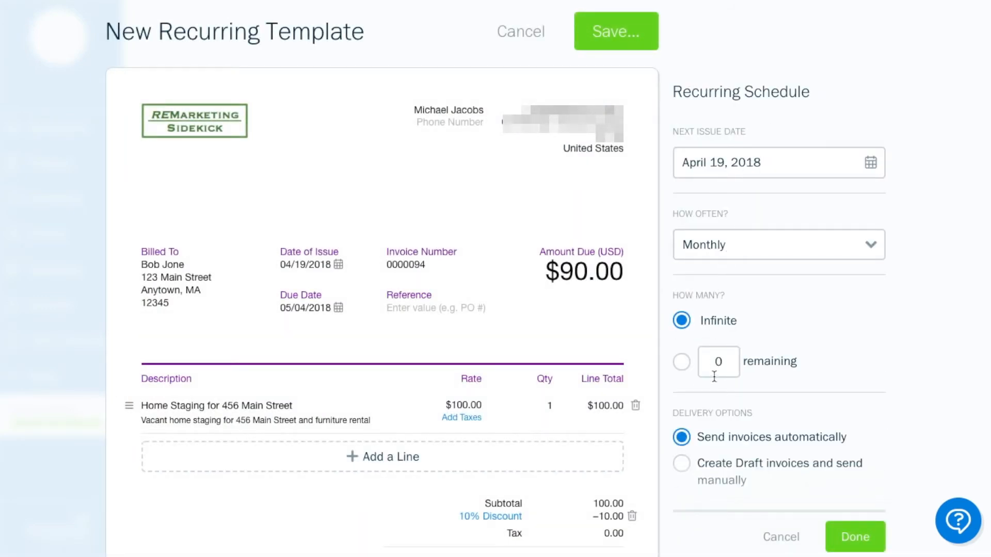
mouse_move(731, 246)
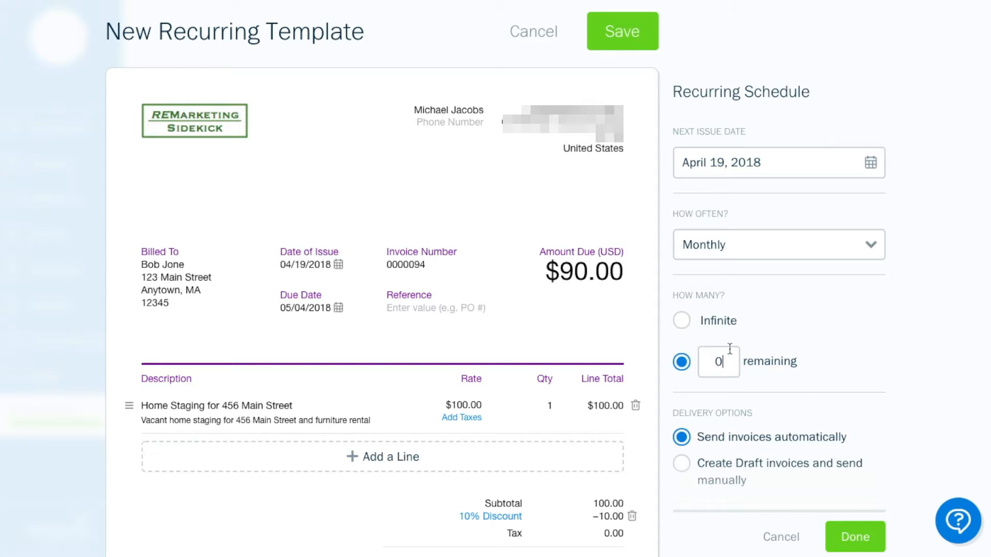
type("3")
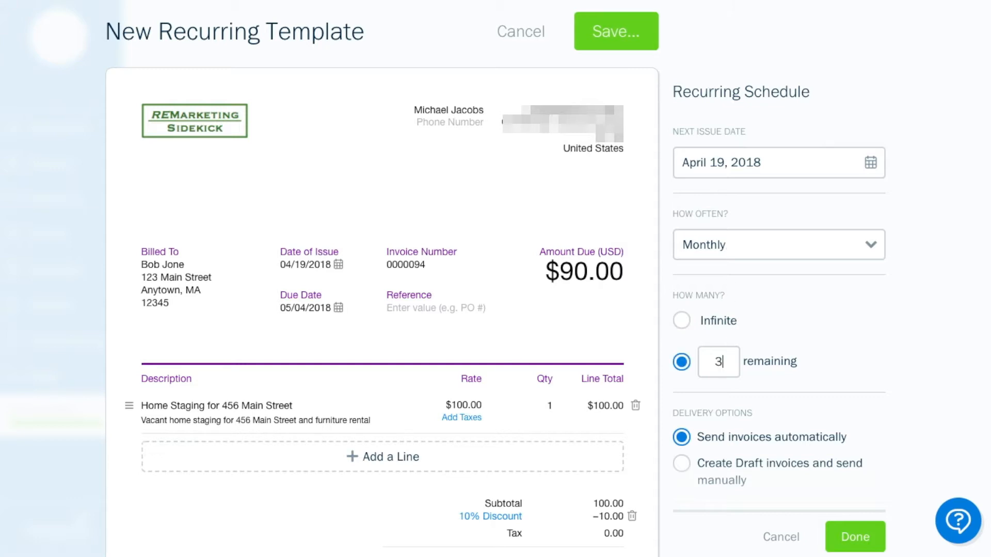
mouse_move(752, 384)
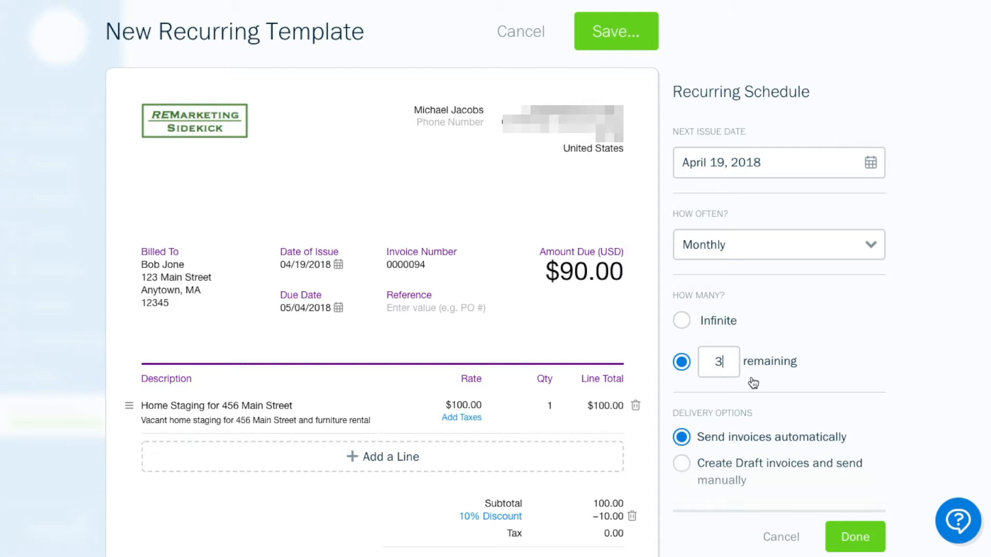
mouse_move(764, 456)
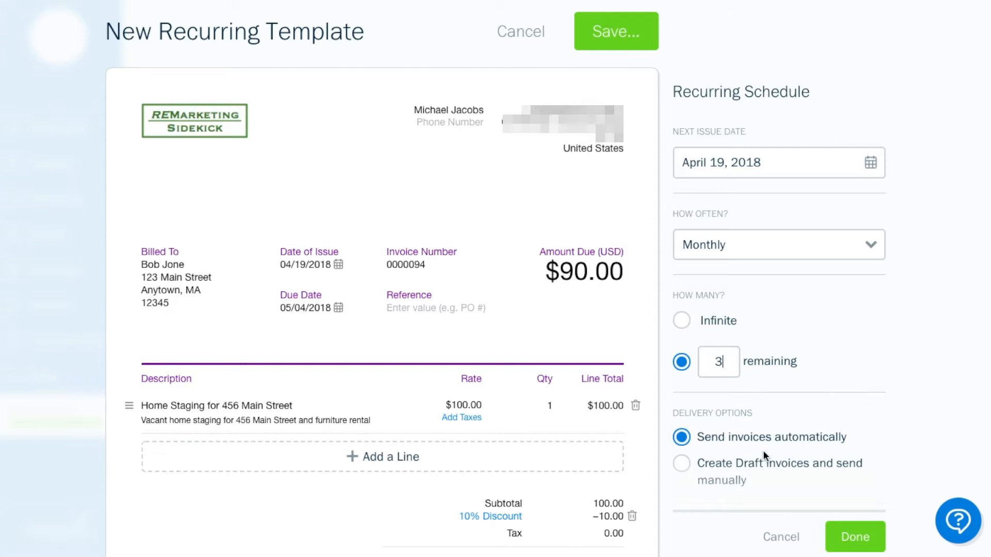
mouse_move(804, 540)
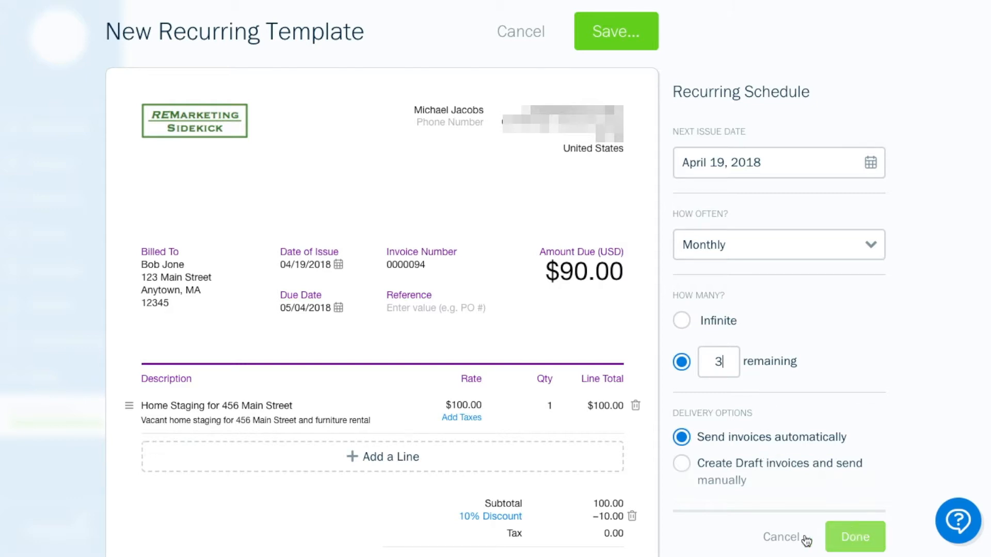
left_click(854, 537)
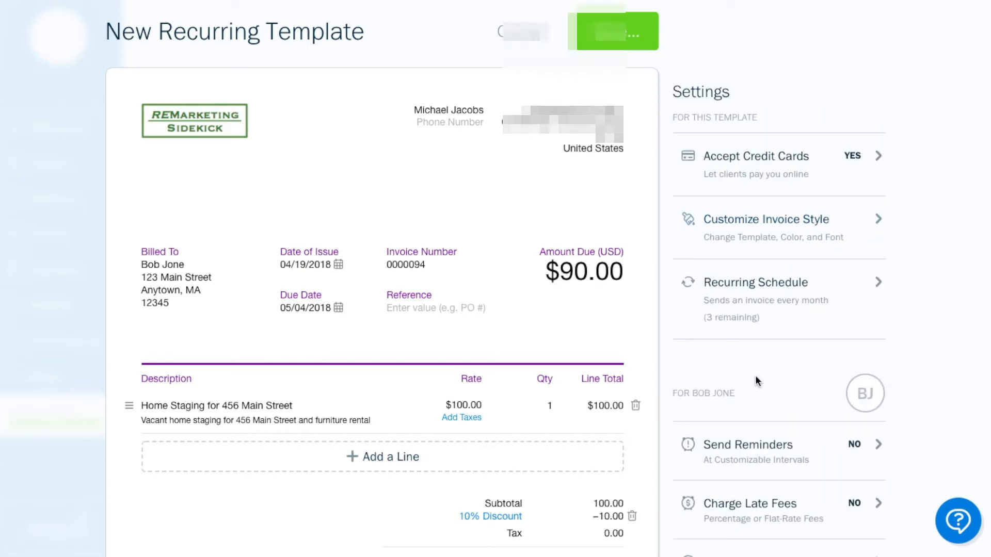
Enable automatic payment reminders, set the first reminder's days, and add a second reminder.
scroll("down", 3)
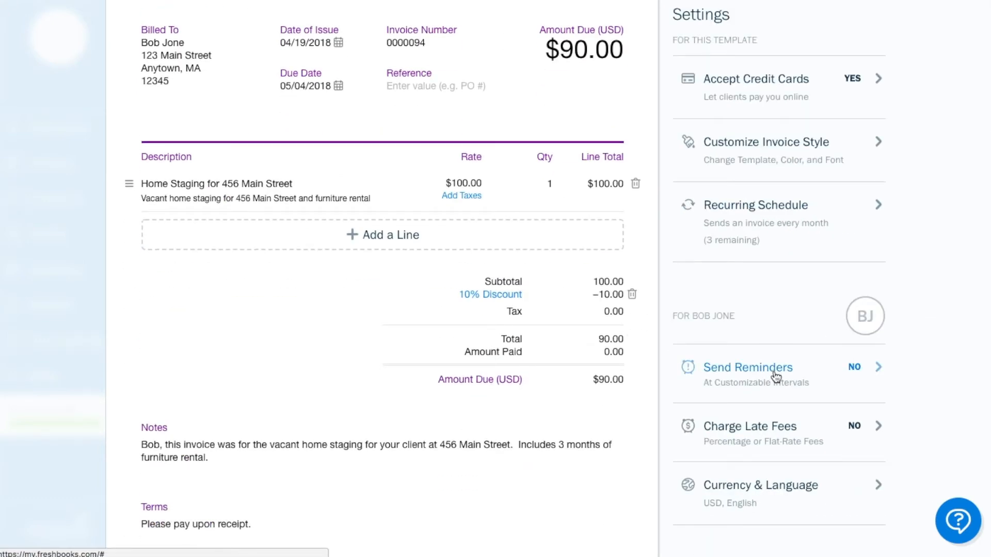
left_click(747, 367)
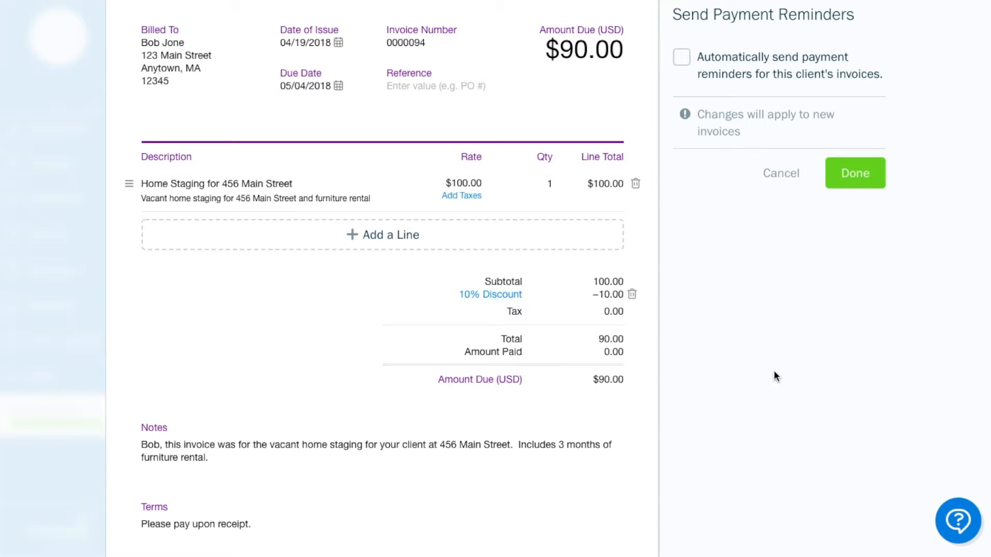
mouse_move(678, 33)
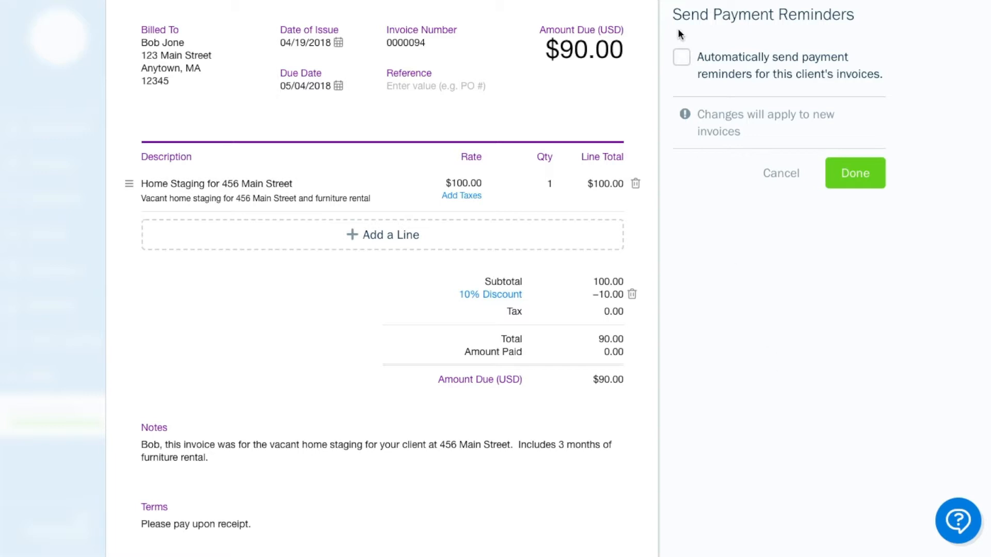
left_click(681, 57)
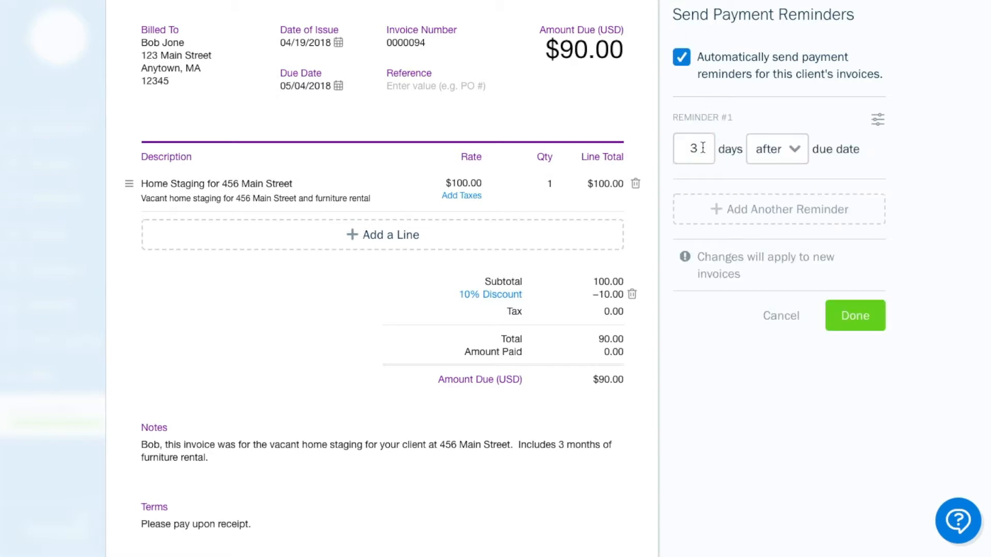
left_click(776, 149)
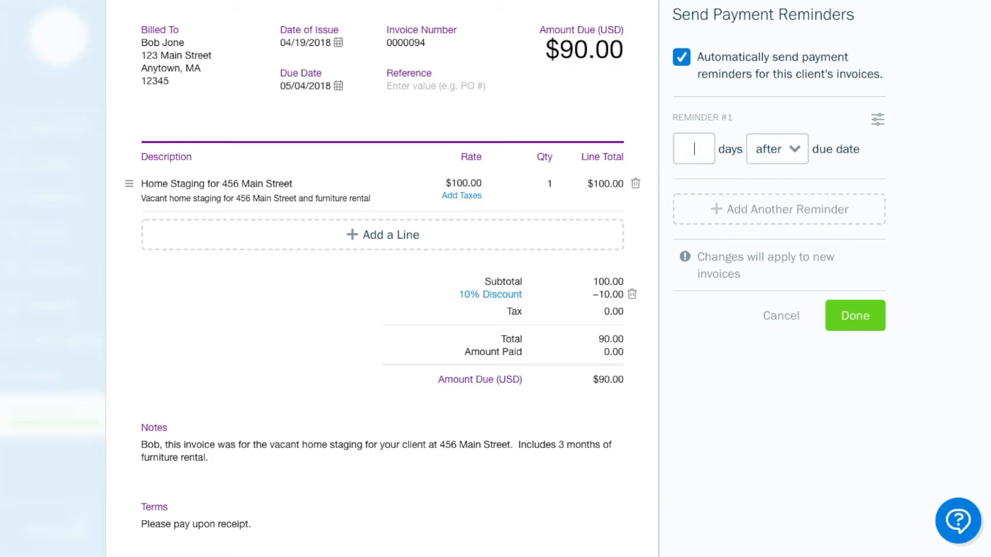
type("15")
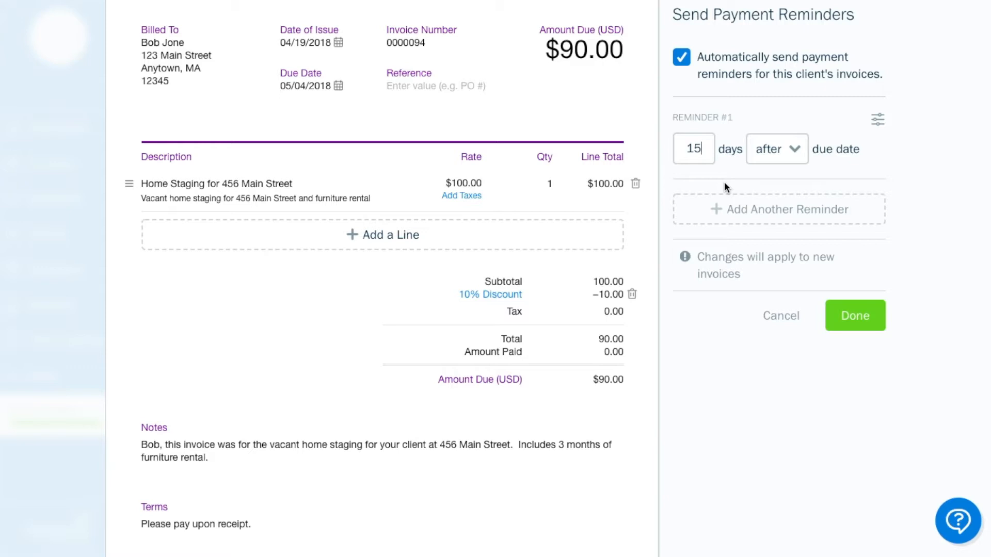
left_click(779, 209)
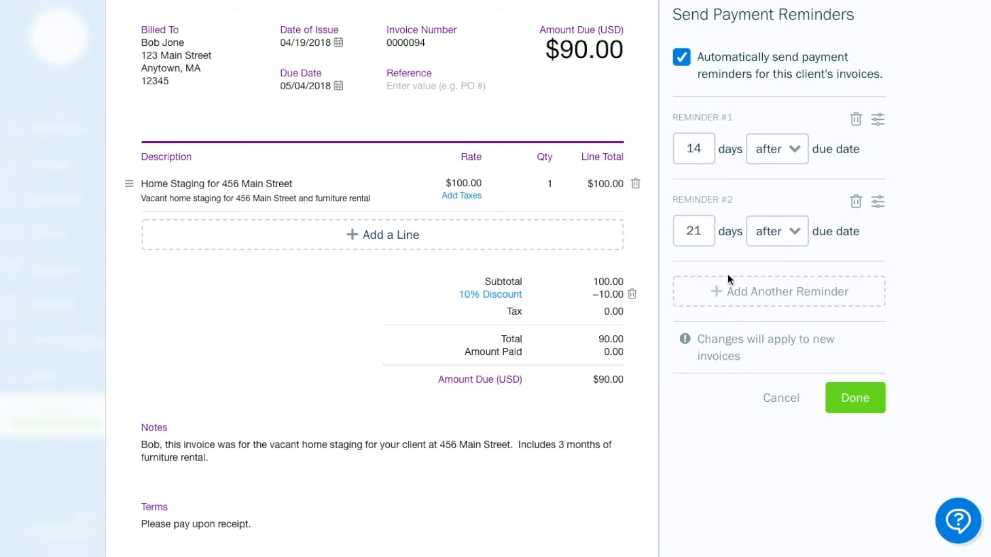
mouse_move(782, 398)
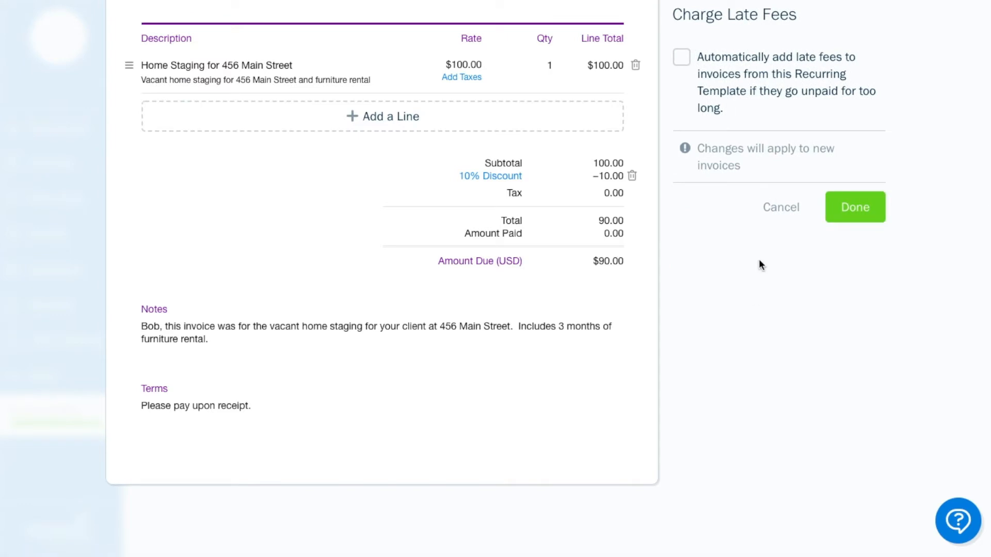
Leave late fees off, attempt to save the template, then back out of the recipients step.
left_click(781, 206)
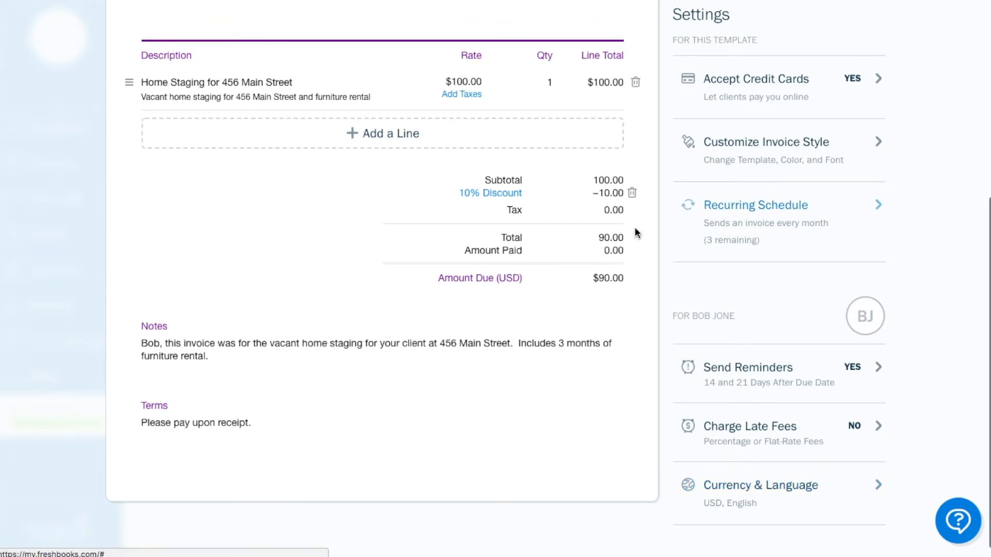
scroll("up", 3)
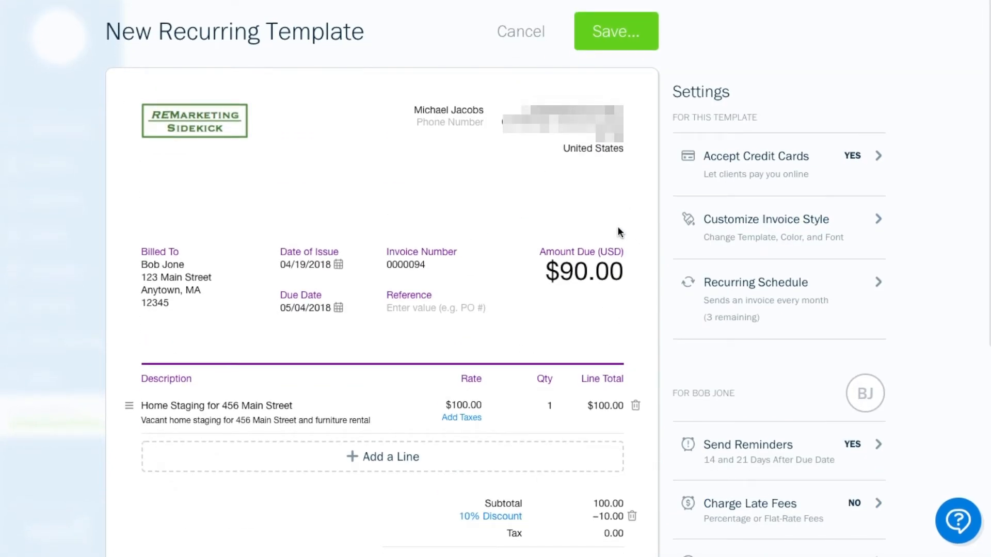
left_click(615, 31)
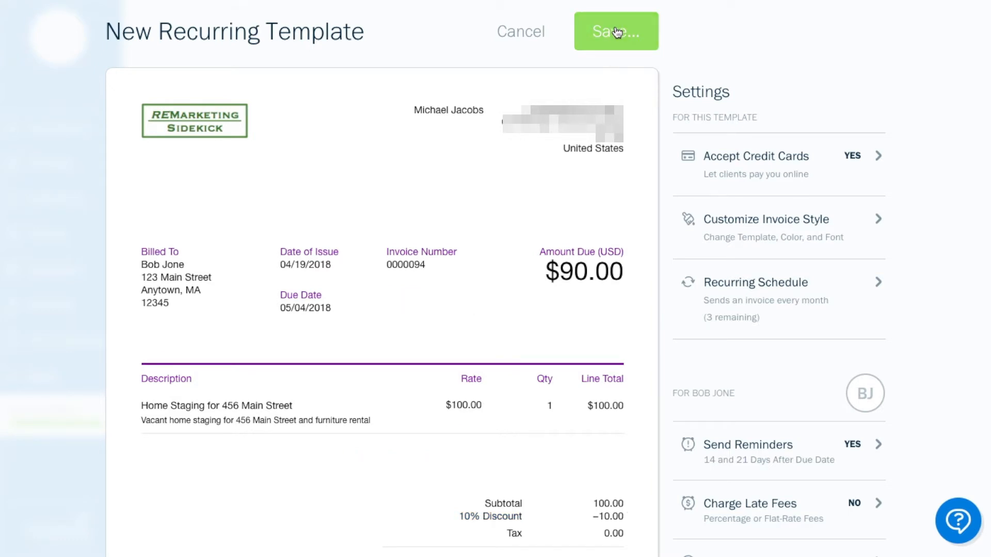
left_click(615, 31)
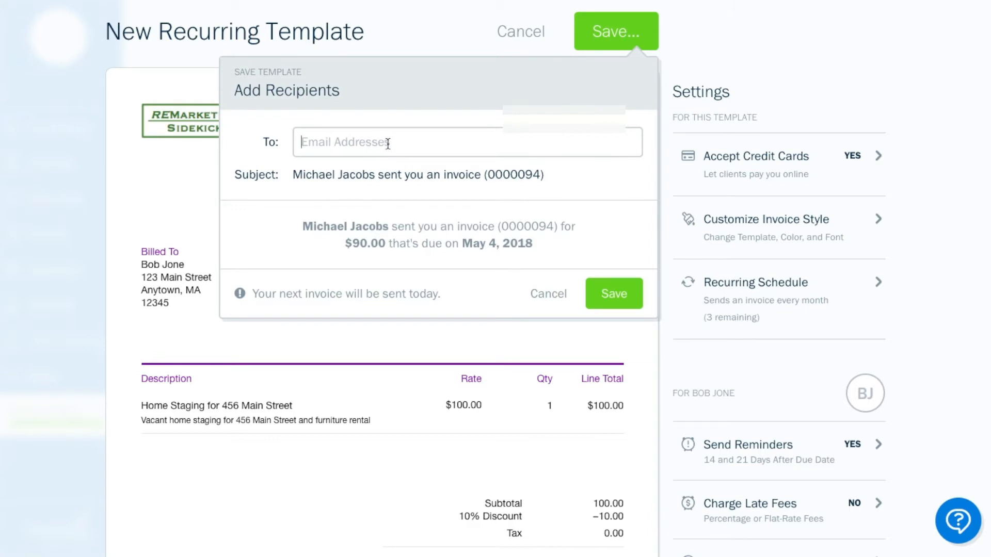
mouse_move(548, 295)
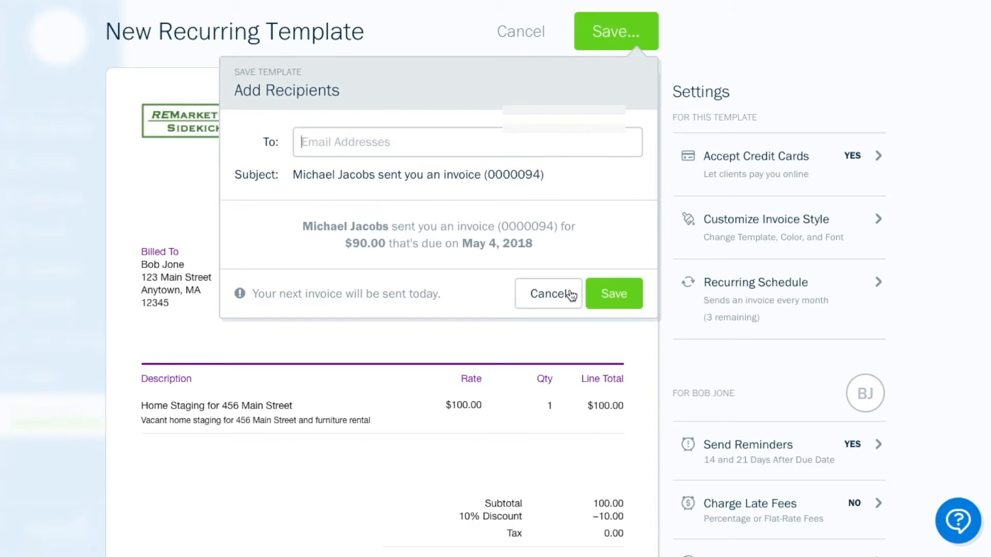
left_click(548, 293)
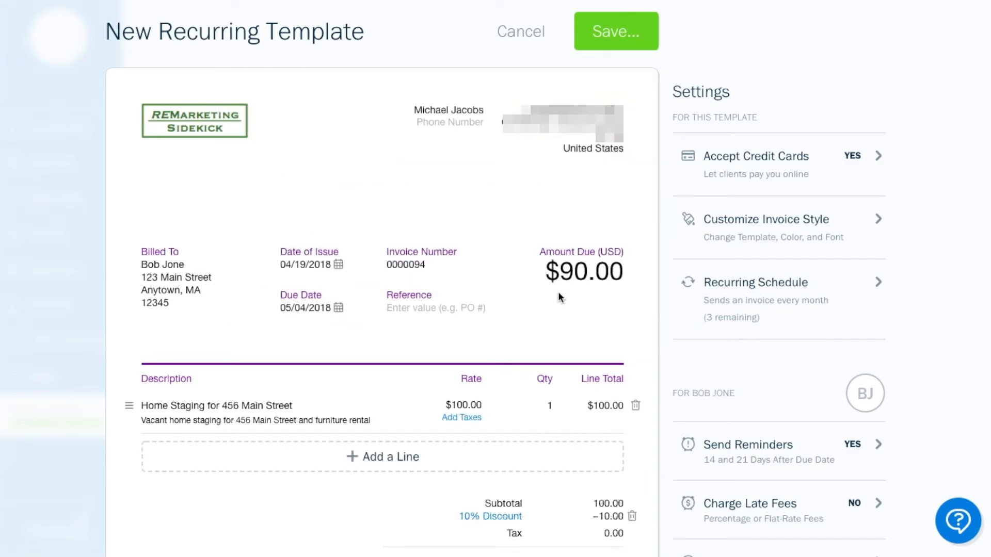
Cancel the recurring template and confirm discarding it, returning to the Dashboard.
left_click(520, 31)
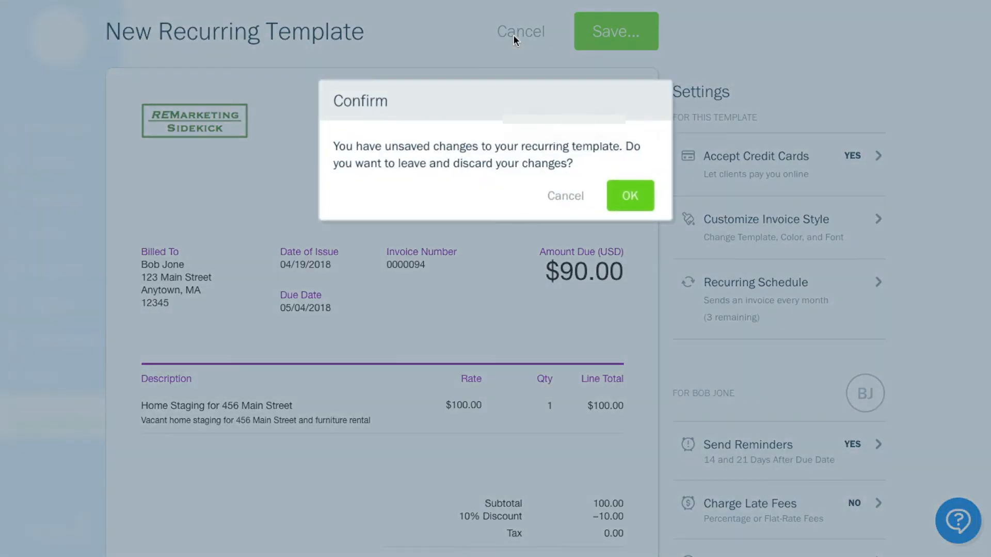
mouse_move(629, 196)
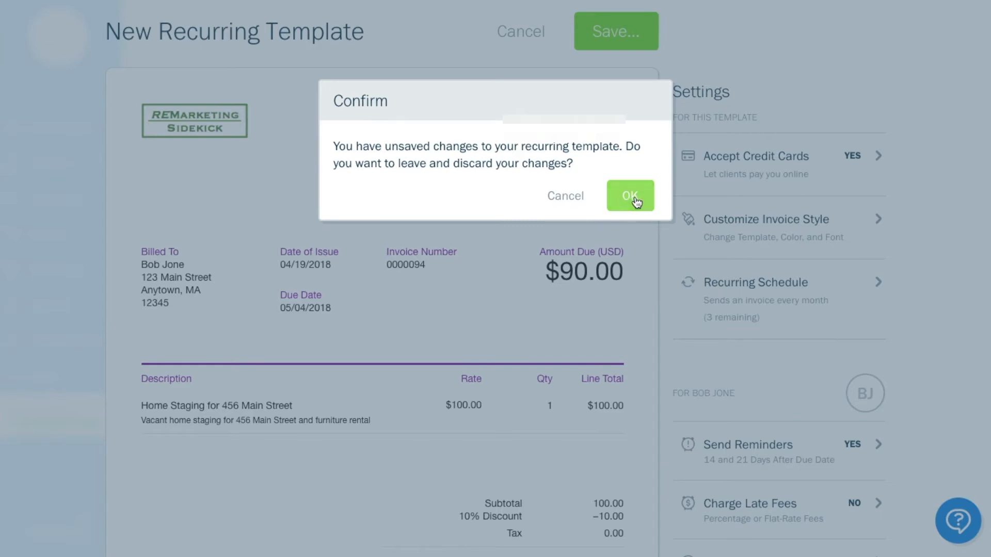
left_click(629, 195)
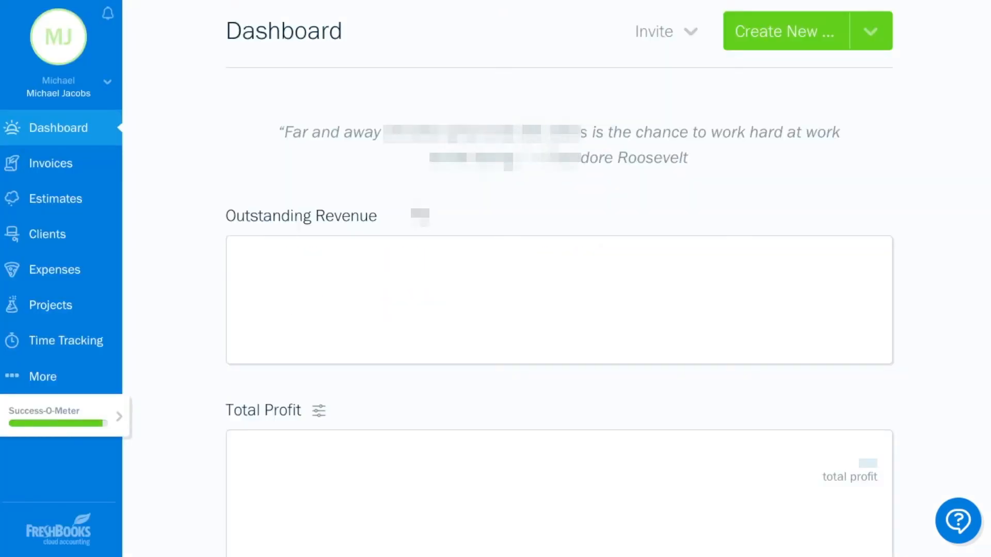
Scroll the Dashboard down to the Advanced Reports section.
scroll("down", 3)
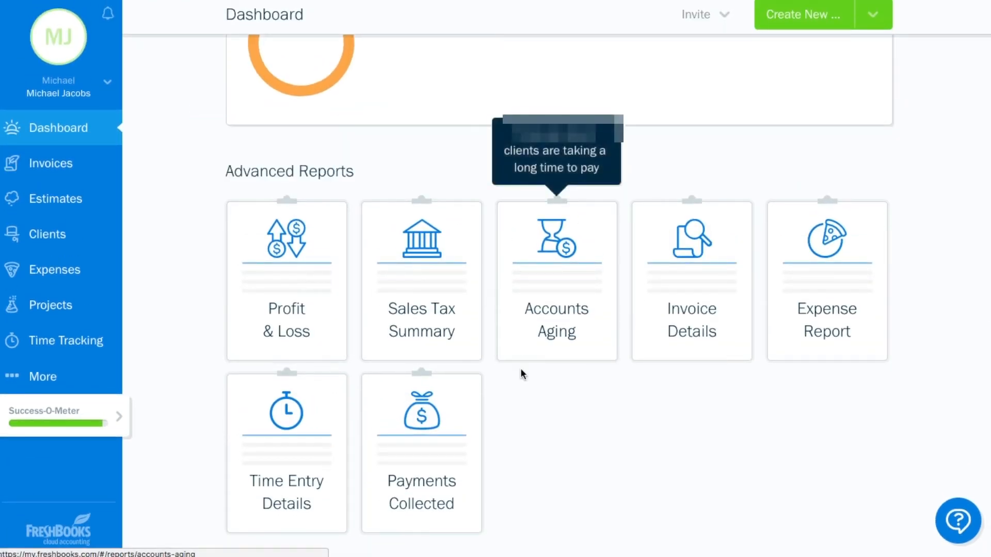
mouse_move(691, 319)
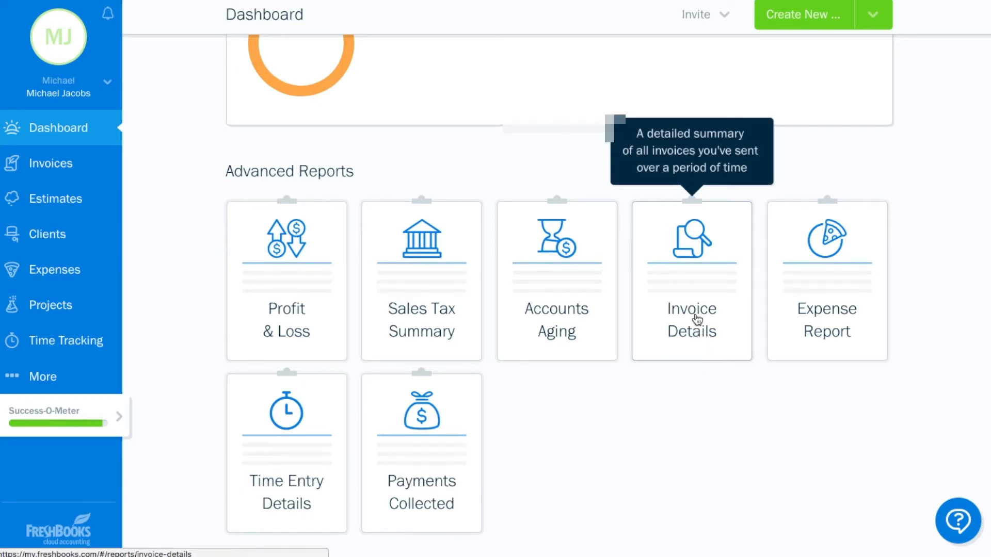
mouse_move(590, 419)
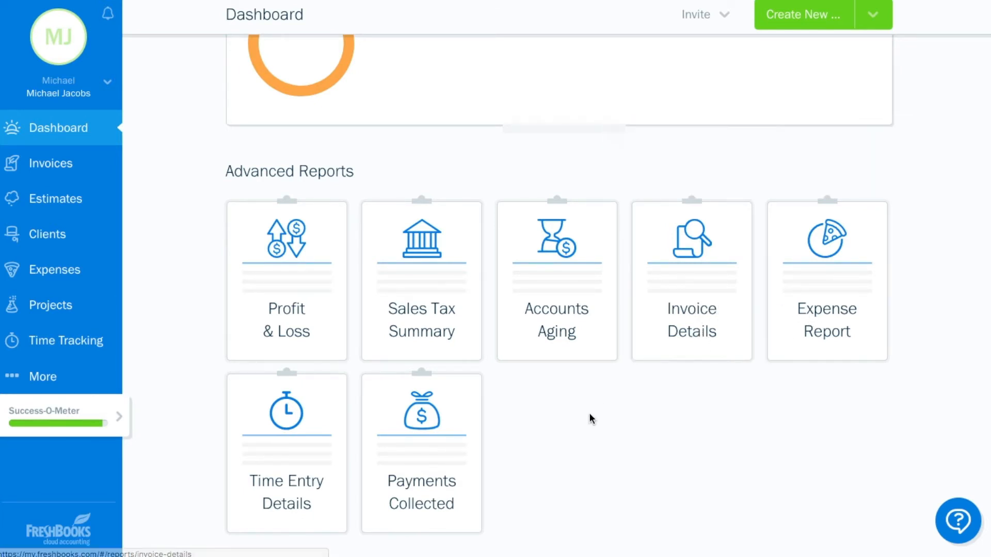
mouse_move(319, 472)
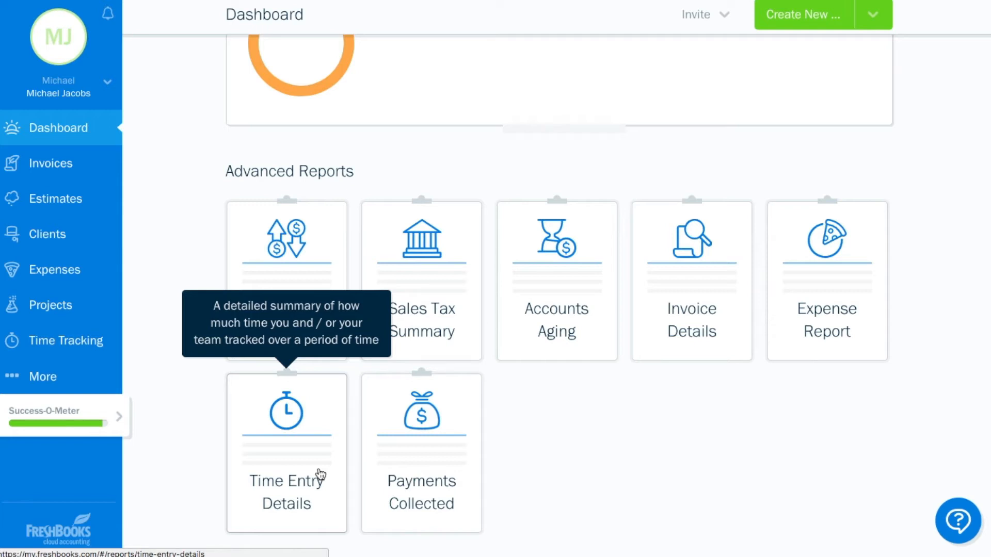
mouse_move(201, 322)
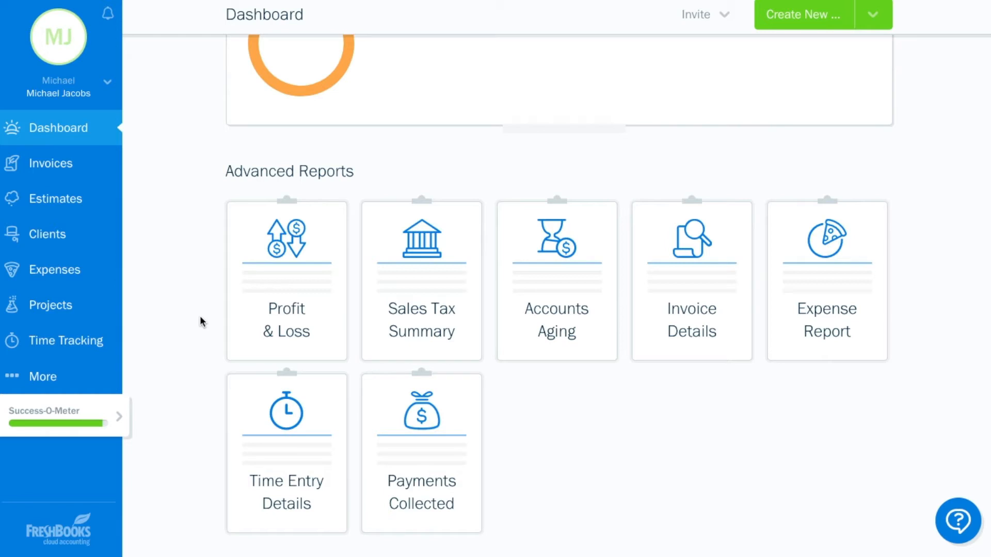
mouse_move(286, 310)
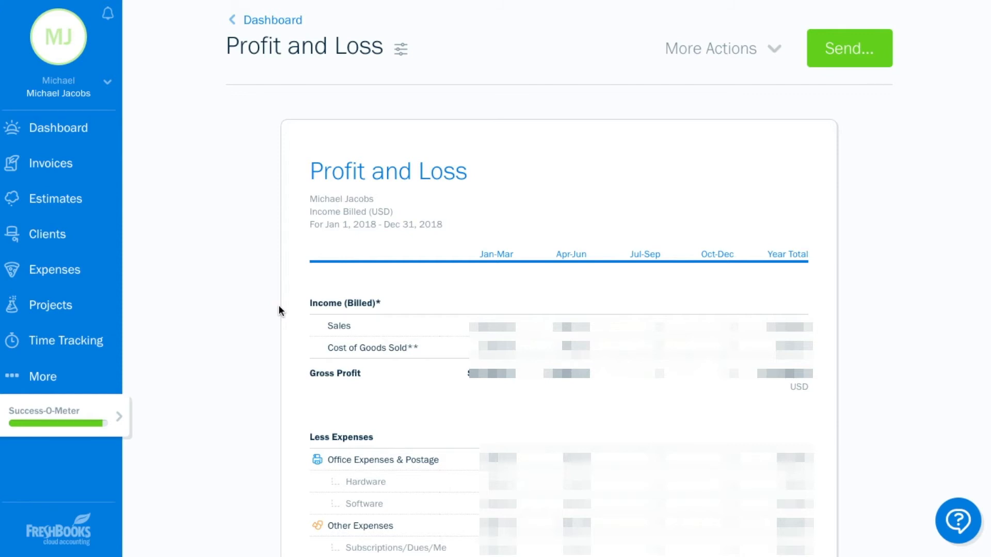
mouse_move(346, 357)
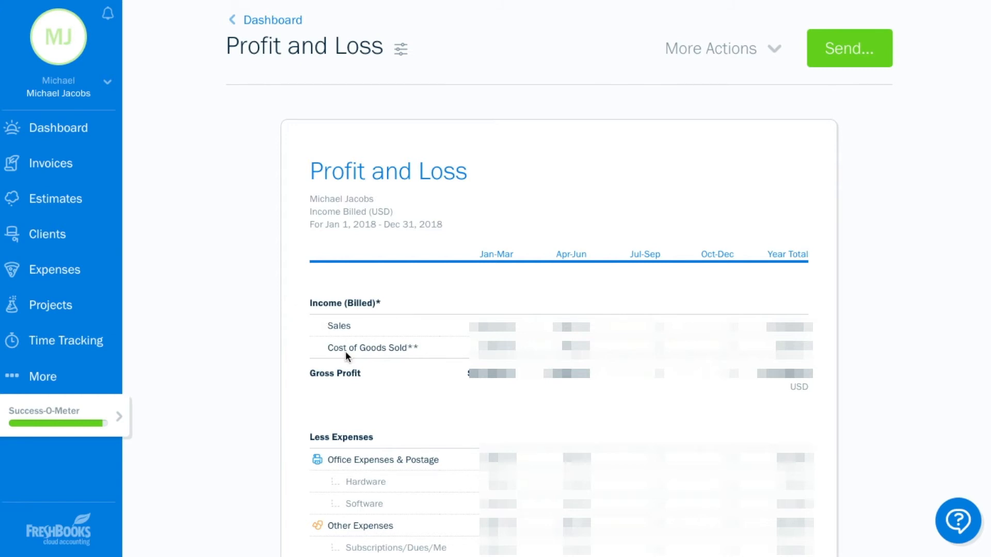
mouse_move(275, 407)
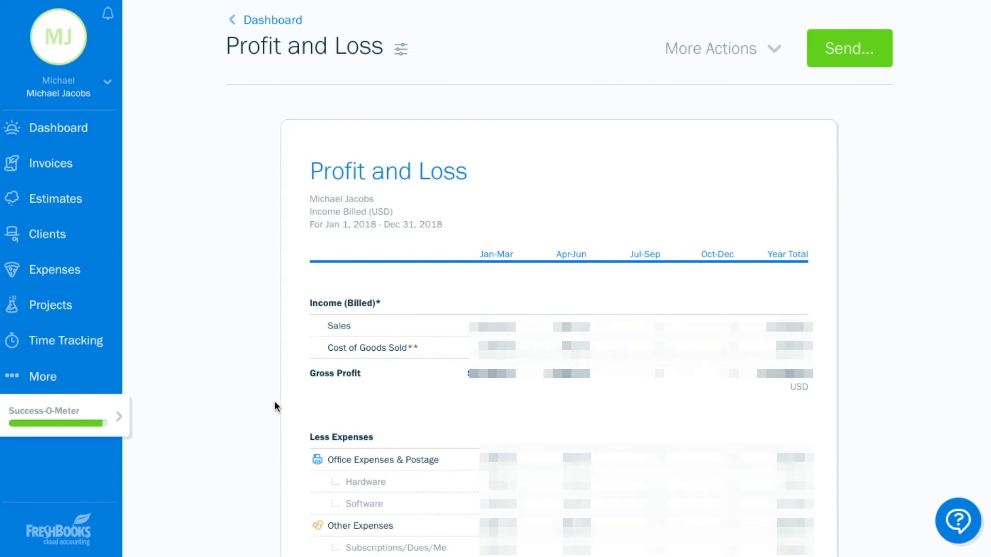
Scroll to and view the Profit and Loss report for Jan 1 to Dec 31, 2018.
scroll("down", 3)
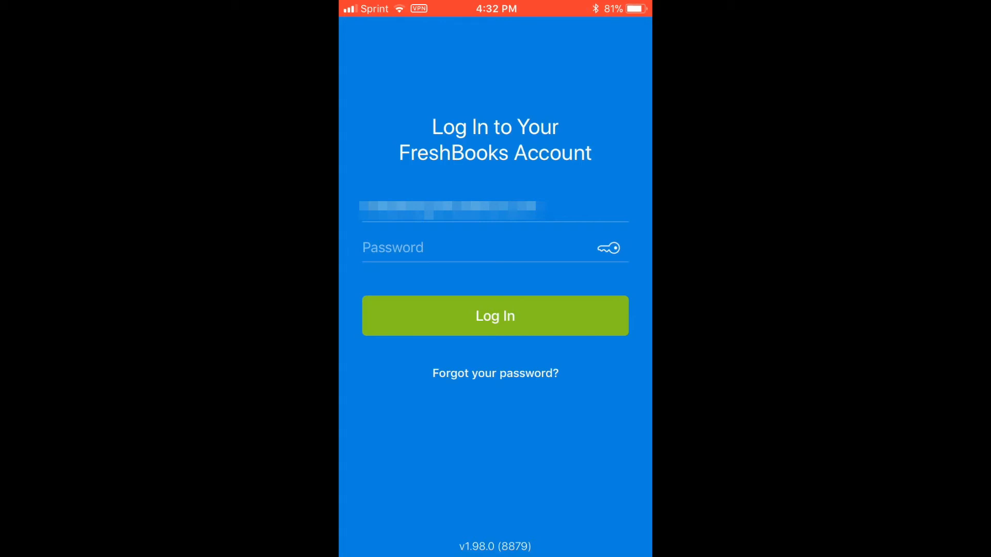
Sign in to the FreshBooks mobile app and switch to the Time Tracking tab.
left_click(480, 247)
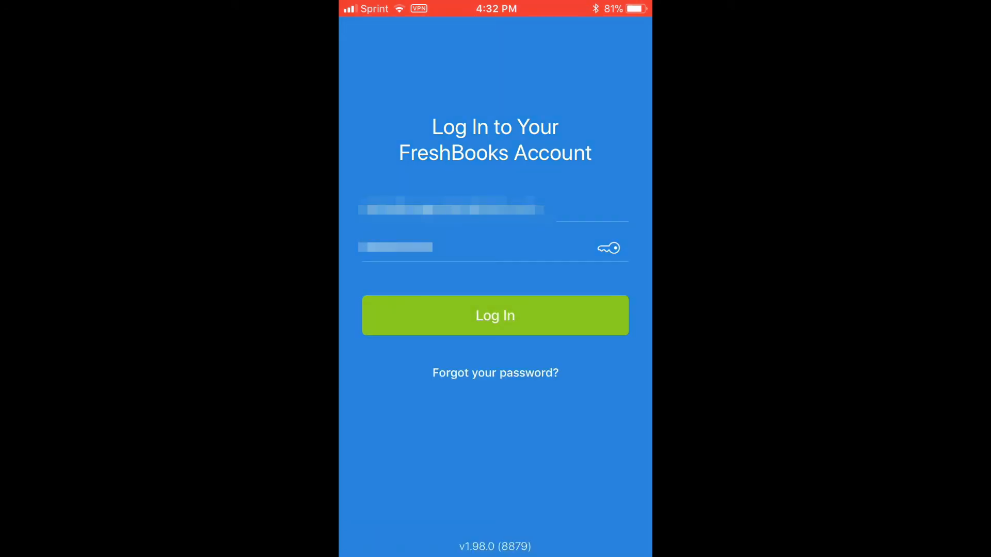
left_click(494, 316)
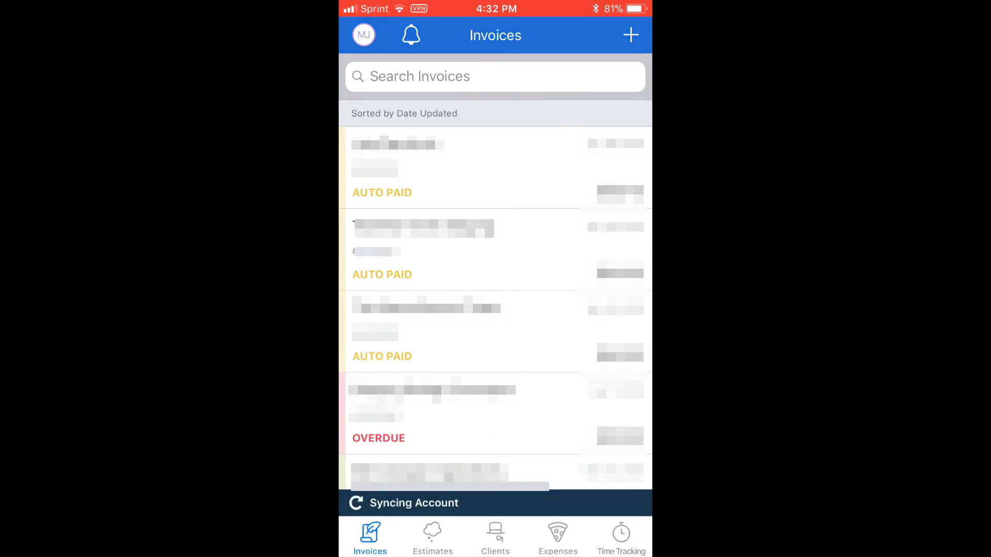
left_click(620, 536)
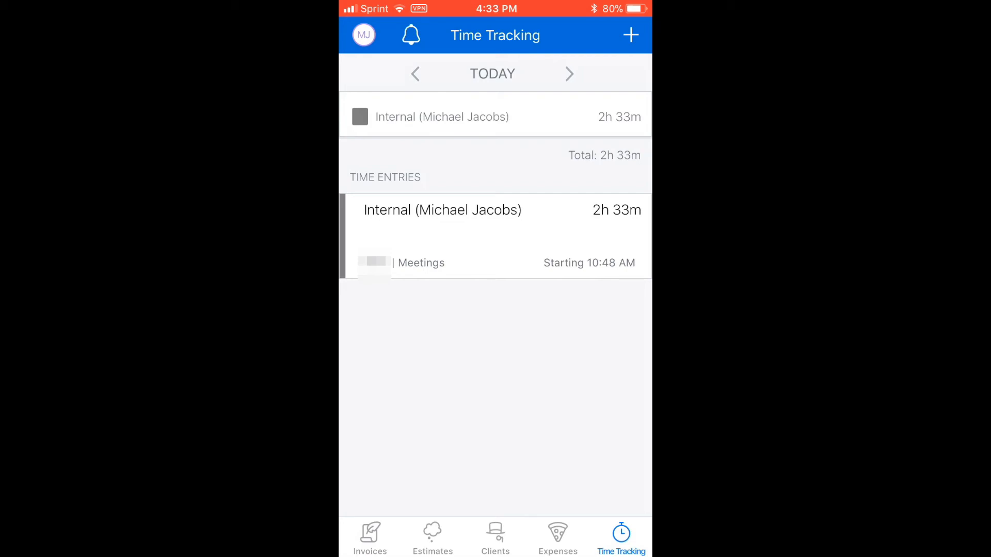
Start a new timer from the + menu and pause it.
left_click(629, 35)
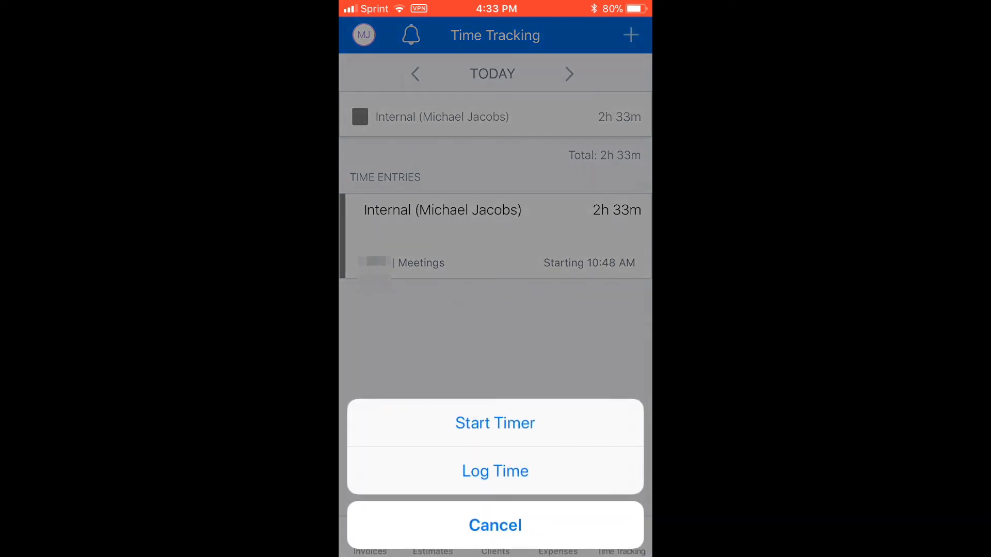
left_click(494, 525)
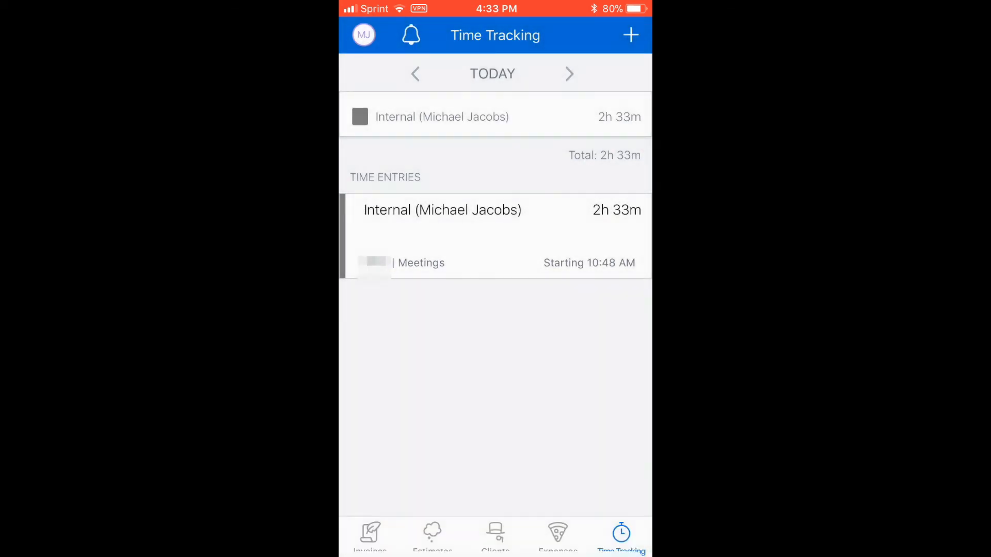
left_click(629, 35)
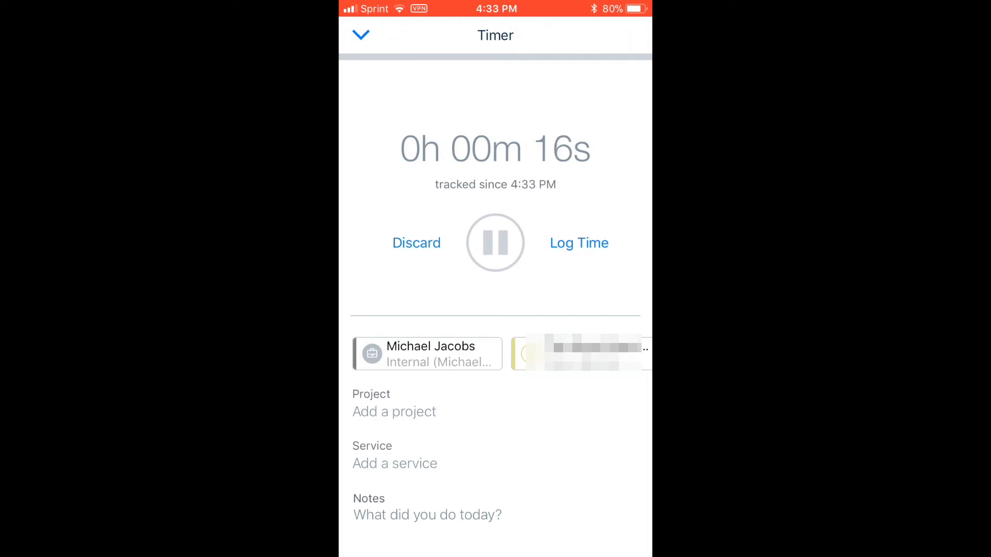
left_click(495, 242)
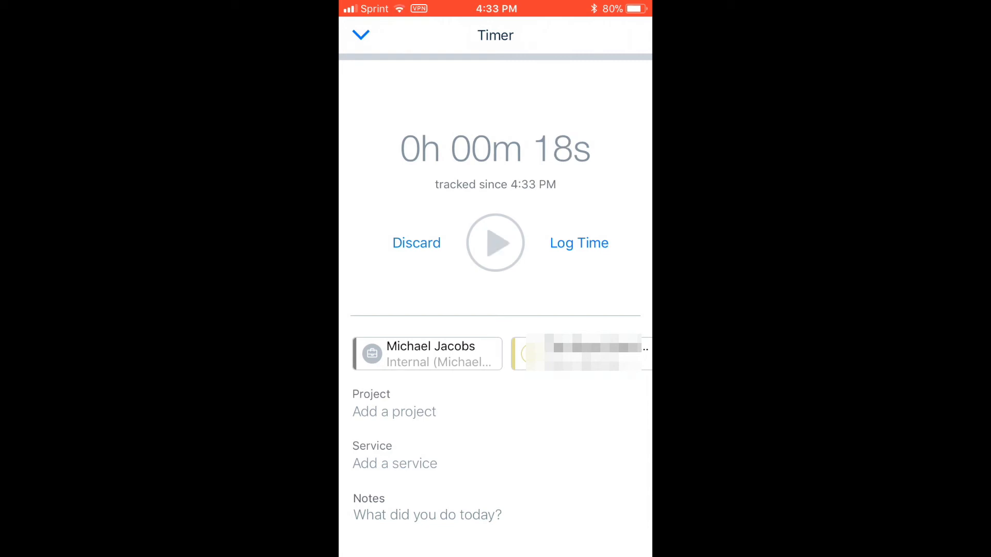
Attempt Log Time, dismiss the Client Missing alert, then run the timer to 29 seconds paused.
left_click(578, 242)
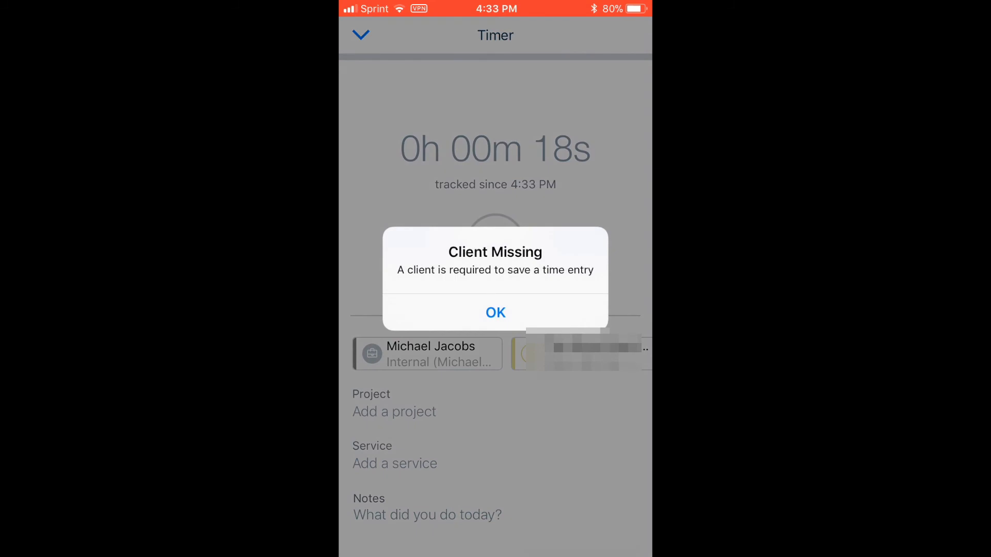
left_click(495, 312)
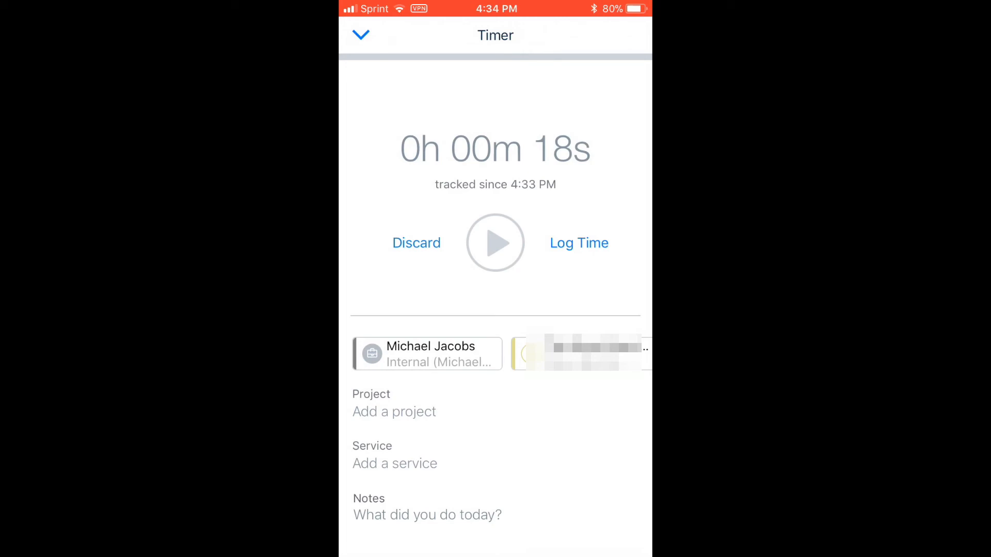
left_click(495, 243)
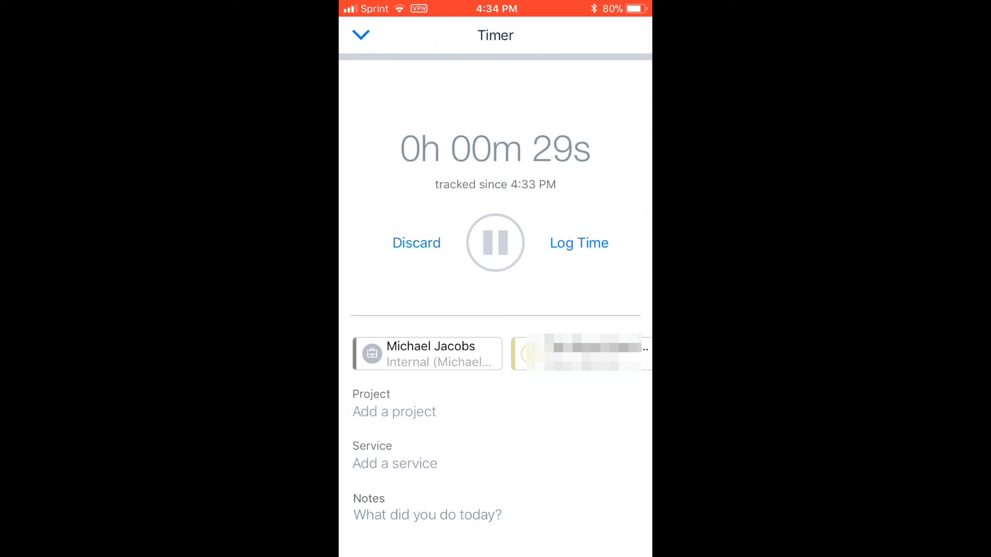
left_click(496, 243)
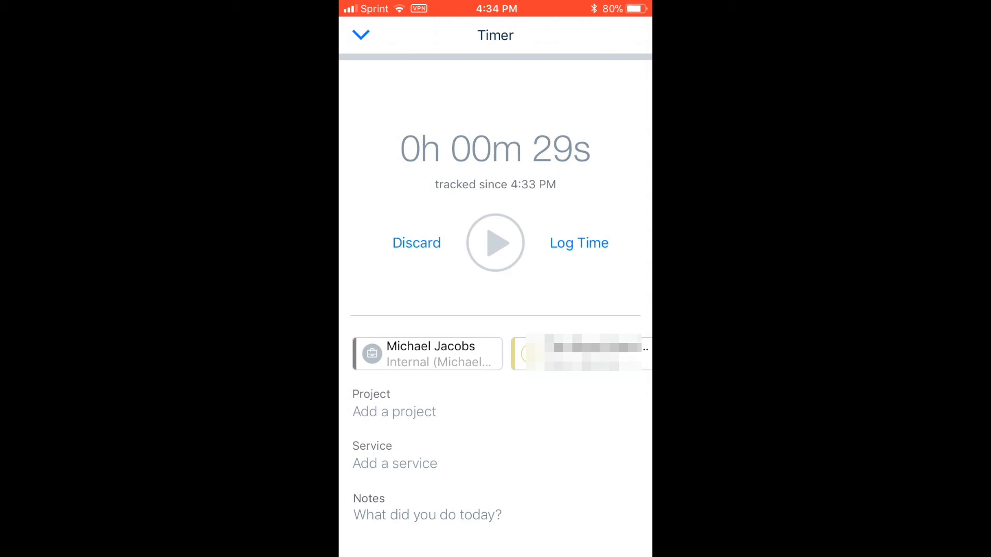
Log the session as a 3h 04m entry for Prospecting, General service.
left_click(578, 242)
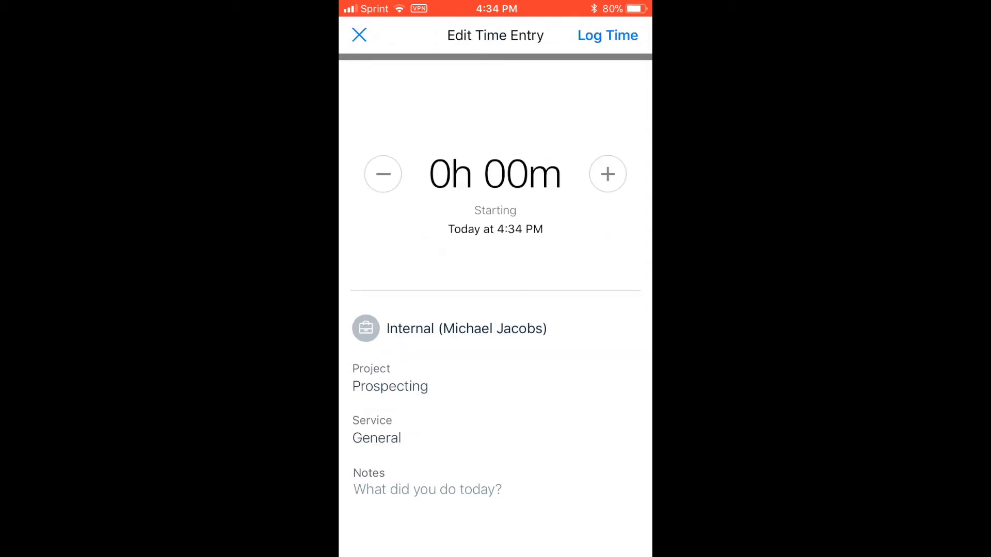
left_click(495, 173)
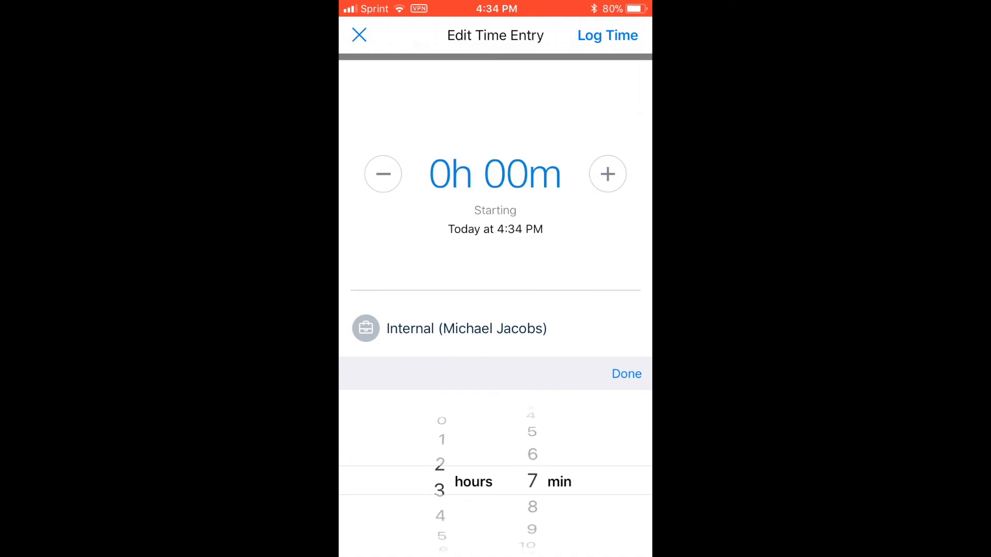
scroll("down", 3)
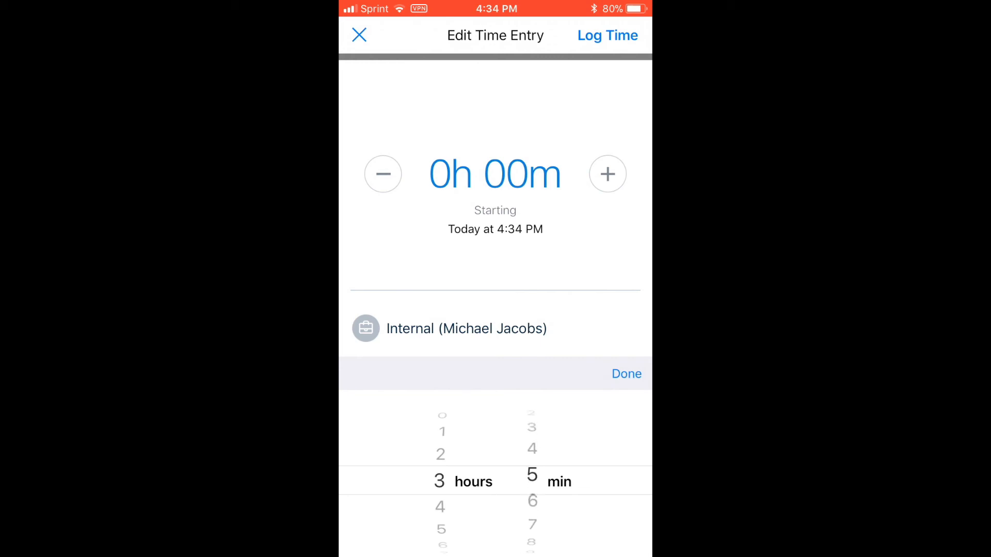
left_click(625, 374)
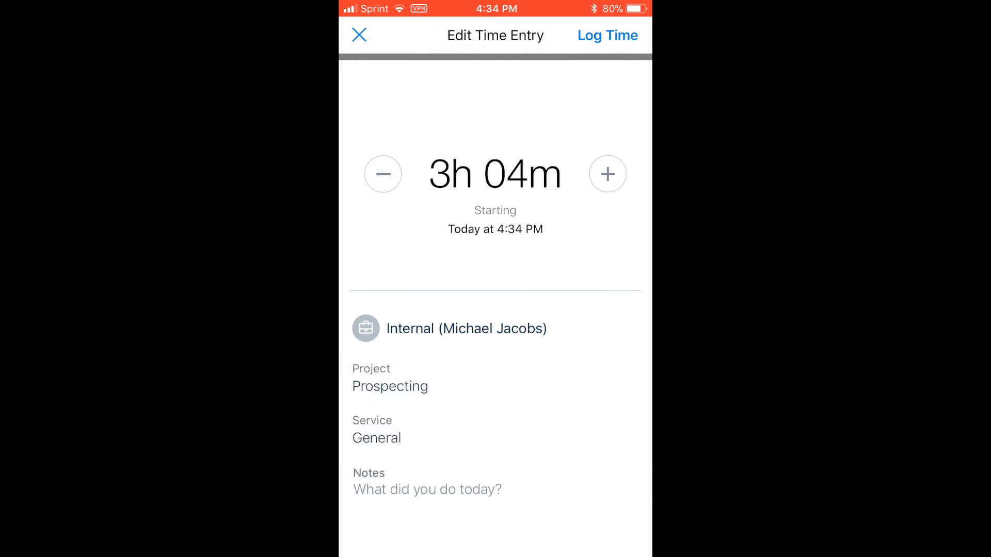